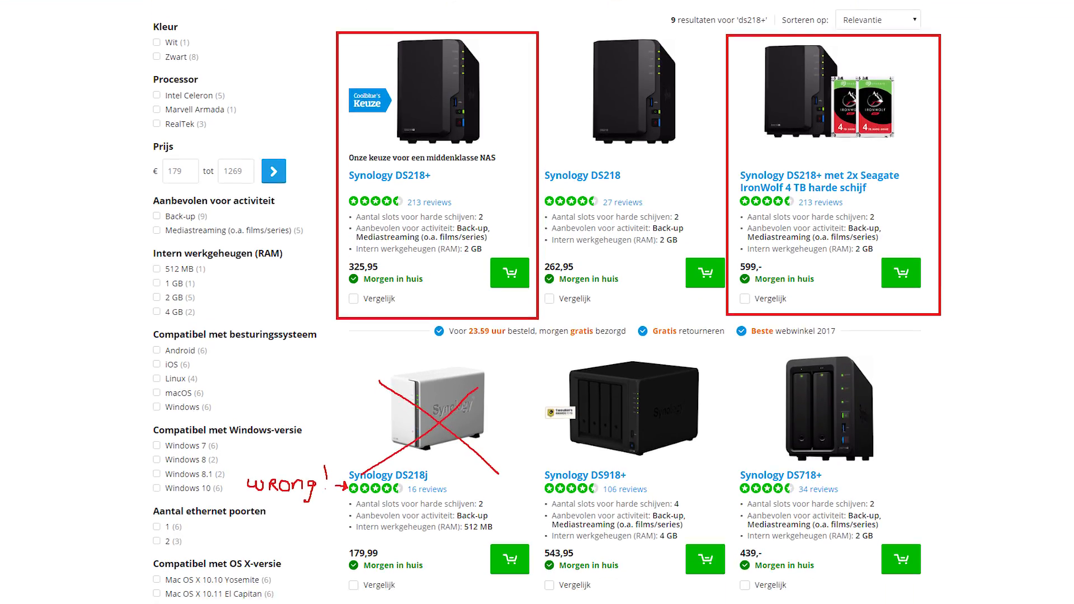
Scroll down the Web Assistant page while it detects the DS218+ DiskStation.
scroll(down, 3)
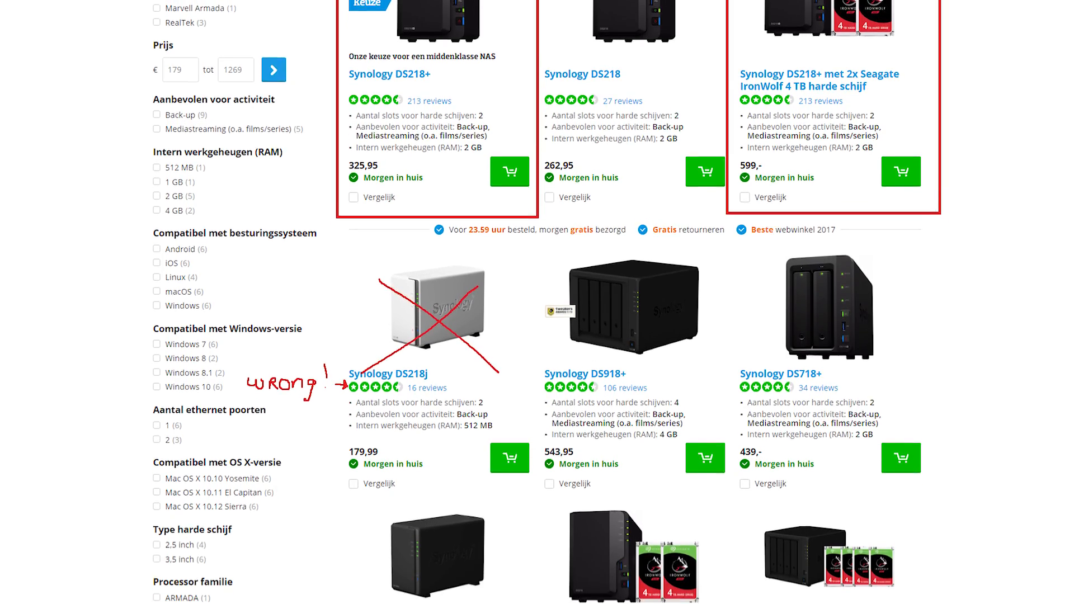
scroll(down, 3)
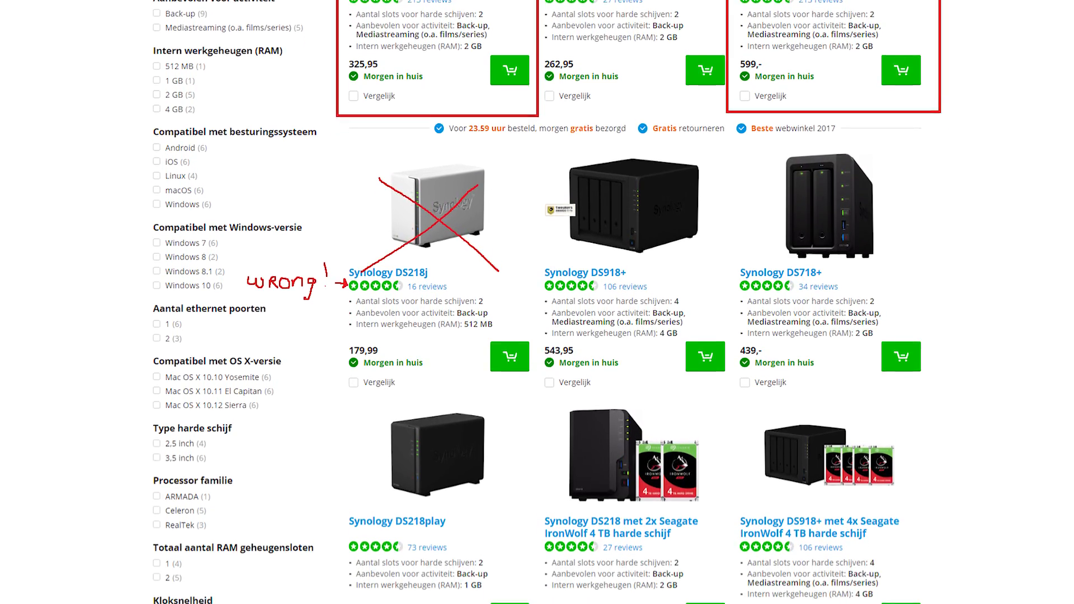
scroll(down, 3)
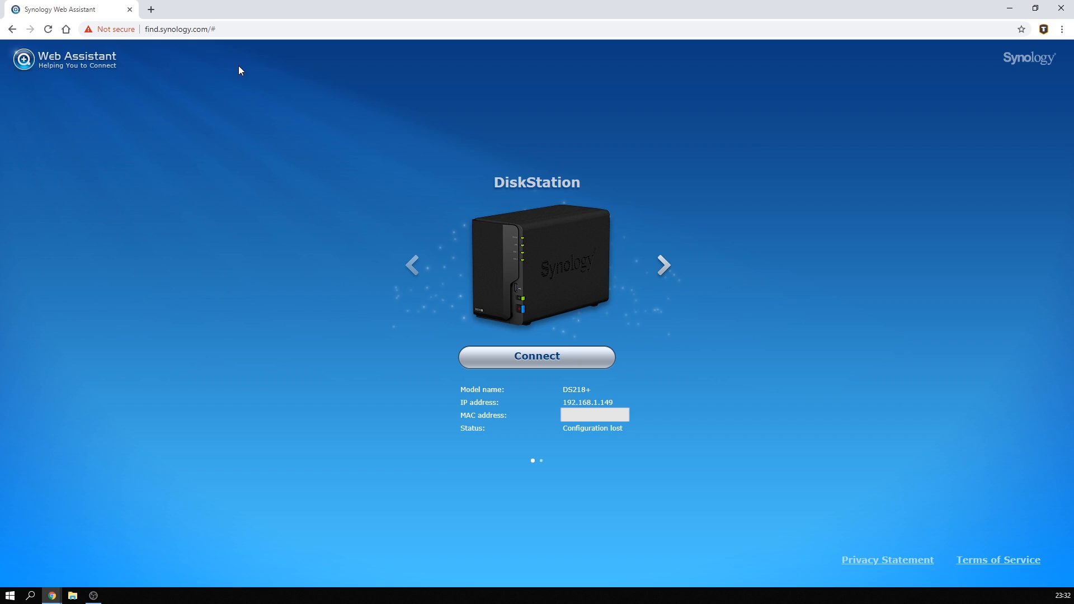
mouse_move(251, 28)
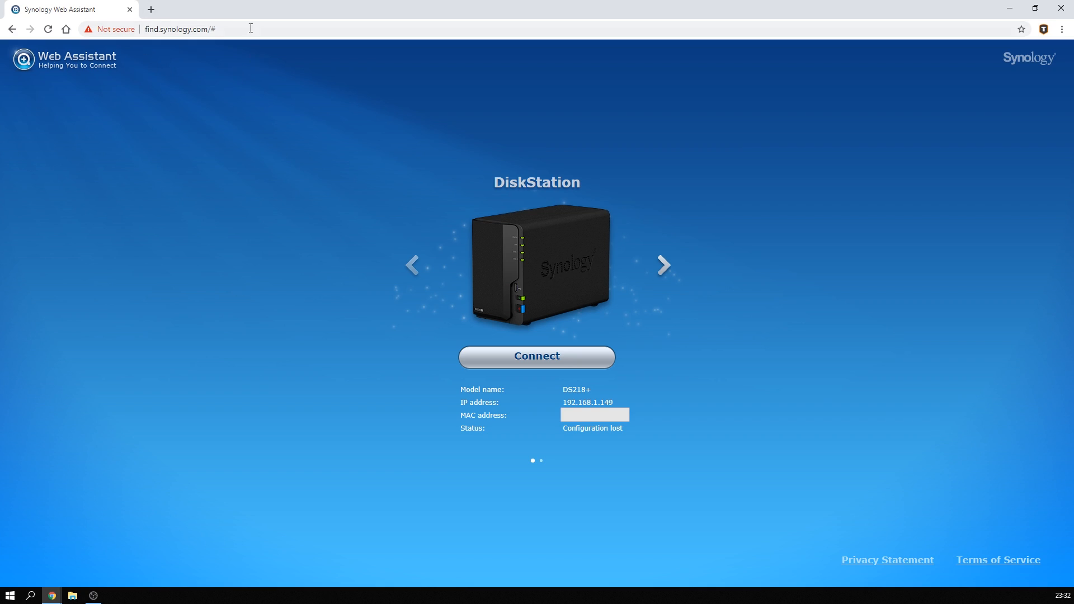
mouse_move(419, 102)
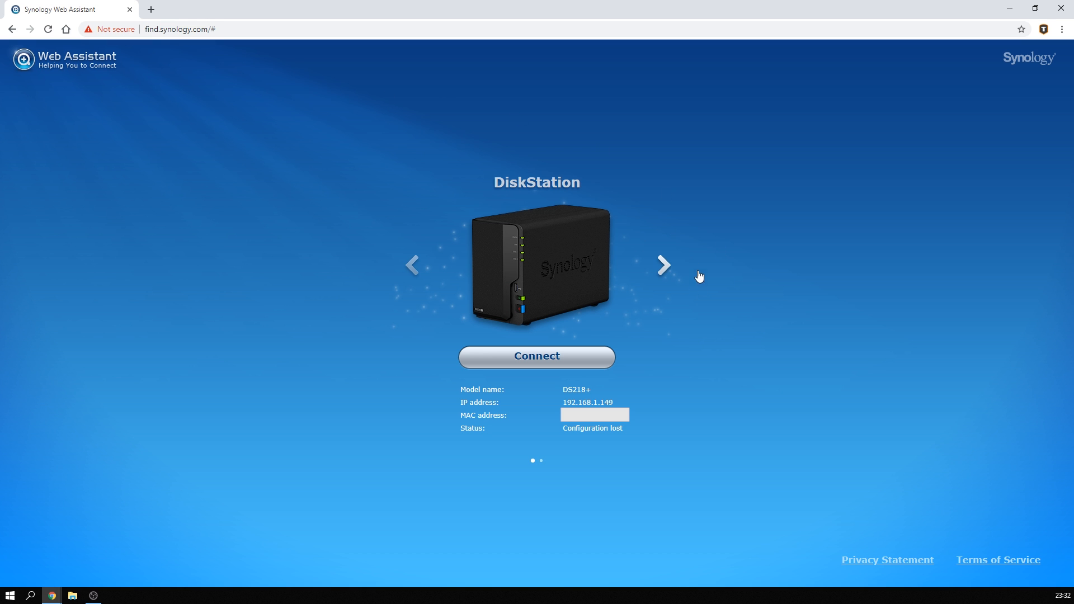
mouse_move(631, 397)
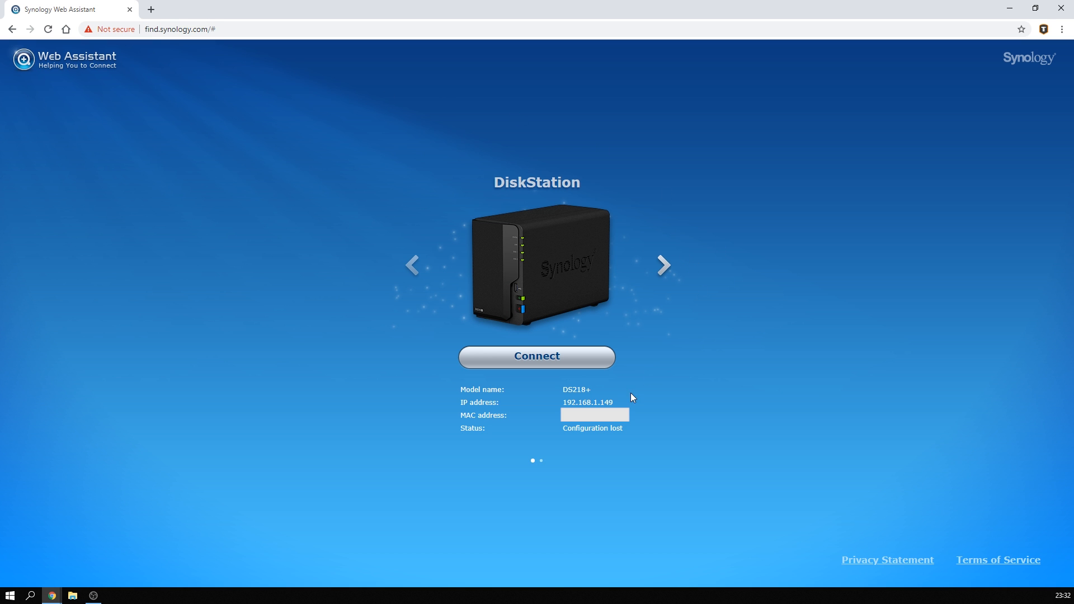
mouse_move(635, 432)
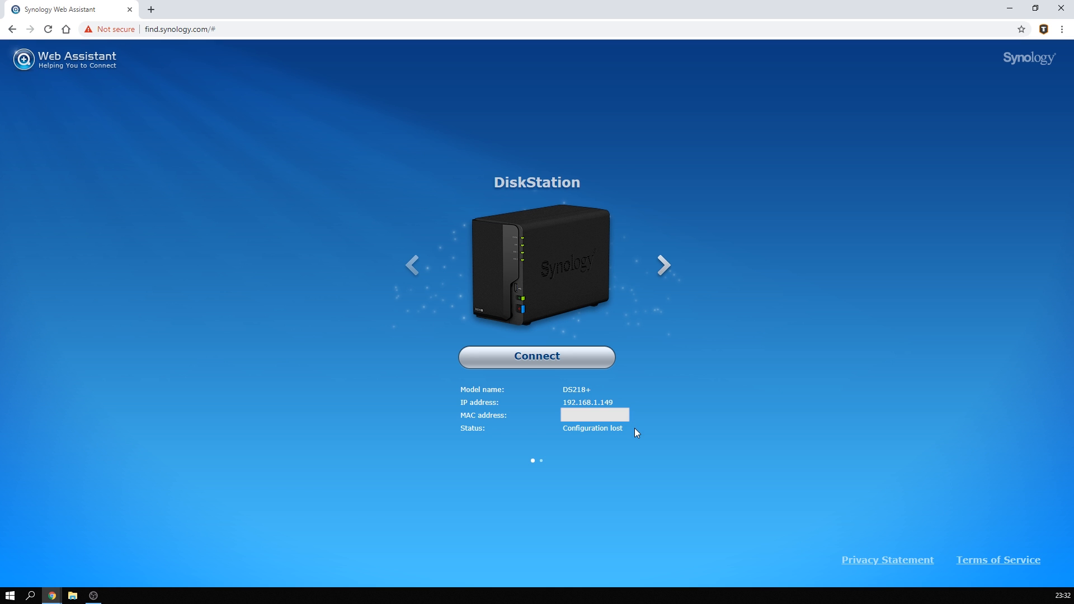
Connect to the found DS218+, accept the EULA and start installing DiskStation Manager.
click(536, 356)
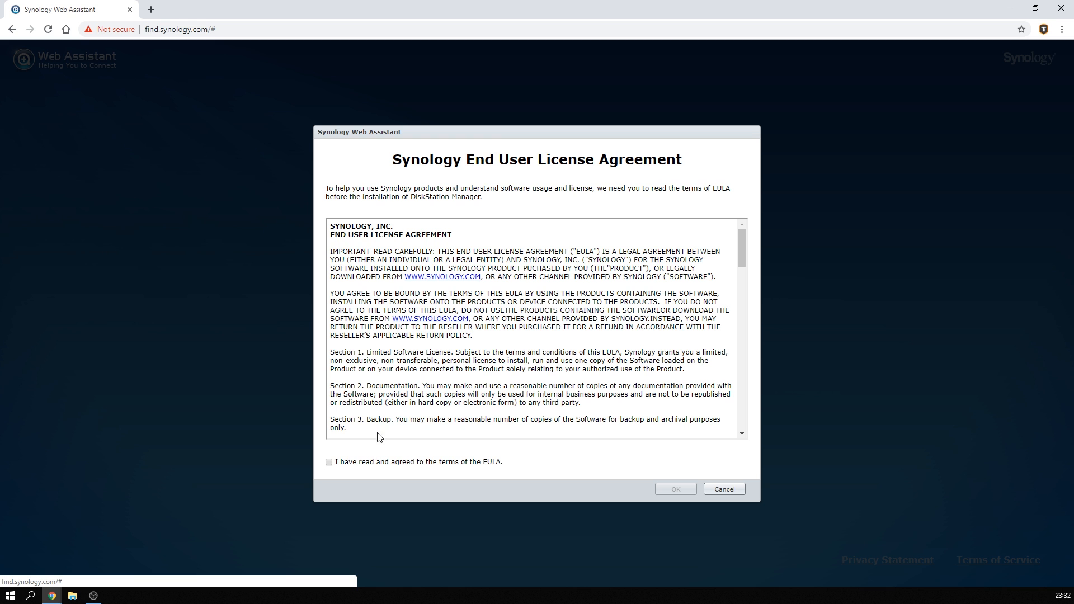
click(329, 462)
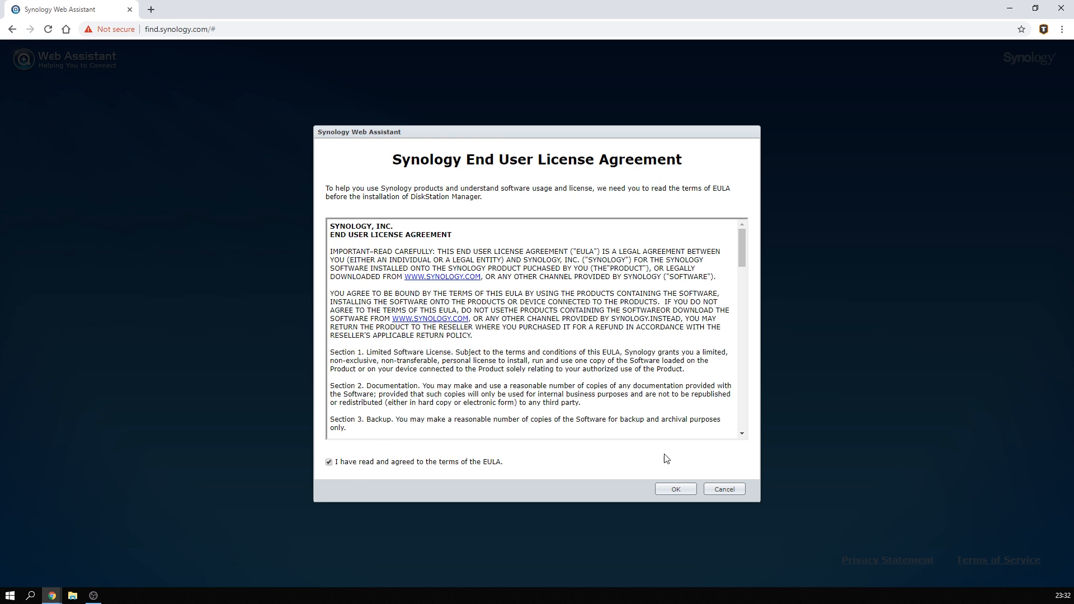
click(673, 489)
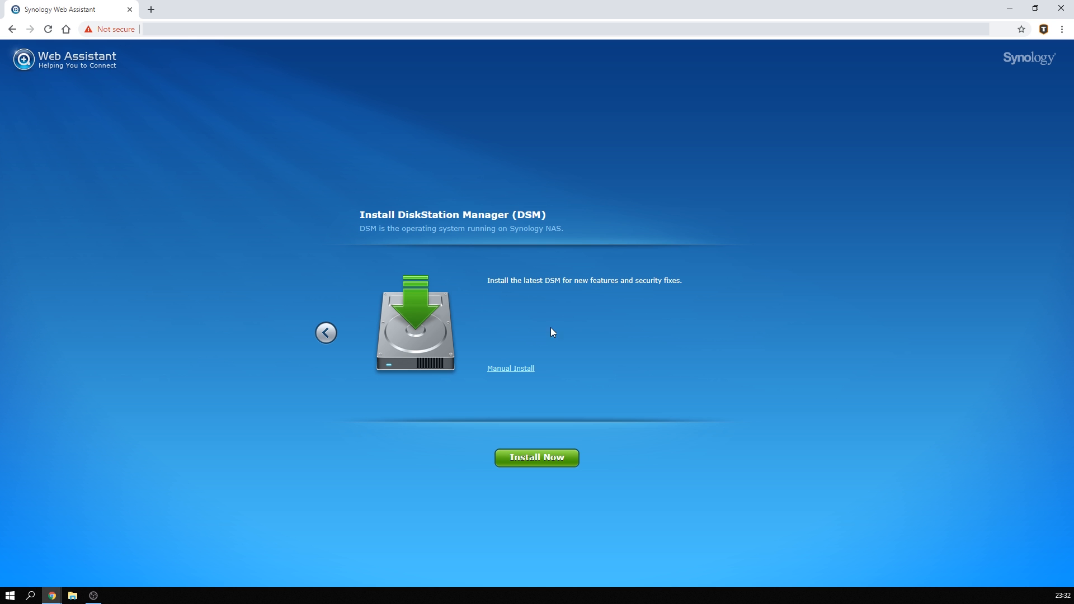
click(536, 458)
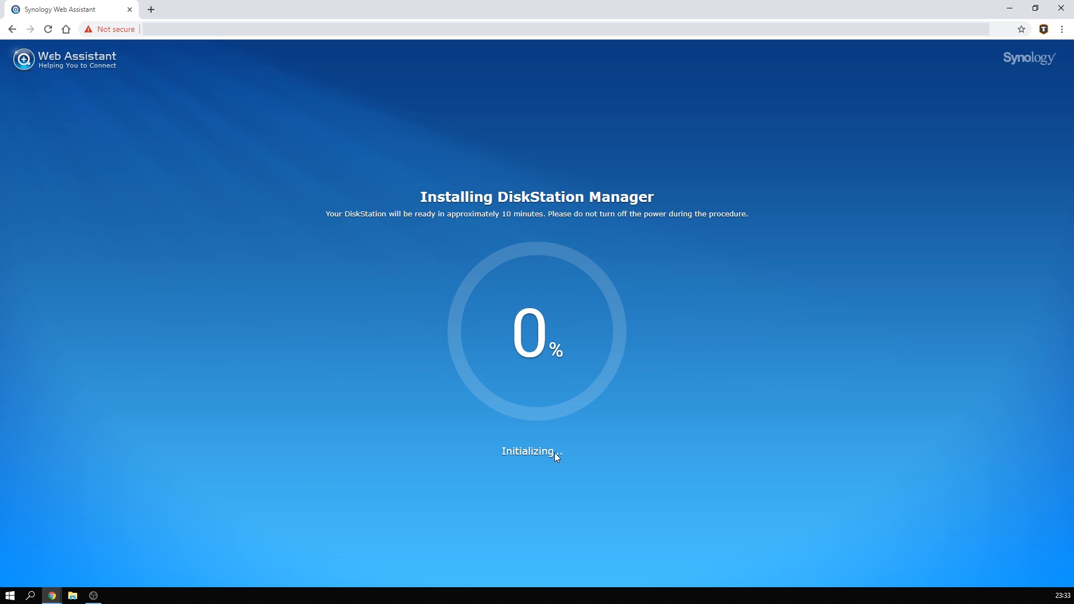
mouse_move(555, 456)
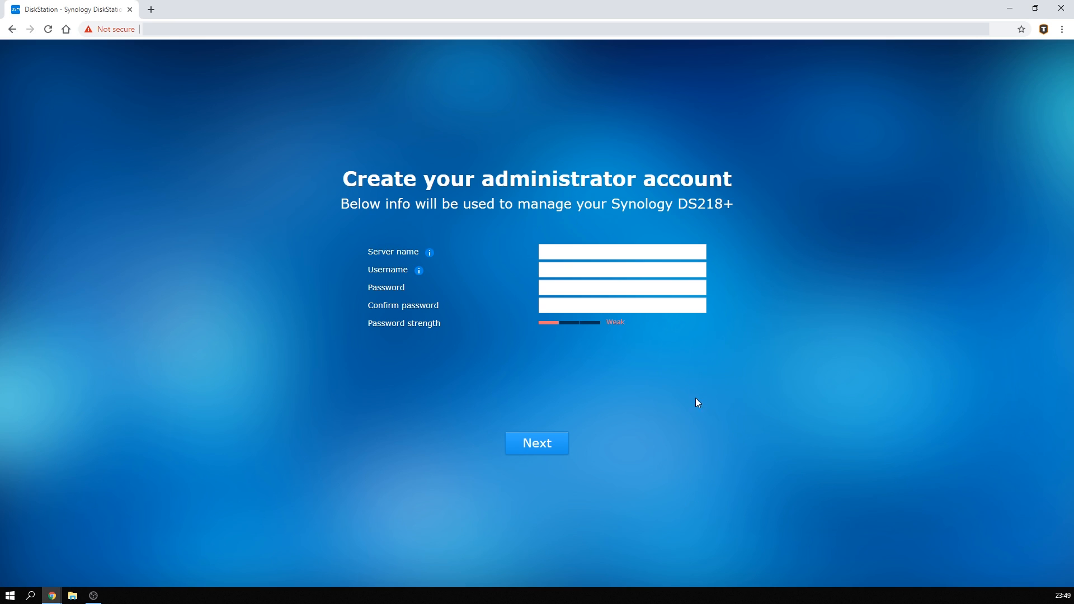
mouse_move(660, 359)
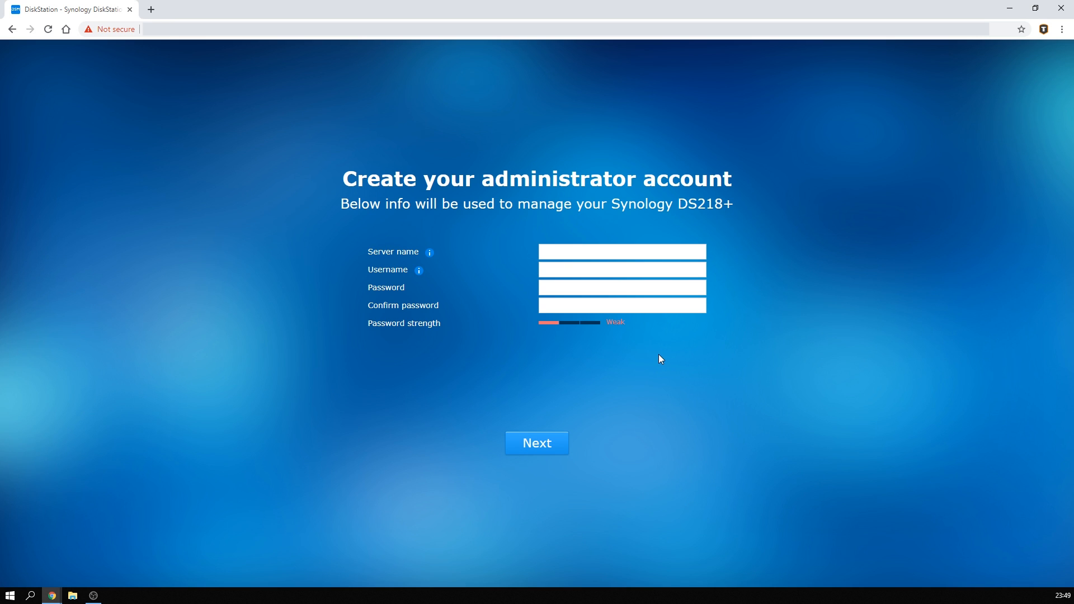
Fill in the server name, username and password for the administrator account and continue.
click(621, 250)
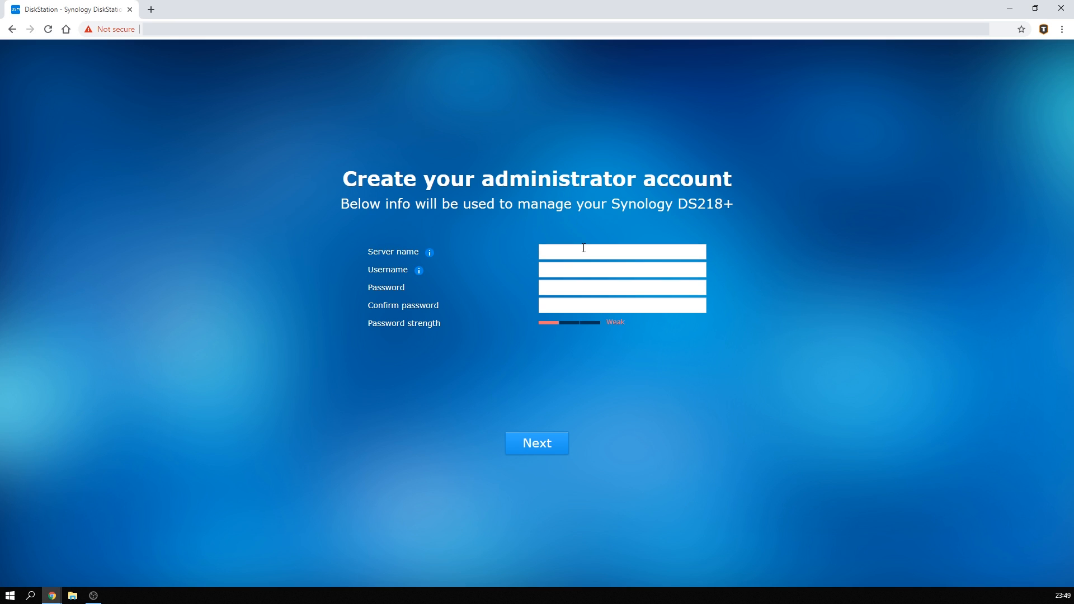
click(620, 250)
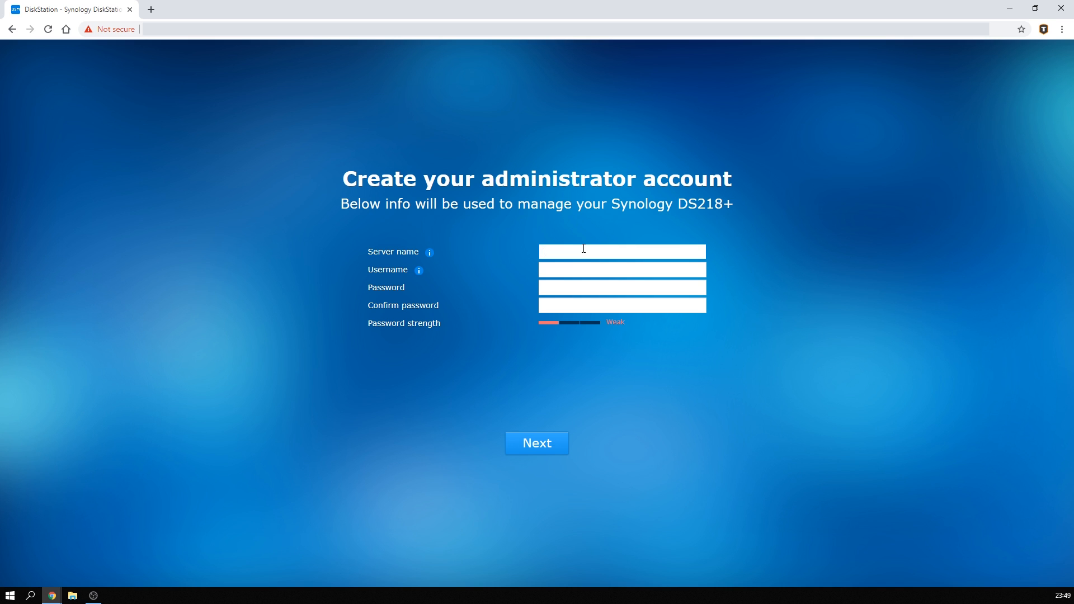
click(620, 251)
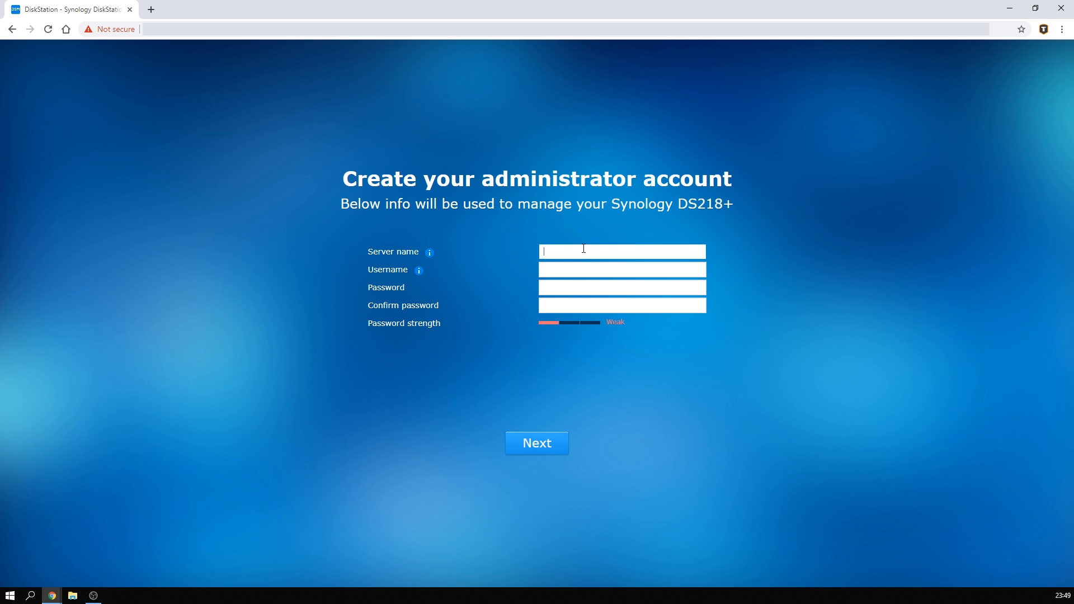
click(536, 442)
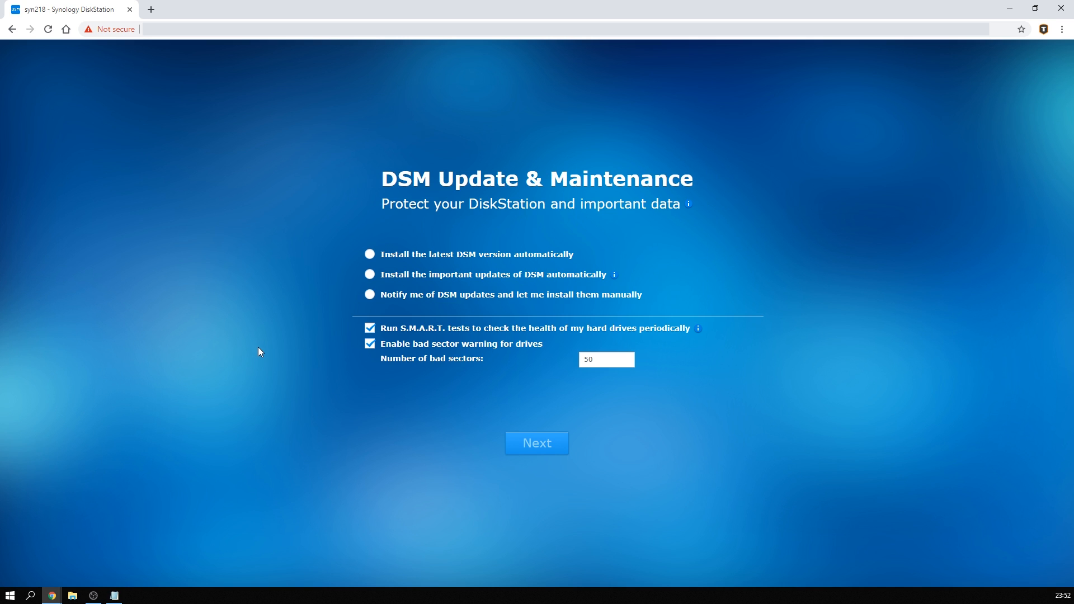
mouse_move(287, 353)
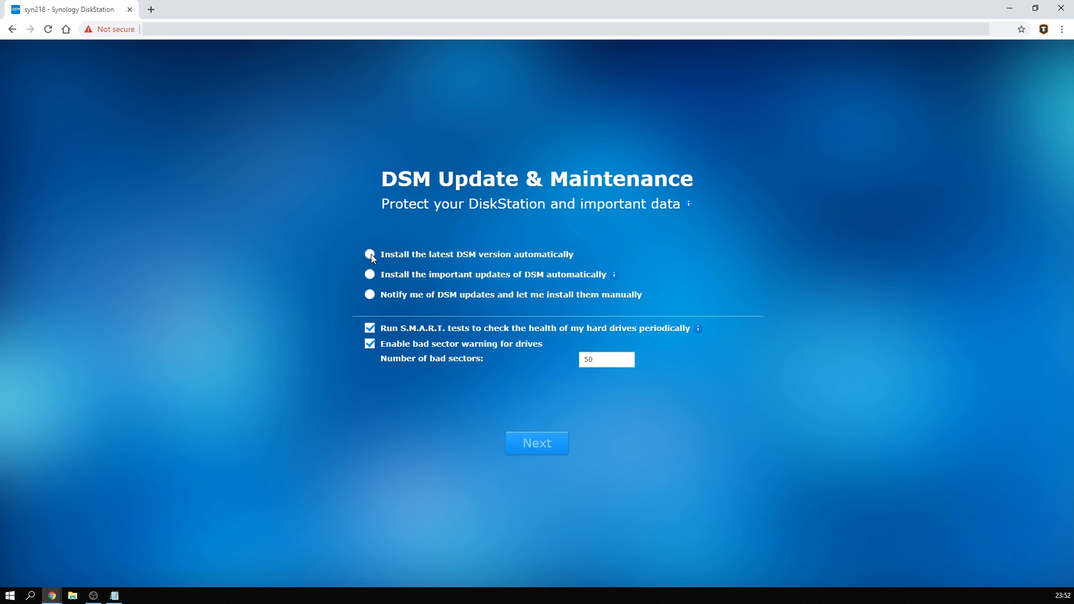
Choose automatic installation of important DSM updates only, on the Sun/Wed 01:00 schedule.
click(369, 274)
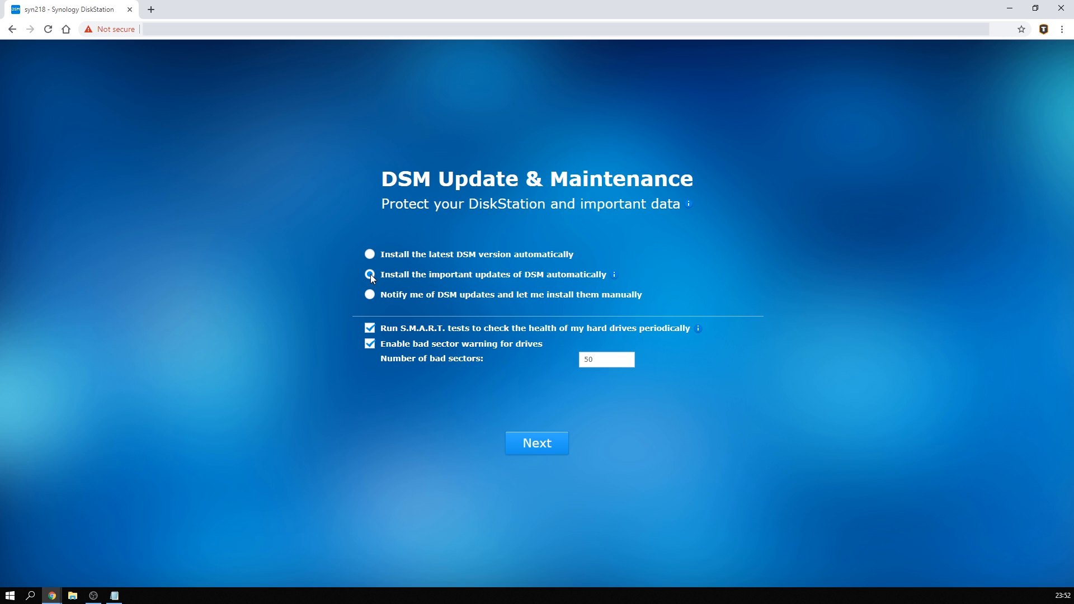
click(369, 276)
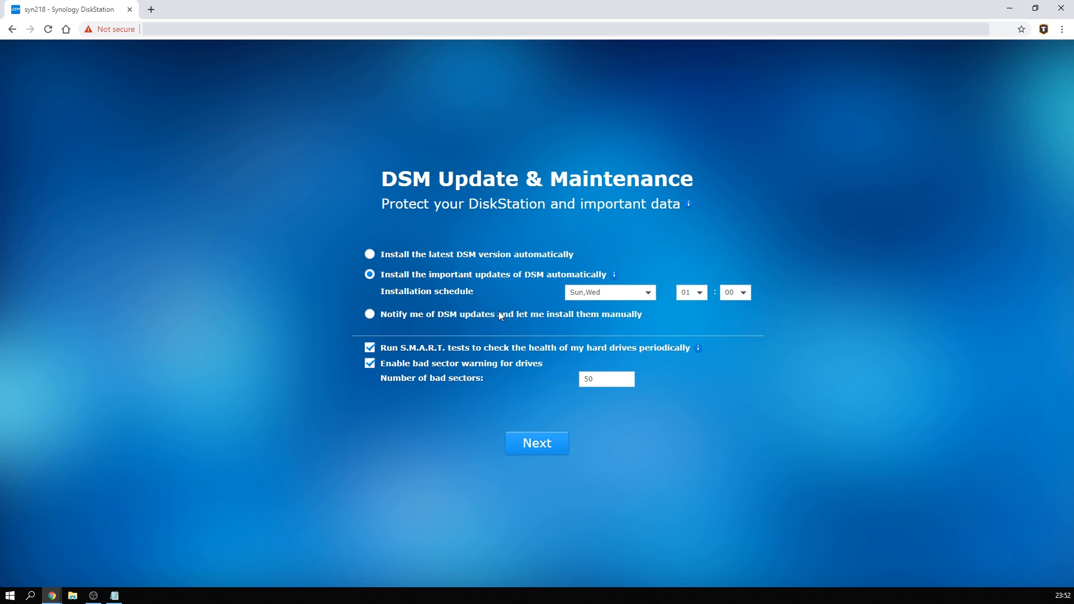
mouse_move(545, 394)
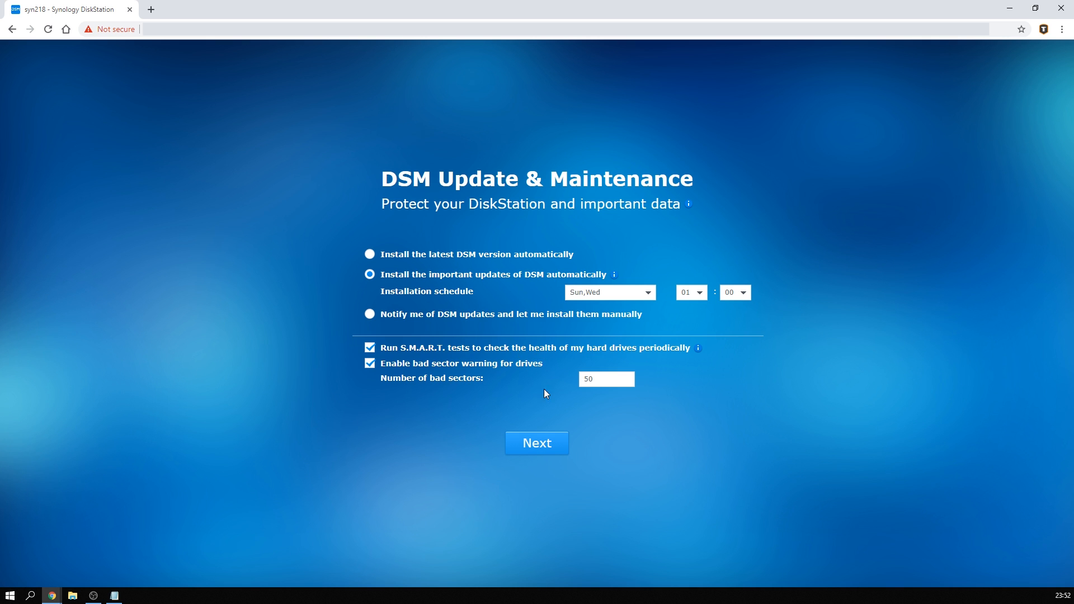
mouse_move(414, 431)
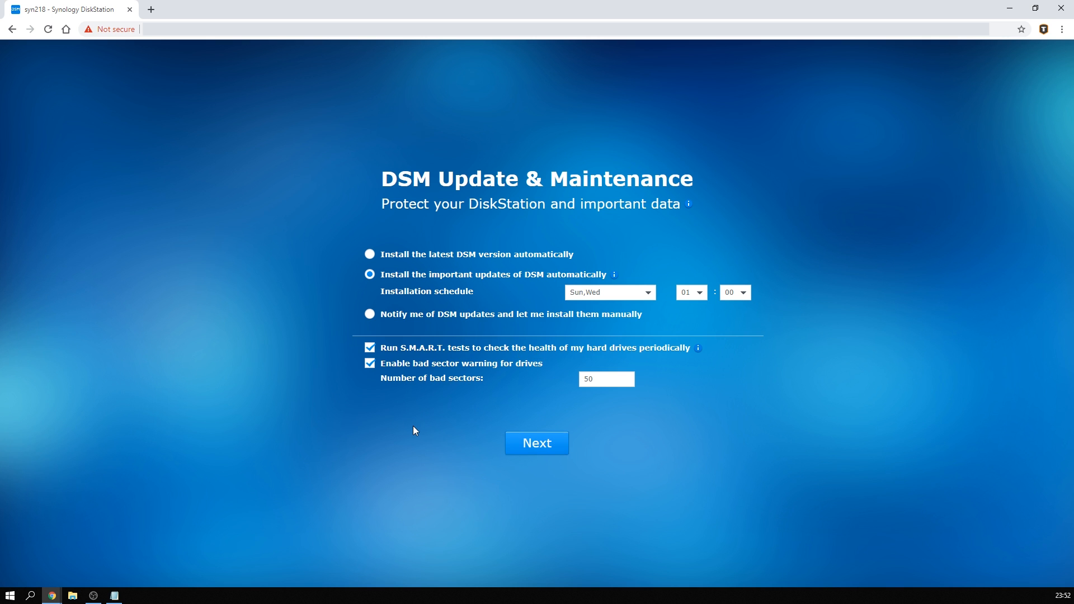
Pass QuickConnect, accept the privacy statement and install the recommended packages to reach 'You Are All Set!'.
click(536, 442)
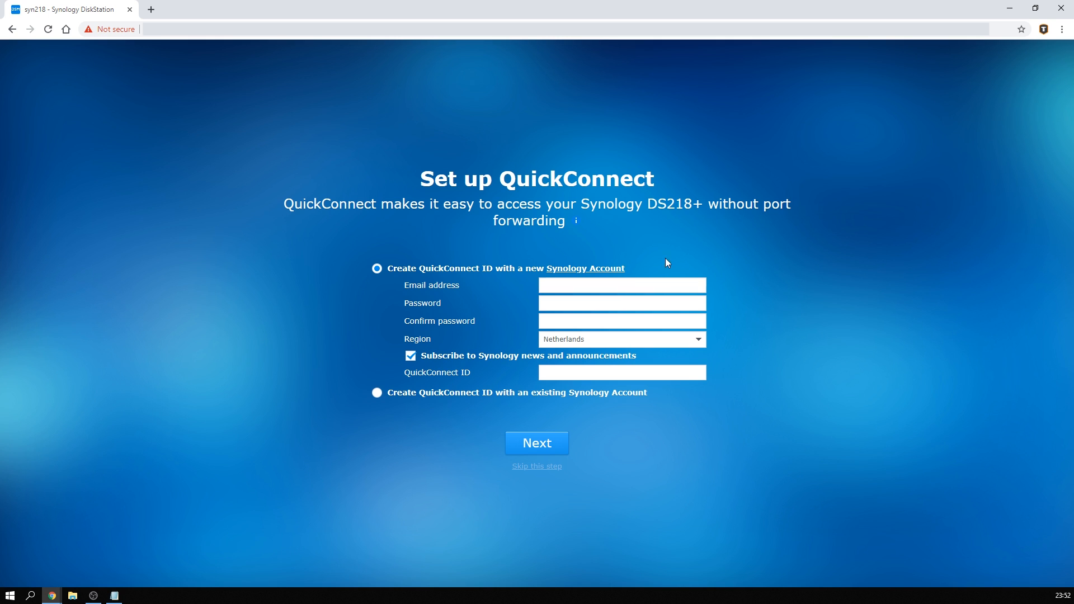
mouse_move(417, 451)
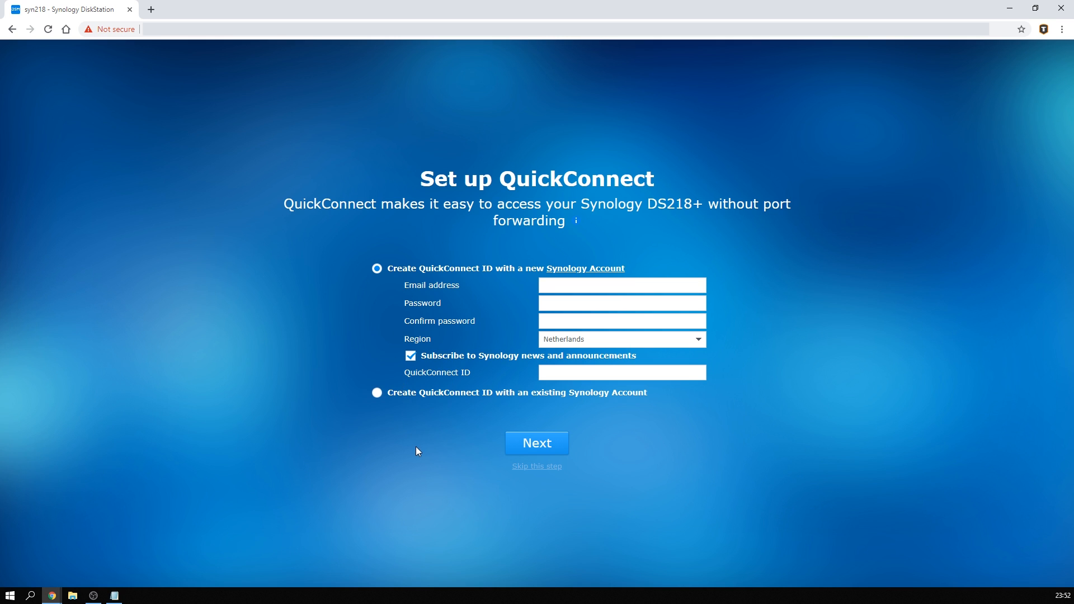
mouse_move(418, 448)
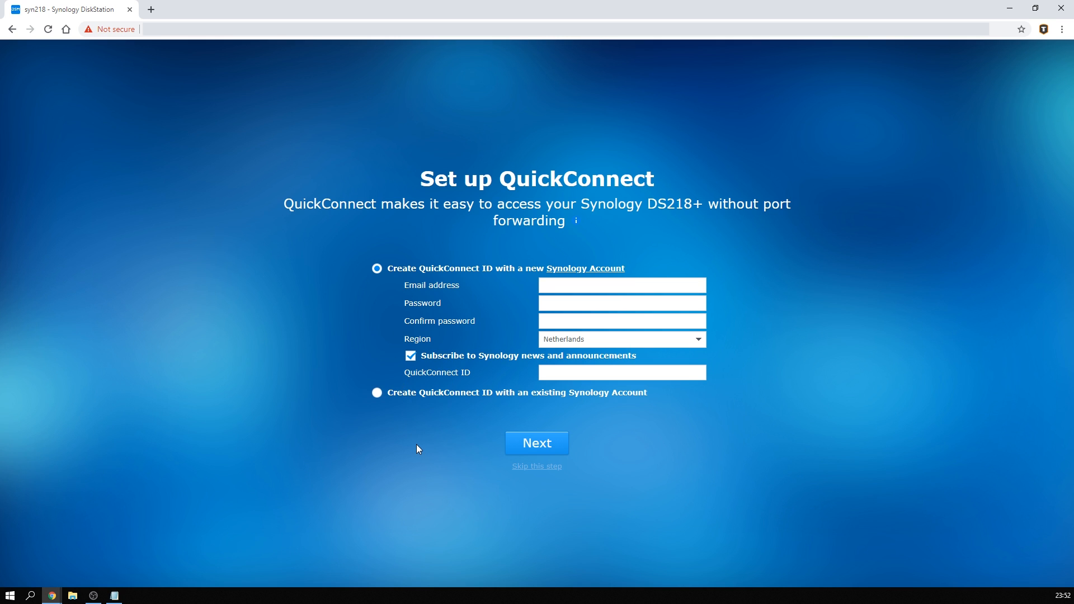
mouse_move(415, 446)
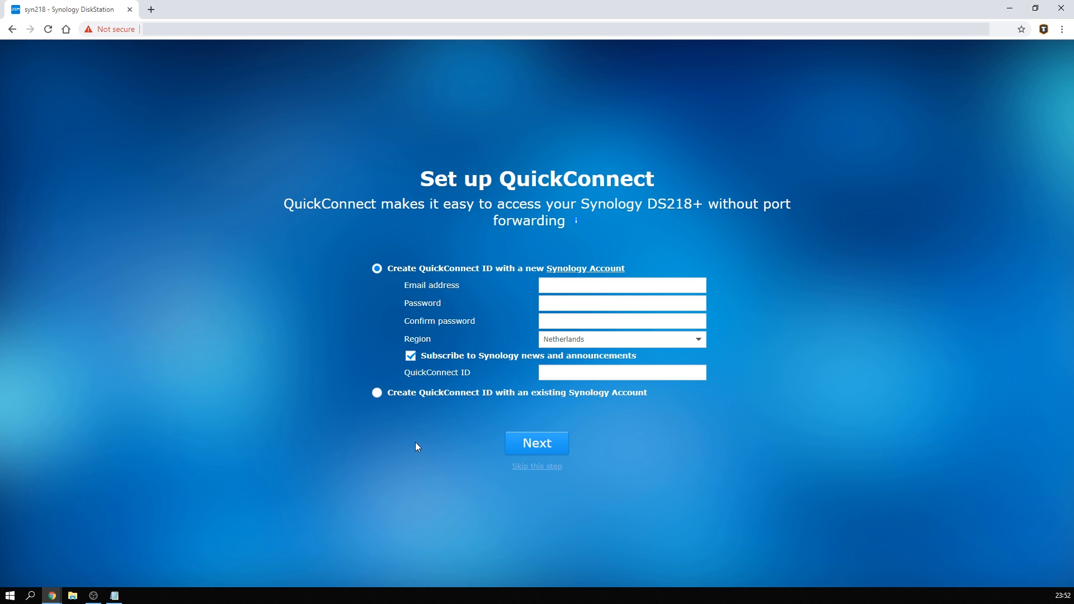
mouse_move(413, 439)
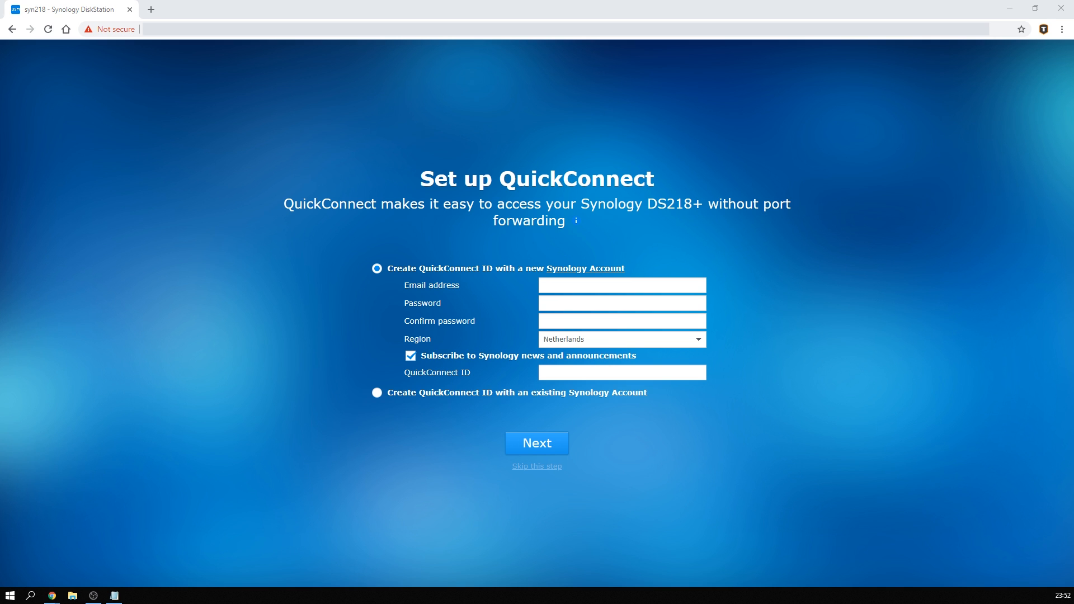
click(536, 443)
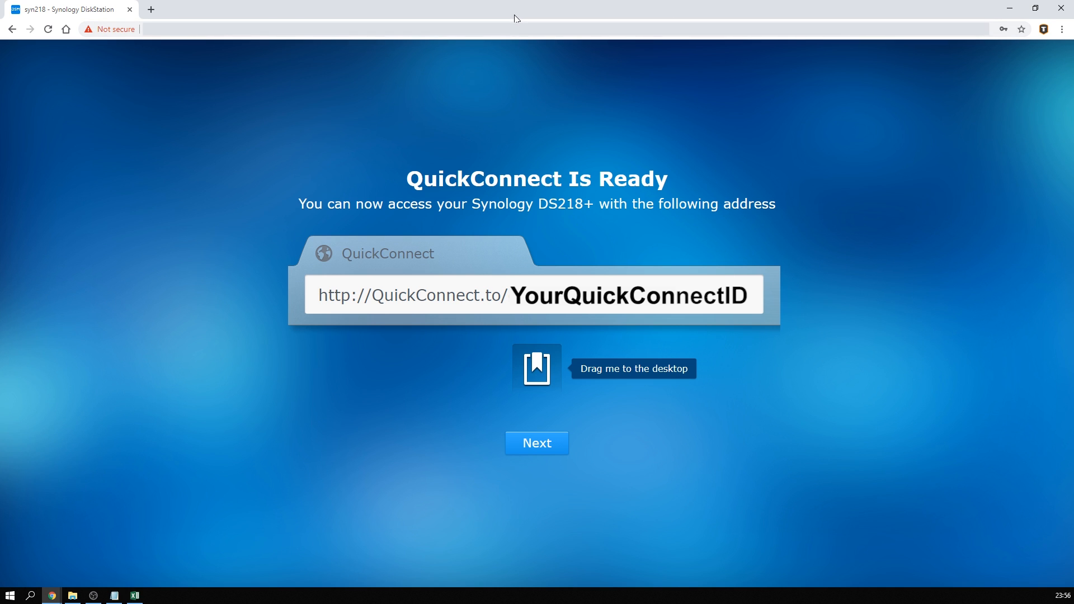
click(536, 443)
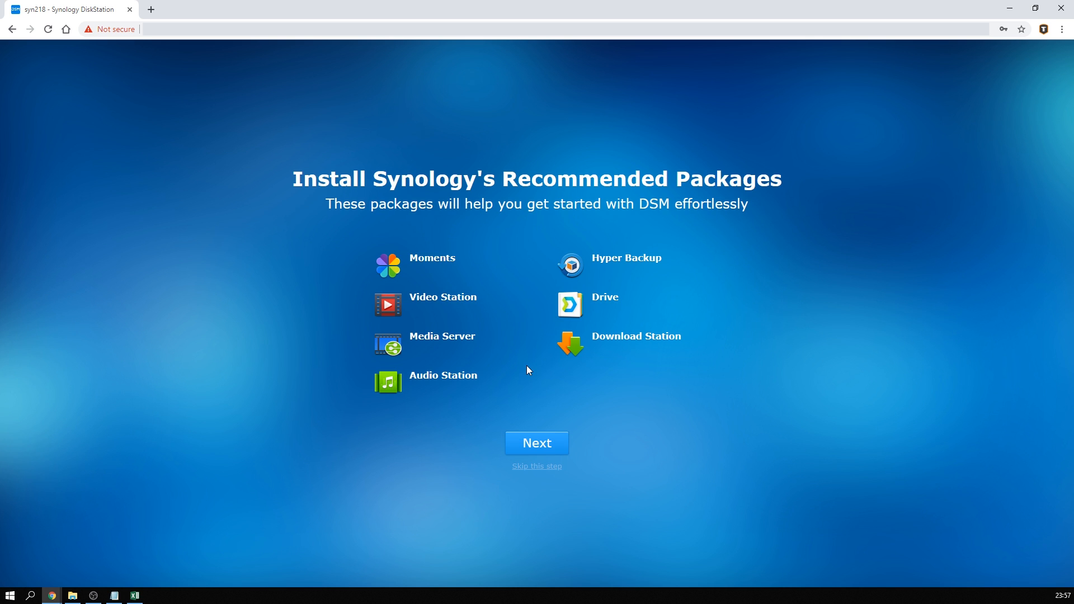
mouse_move(530, 421)
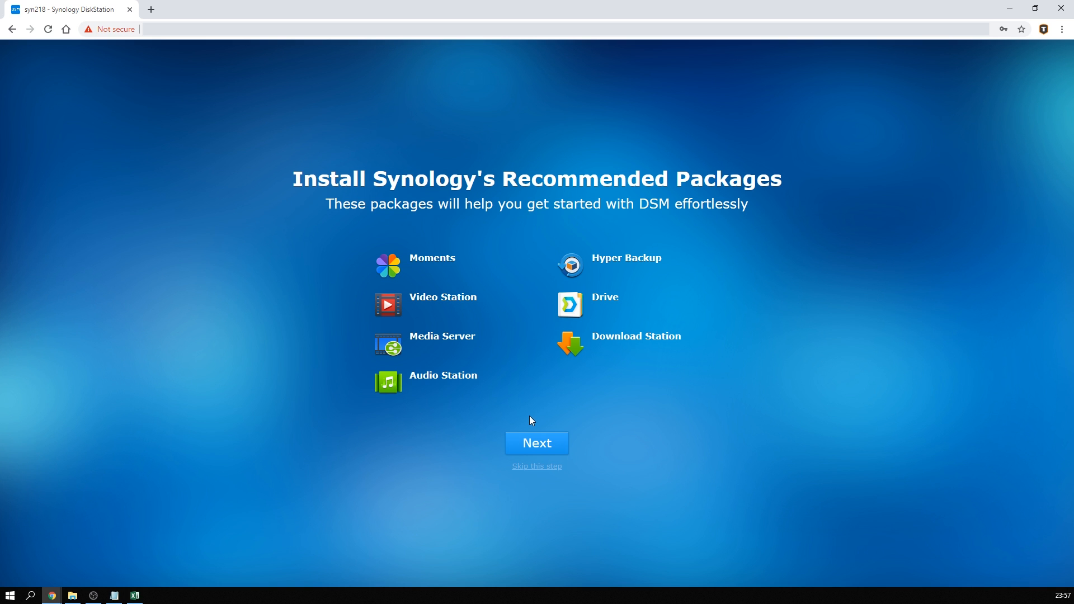
click(536, 443)
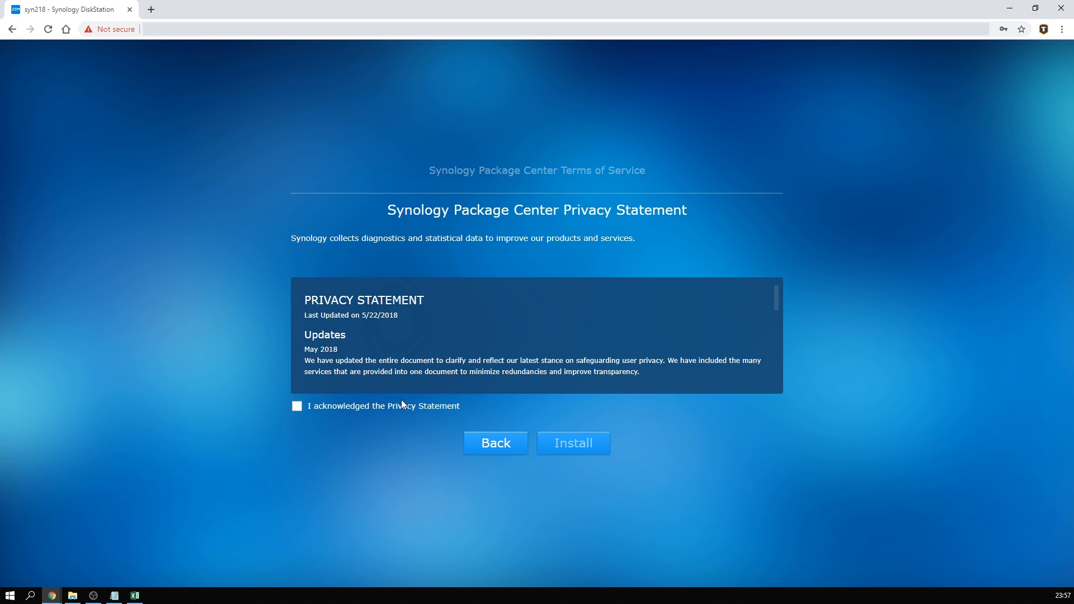
click(573, 443)
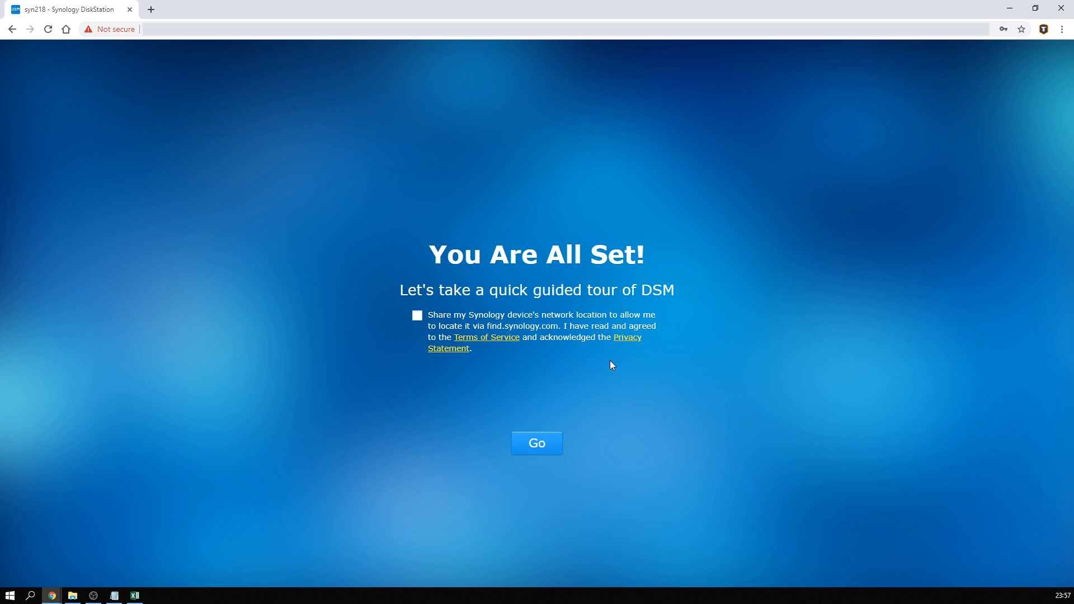
mouse_move(451, 374)
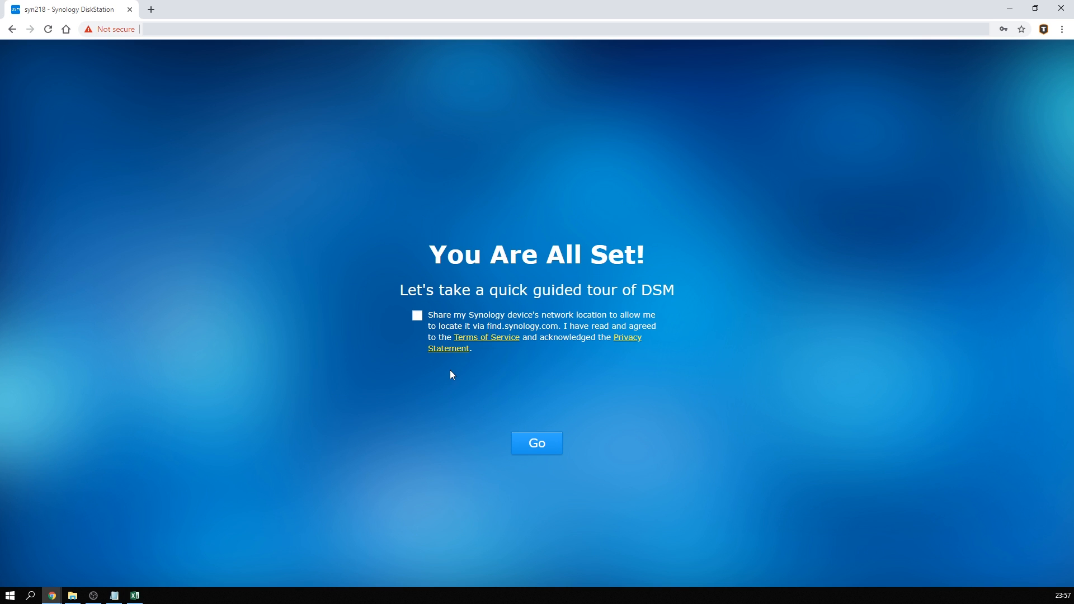
Finish the wizard into the DSM desktop and answer 'No thanks!' to device analytics.
click(536, 443)
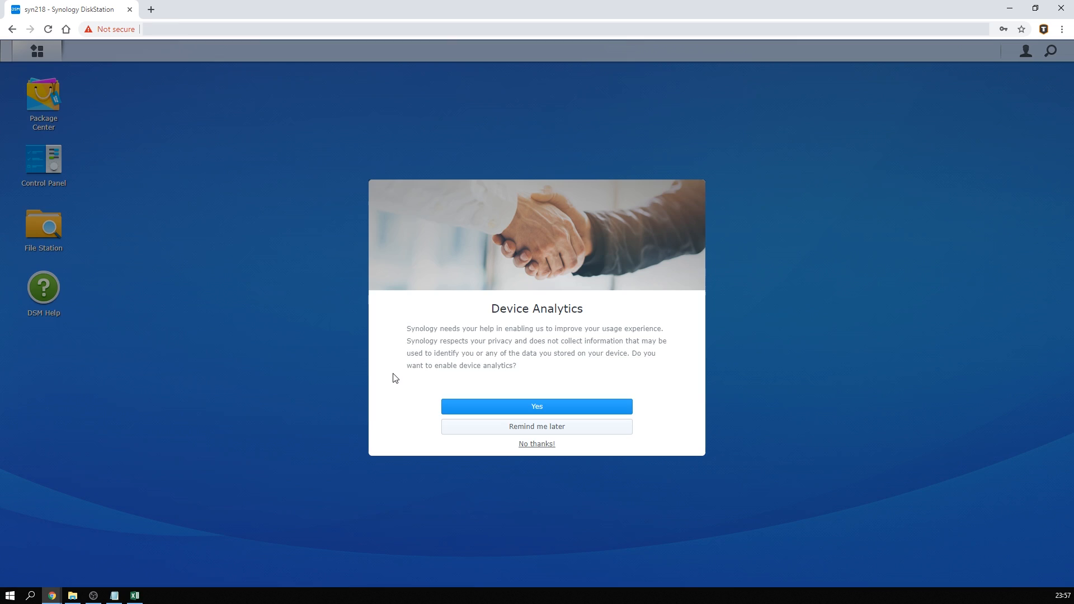
mouse_move(382, 364)
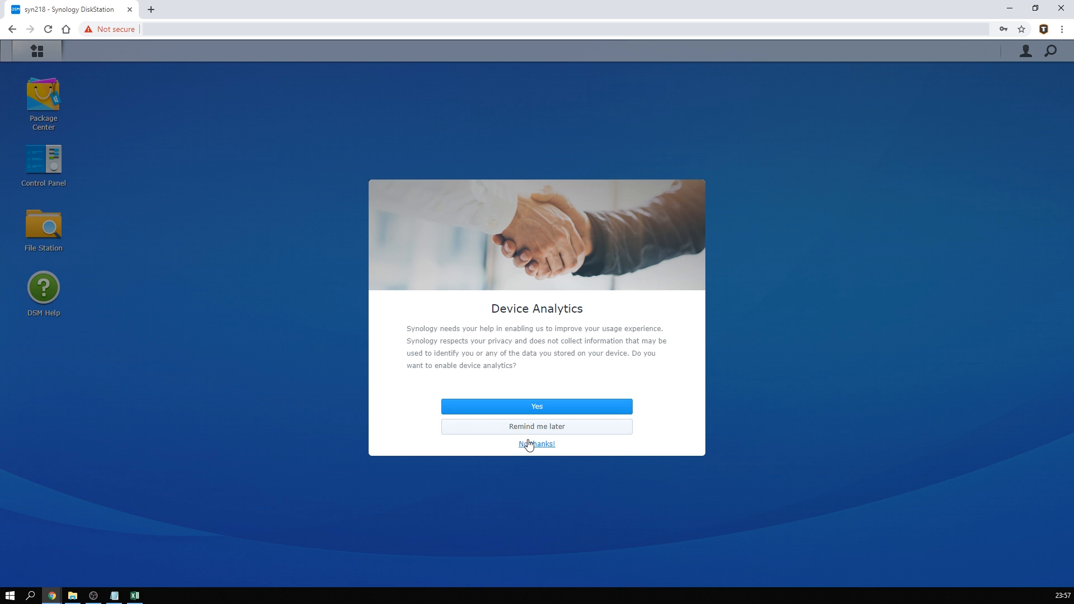
click(536, 444)
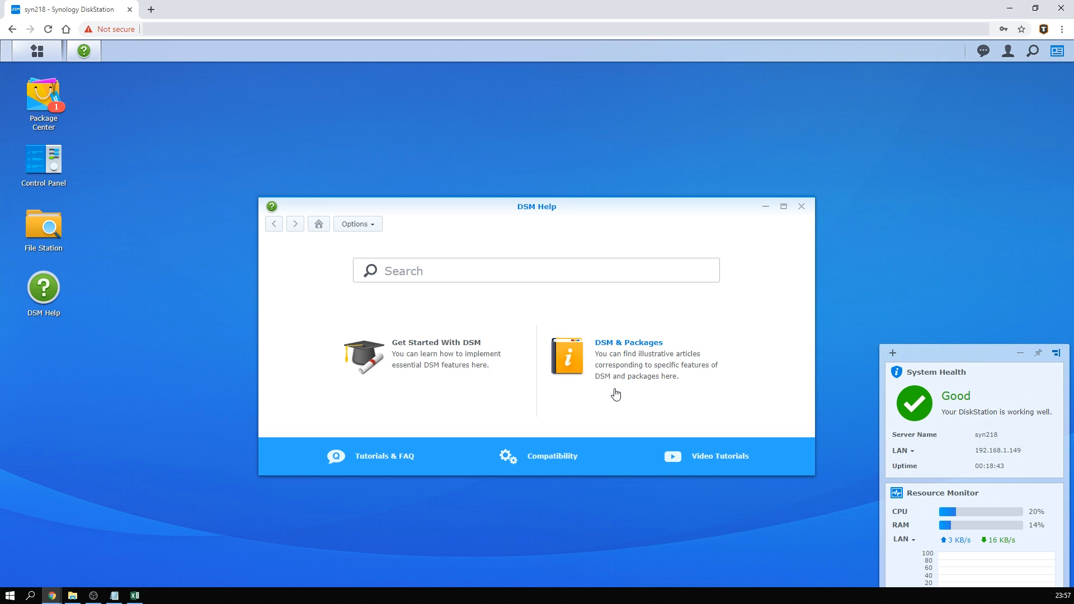
mouse_move(425, 400)
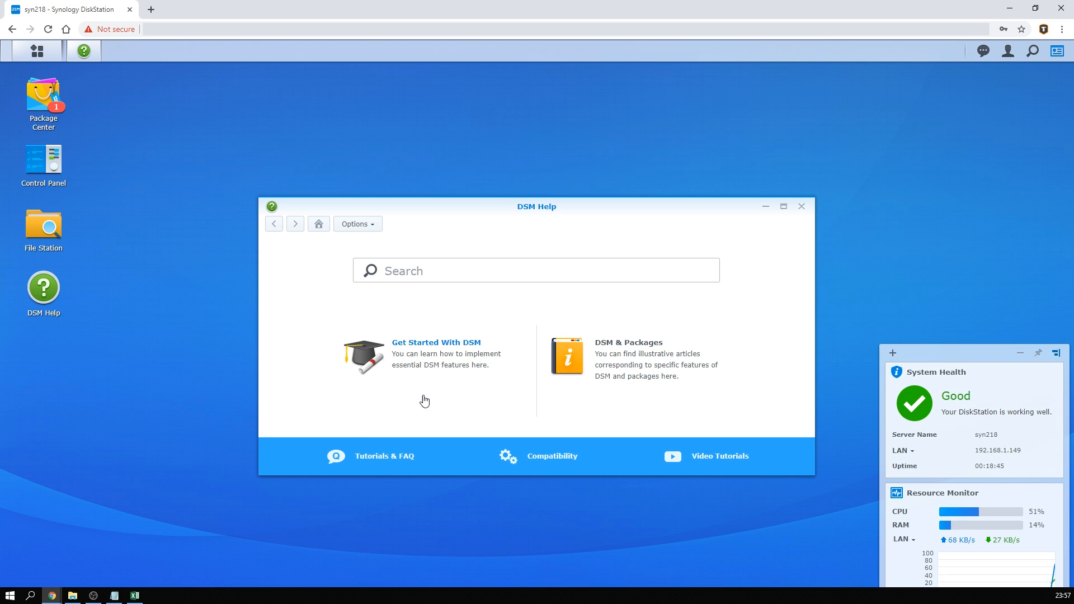
mouse_move(464, 473)
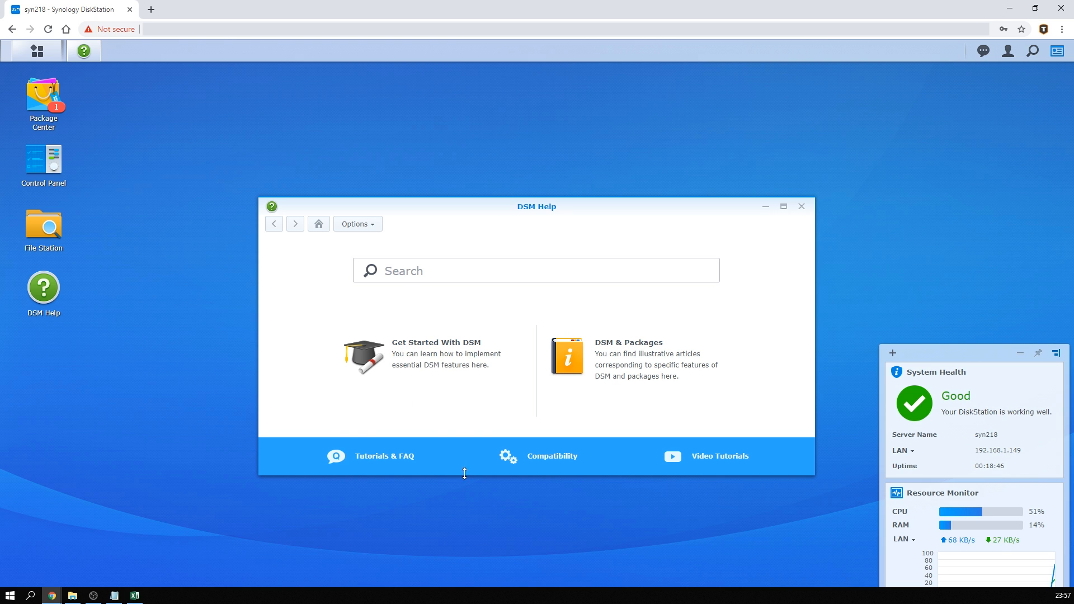
mouse_move(603, 489)
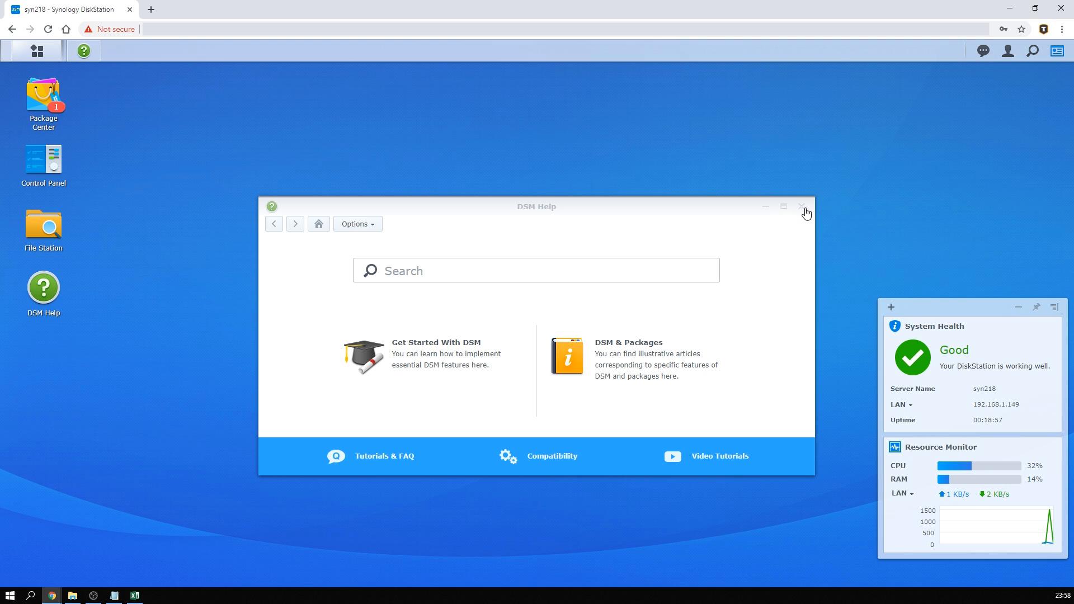
Close DSM Help and browse Package Center's All Packages list down to Moments.
click(803, 206)
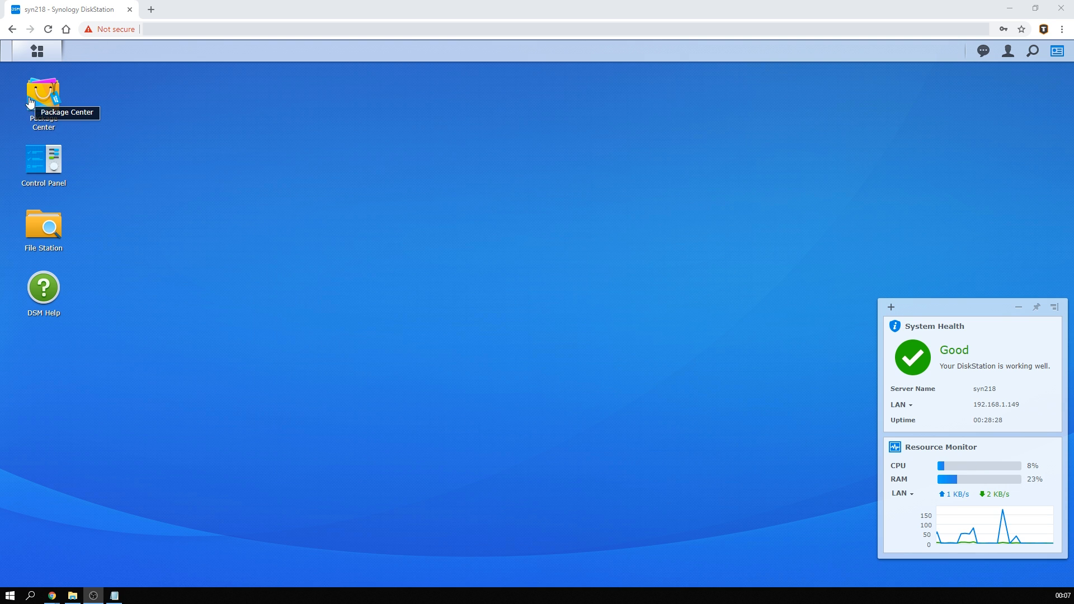
double_click(44, 94)
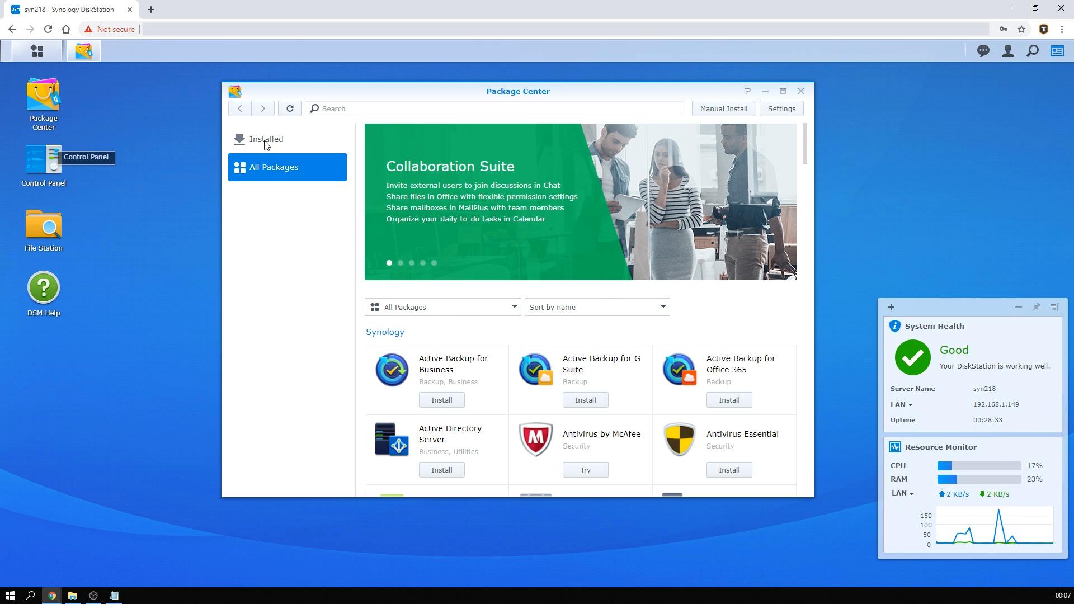
click(266, 138)
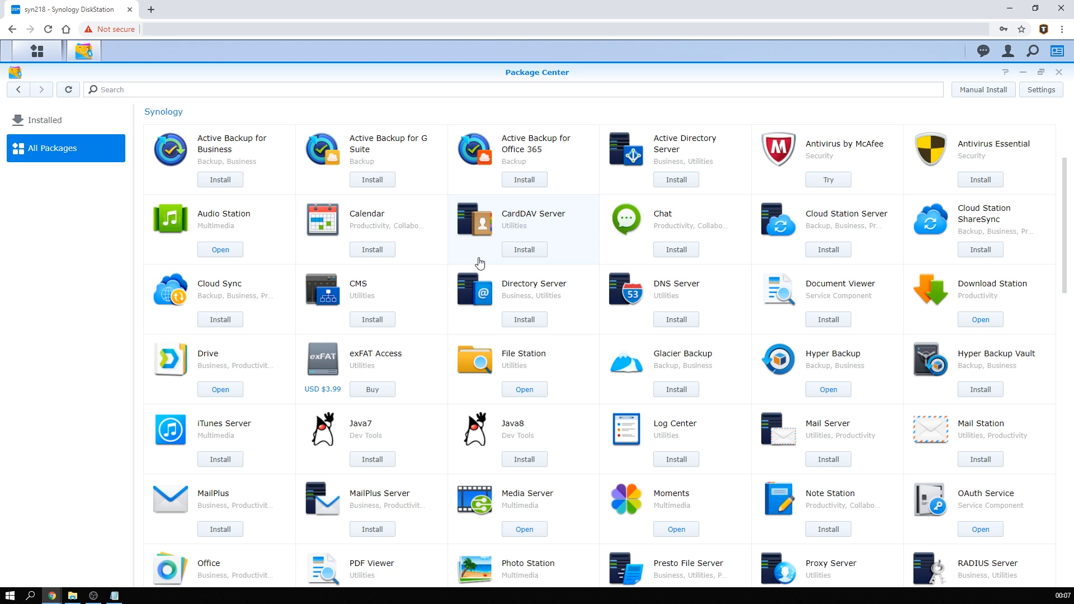
mouse_move(480, 260)
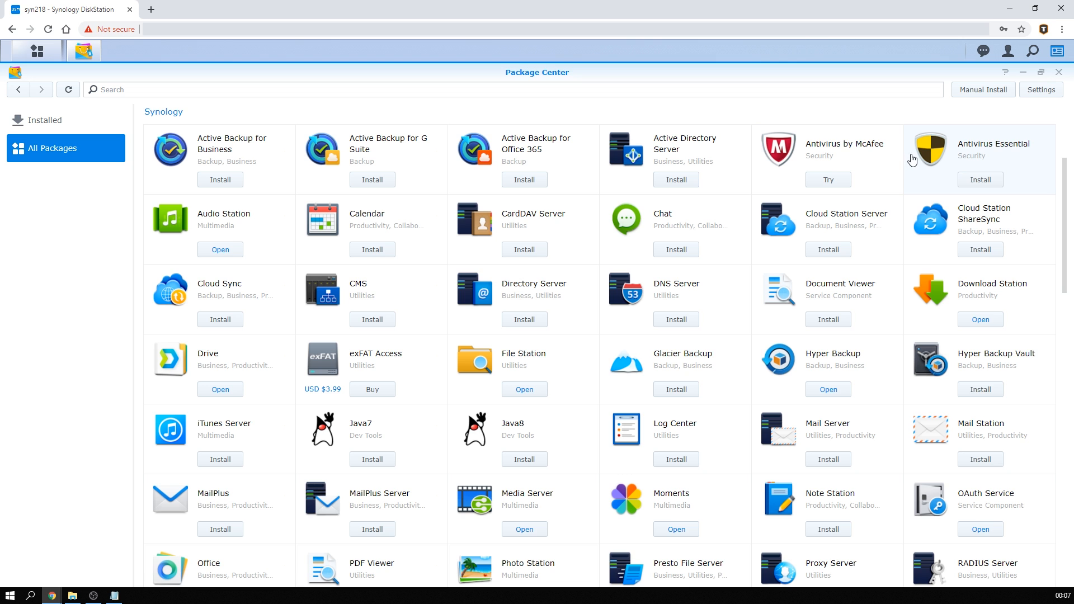
scroll(down, 3)
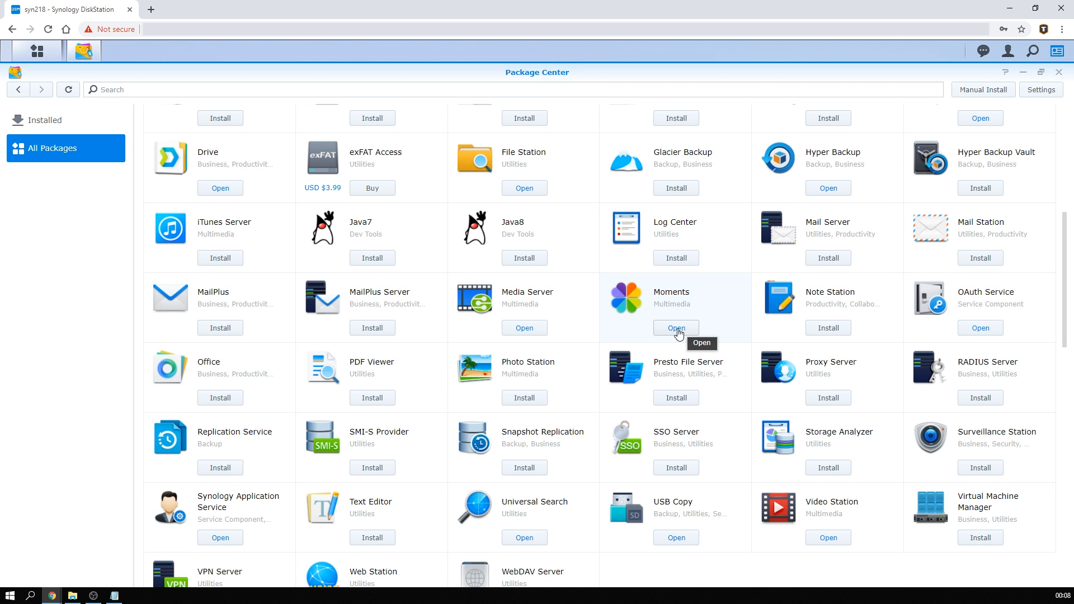
Launch Moments, step through its intro slides and Start now into the empty photo library.
click(675, 328)
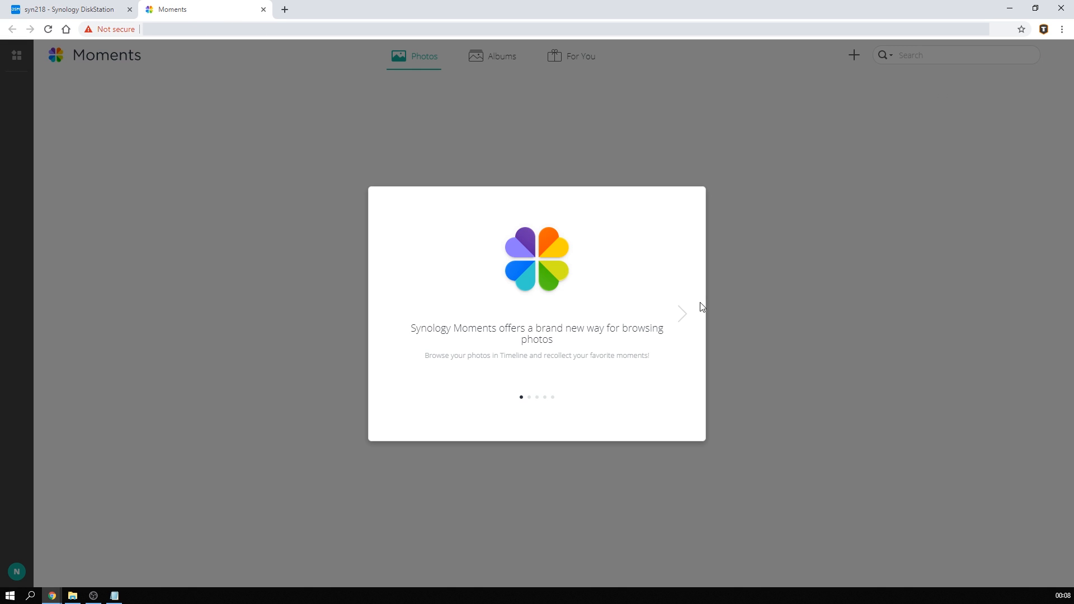
mouse_move(683, 316)
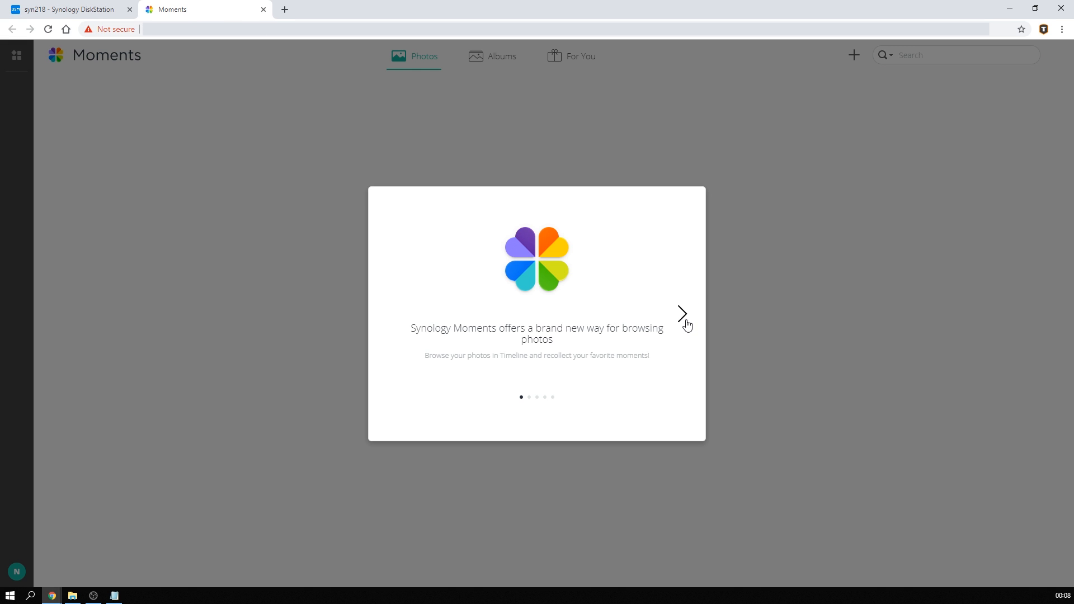
click(681, 313)
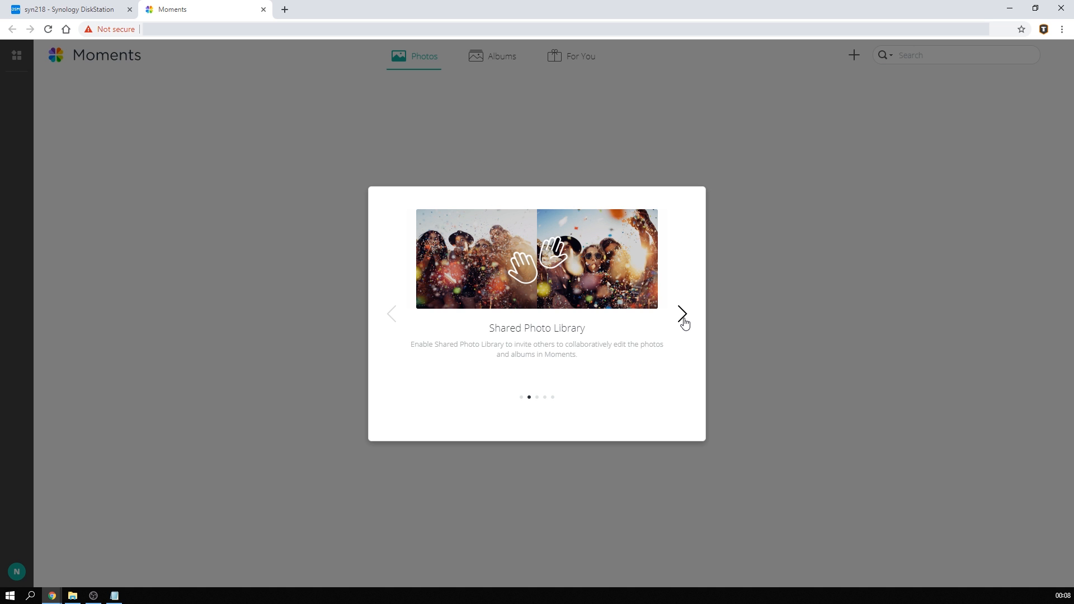
click(683, 313)
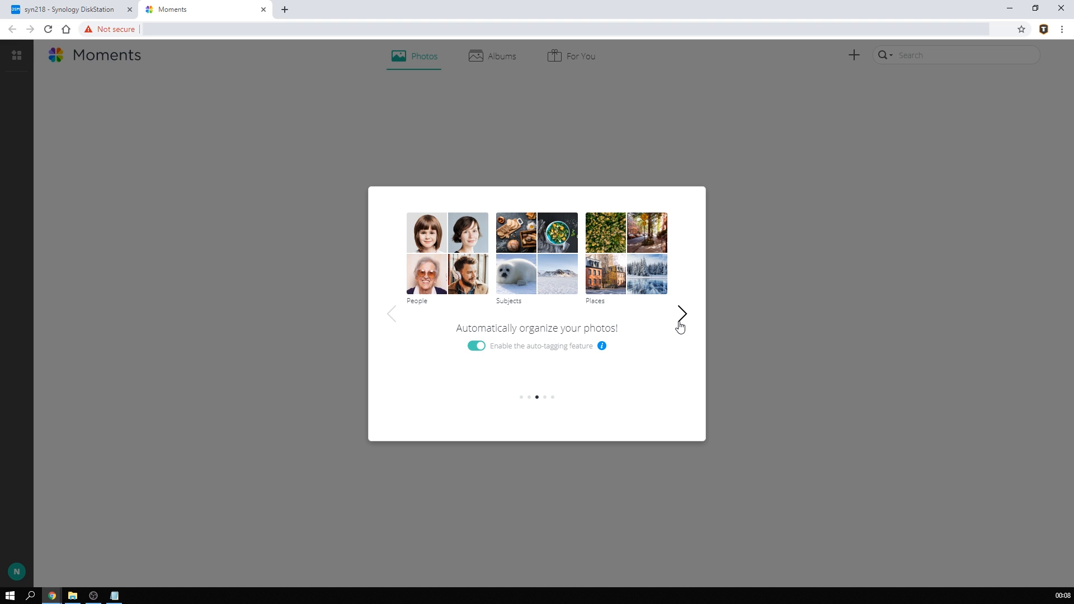
mouse_move(602, 346)
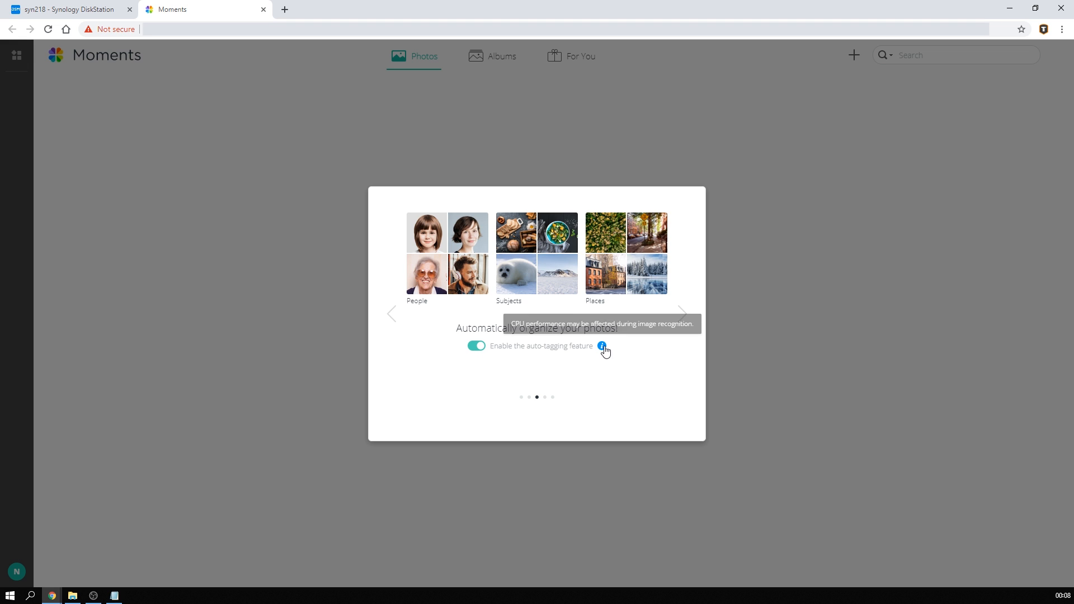
mouse_move(635, 341)
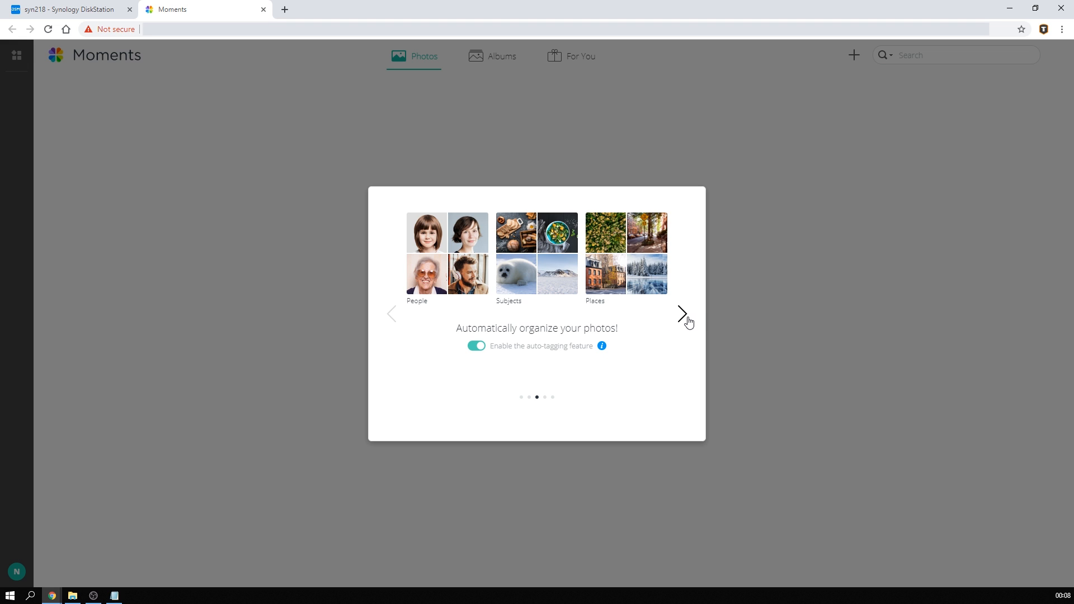
click(683, 313)
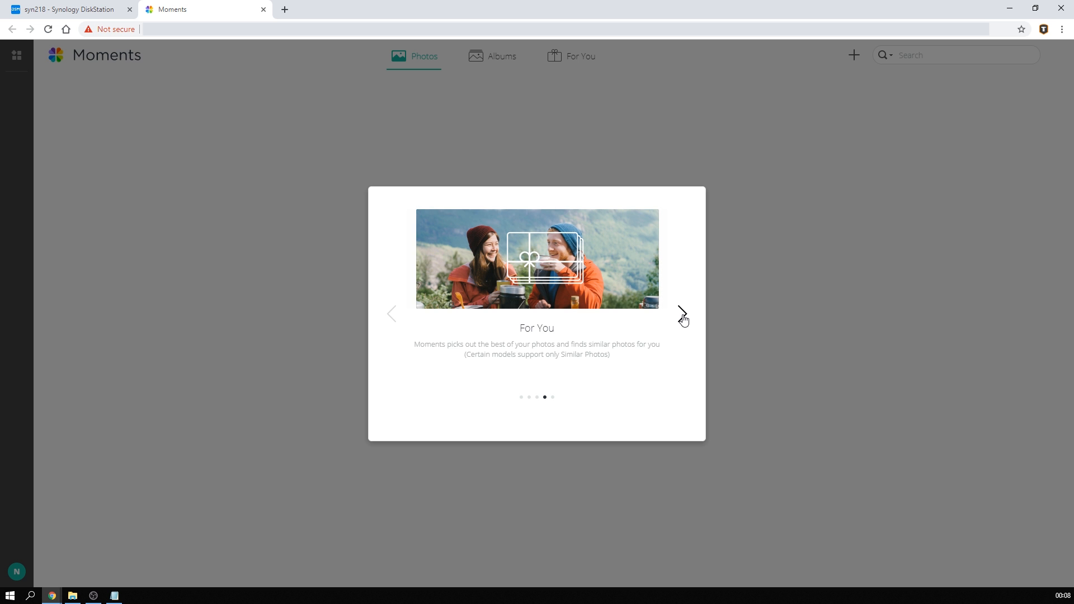
click(682, 313)
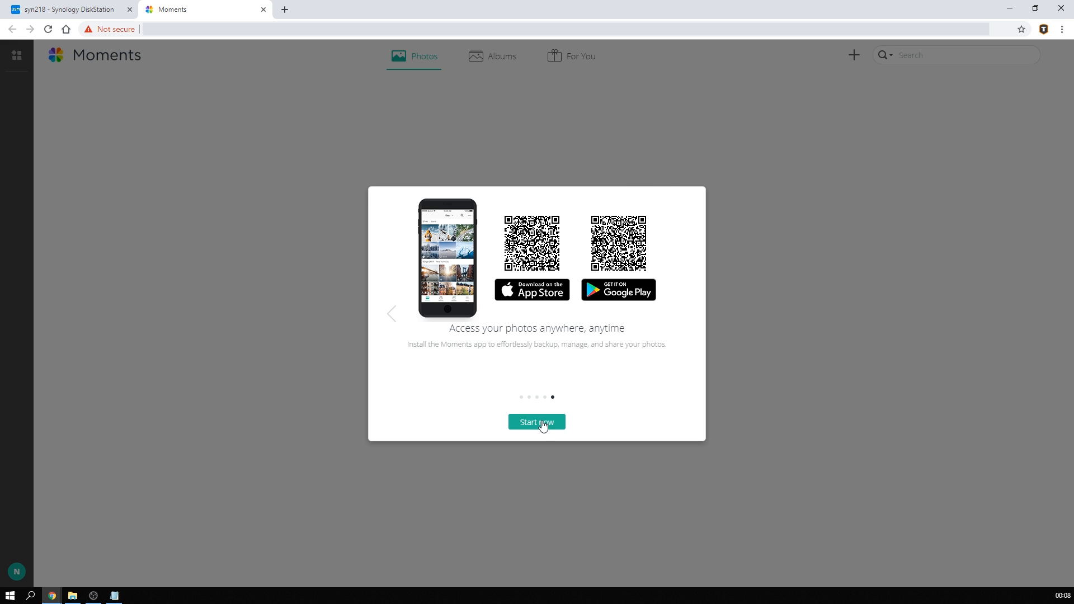
click(536, 422)
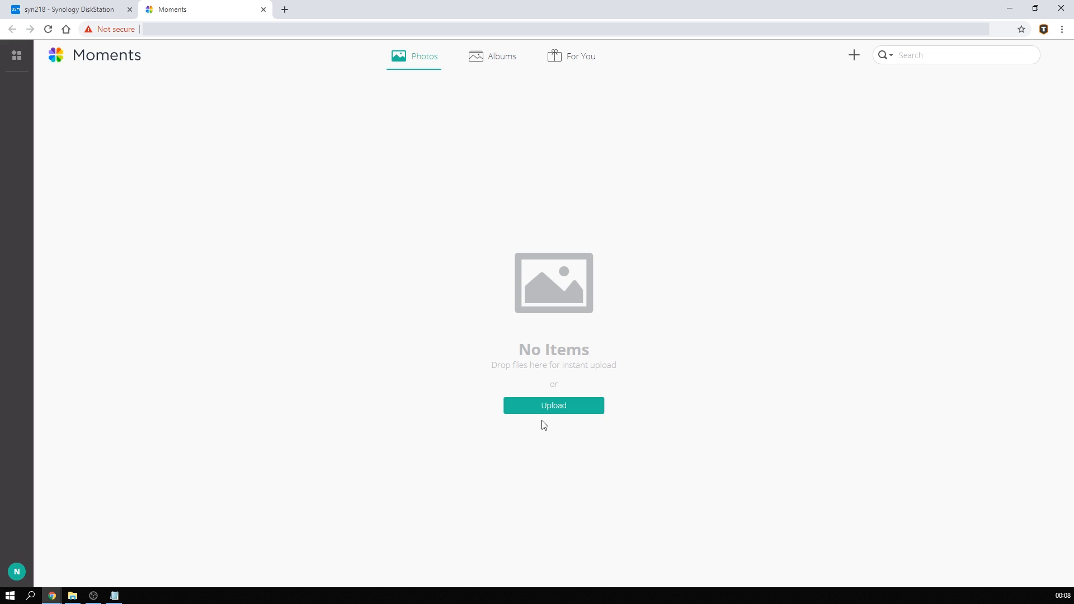
mouse_move(515, 425)
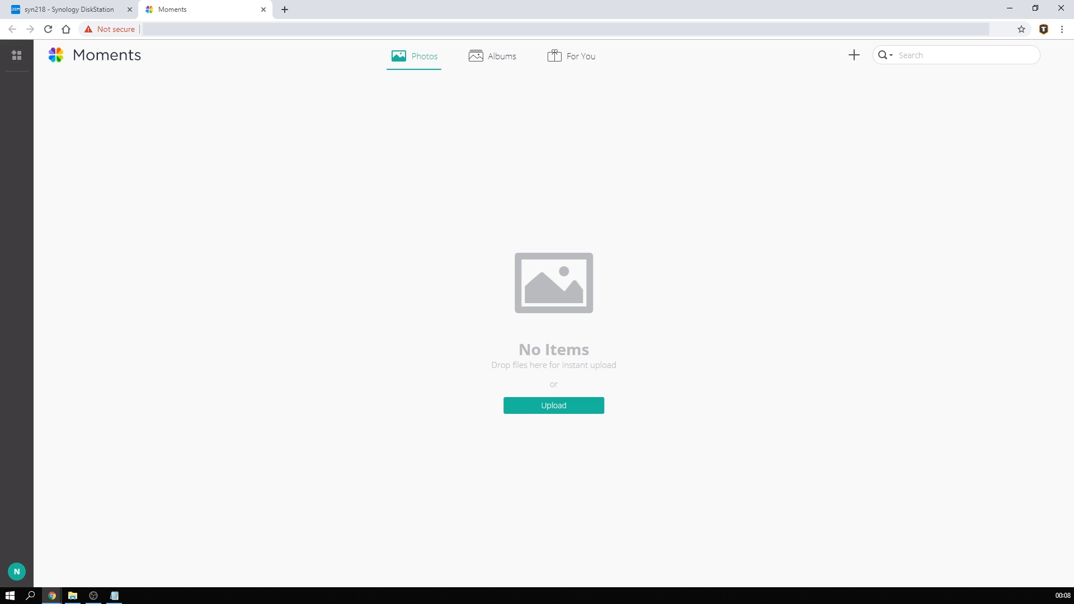
Return to the DSM desktop, launch Photo Station 6 and answer 'Not now' to the Moments promotion.
click(64, 9)
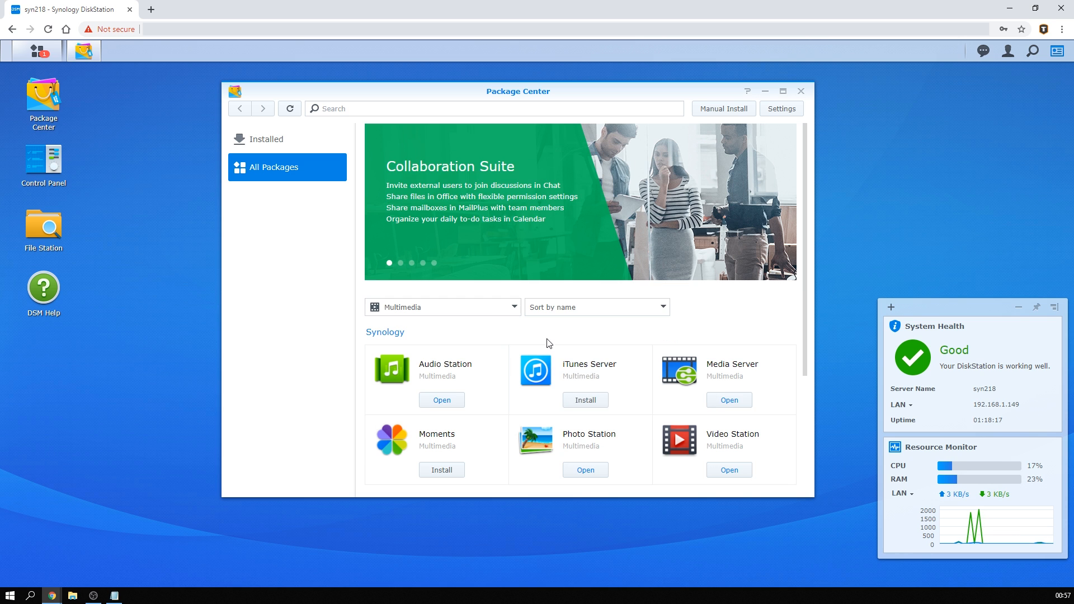
click(585, 468)
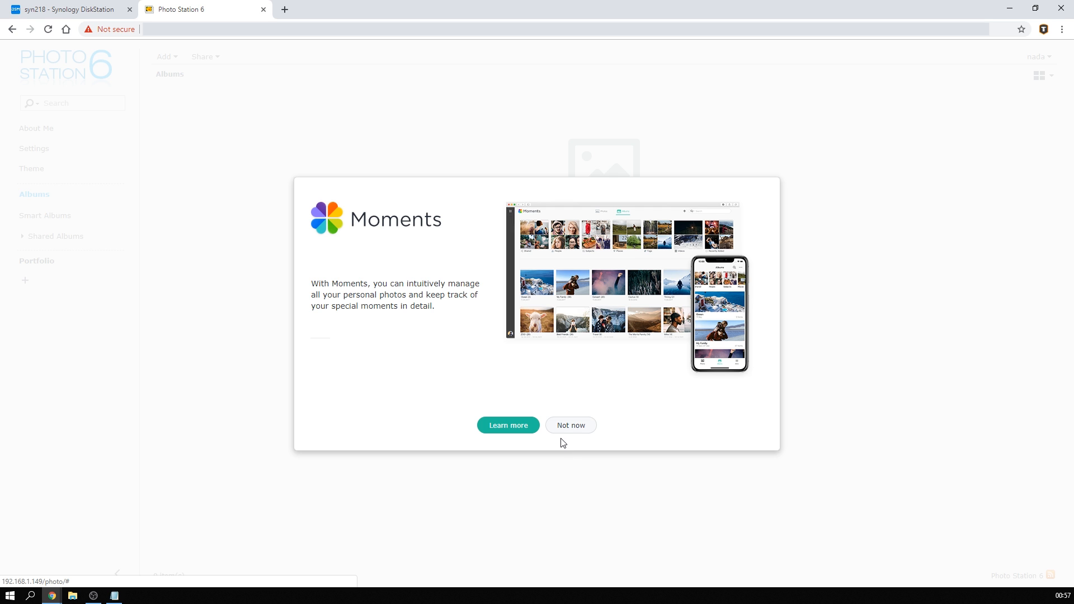
mouse_move(570, 425)
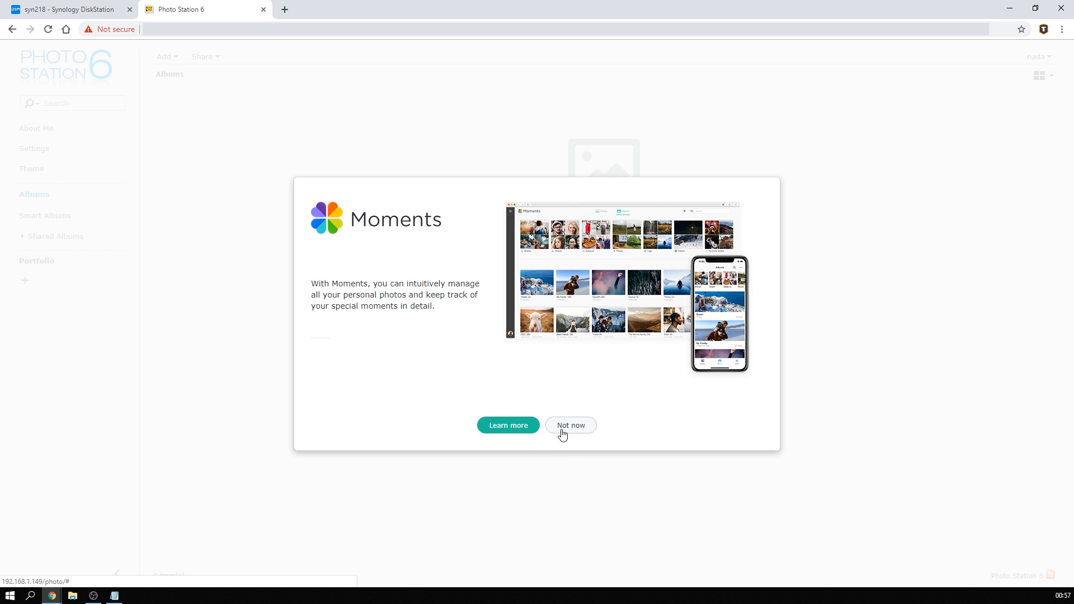
click(569, 425)
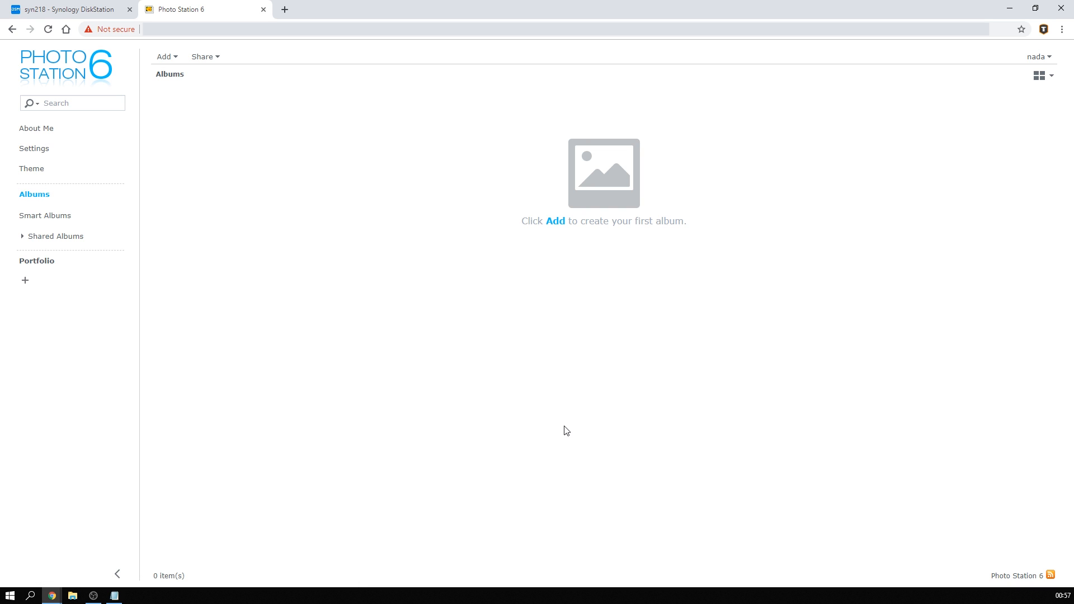
mouse_move(555, 228)
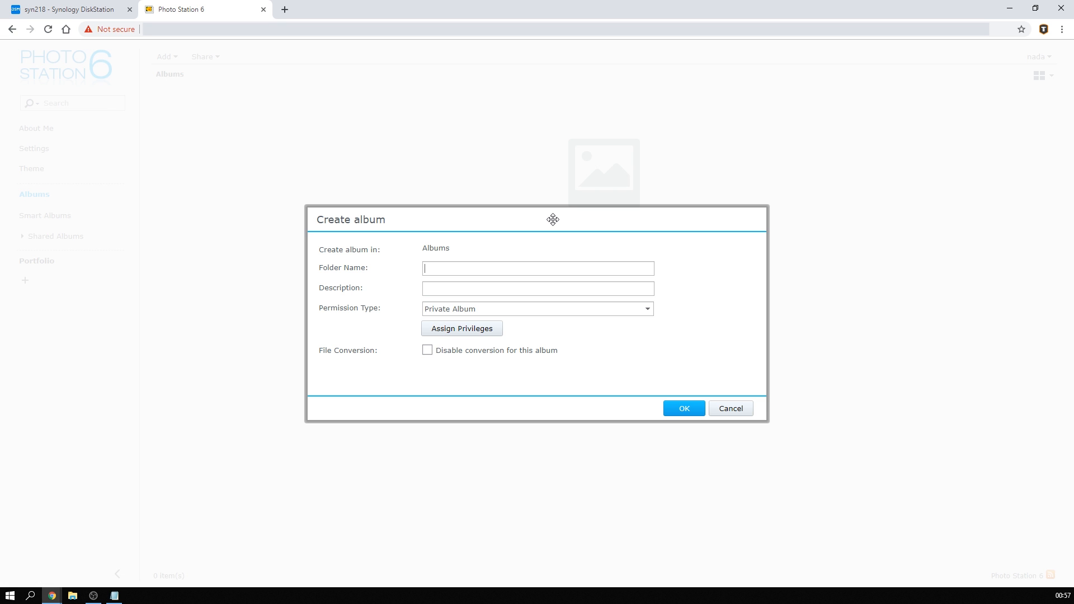
mouse_move(550, 245)
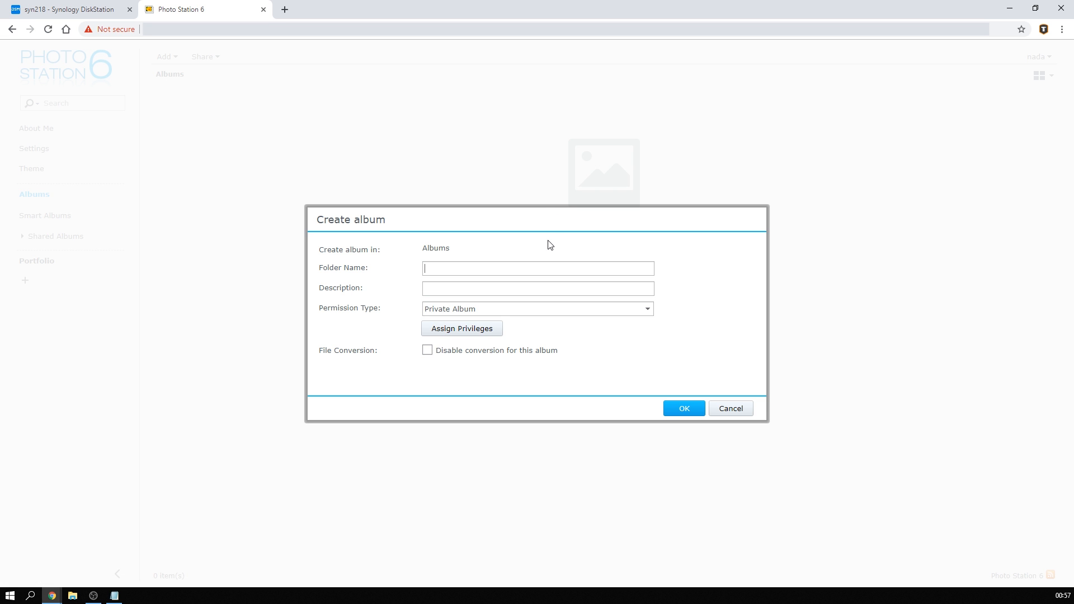
Create a Private Album named 'Tech pics'.
click(536, 308)
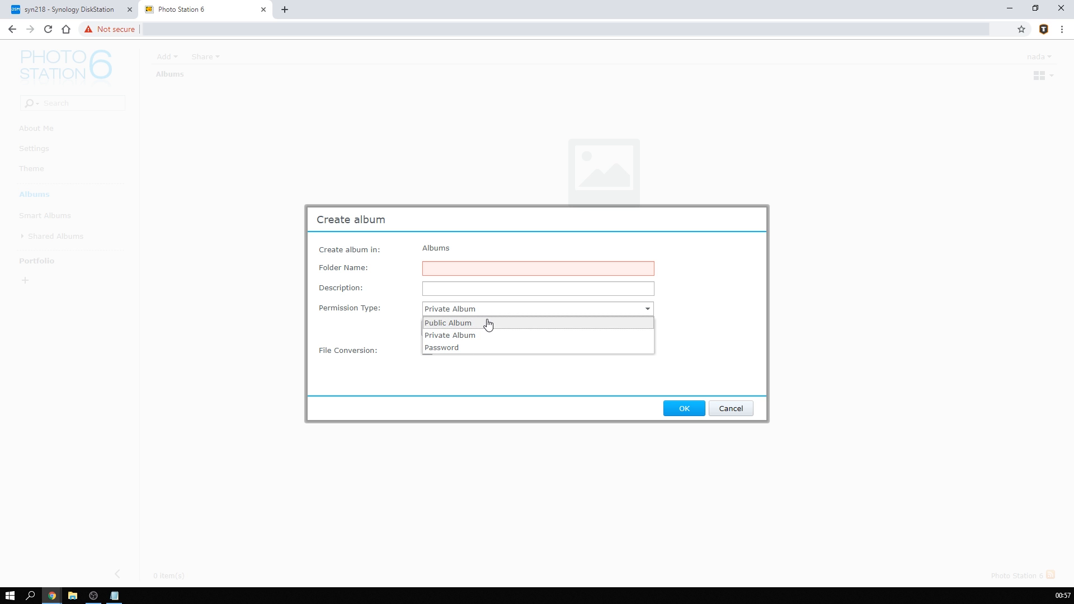
mouse_move(487, 338)
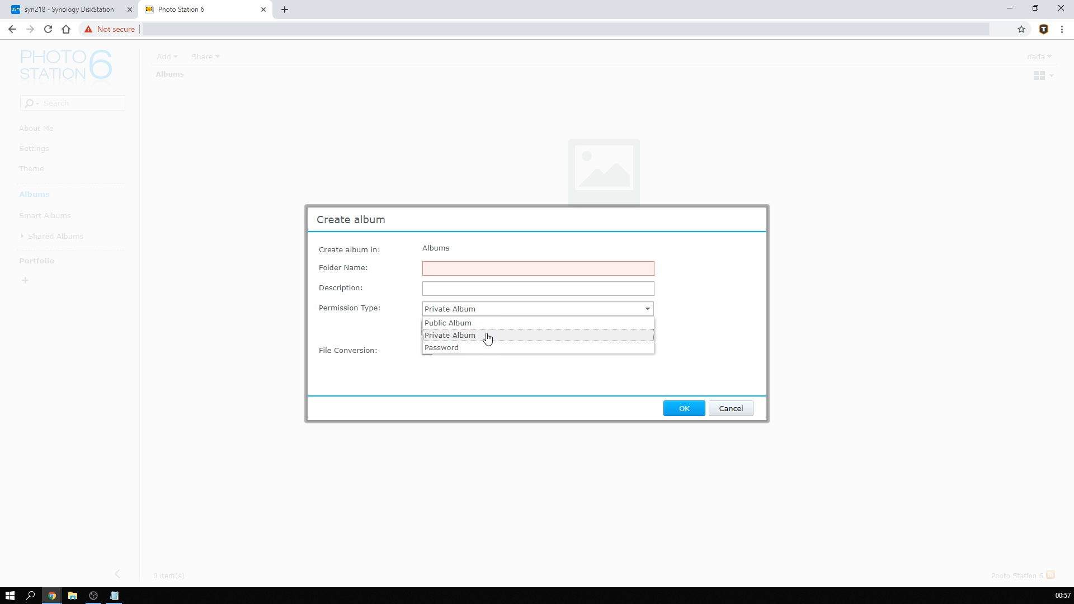
click(449, 336)
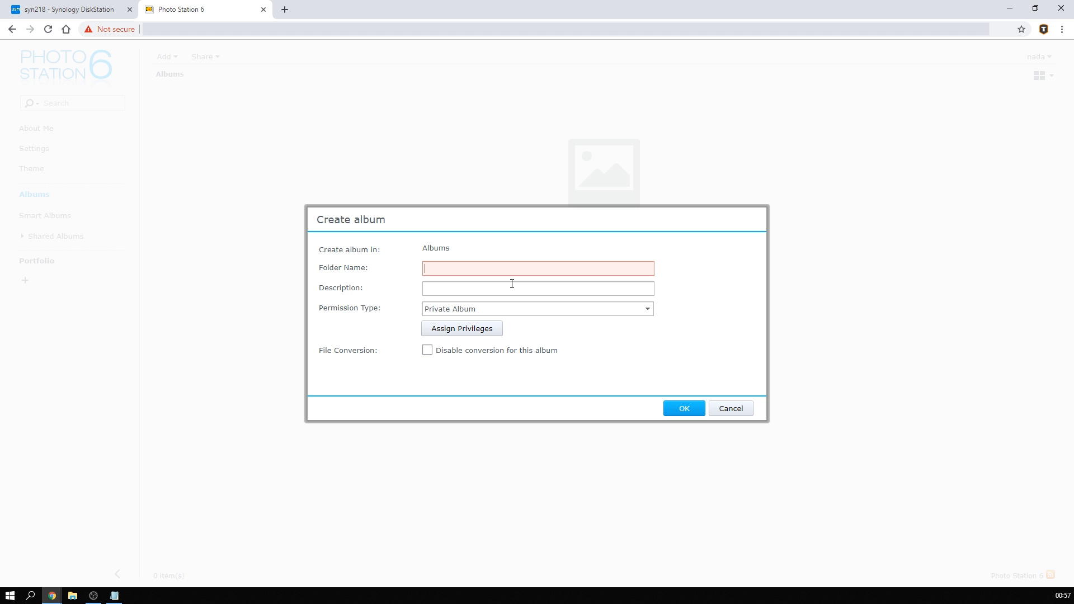
text(Tech pics)
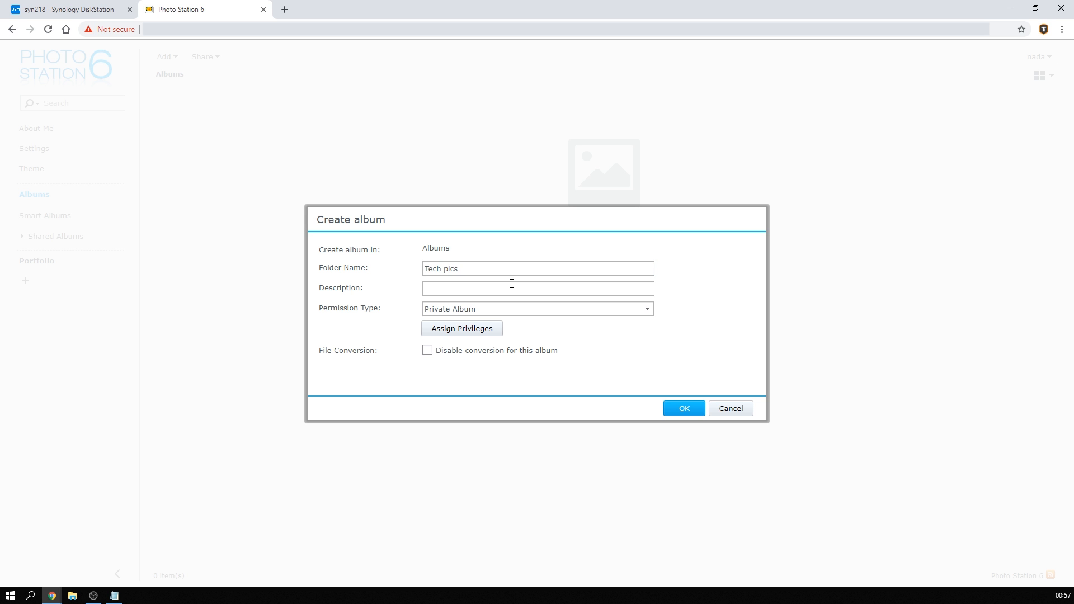
click(462, 327)
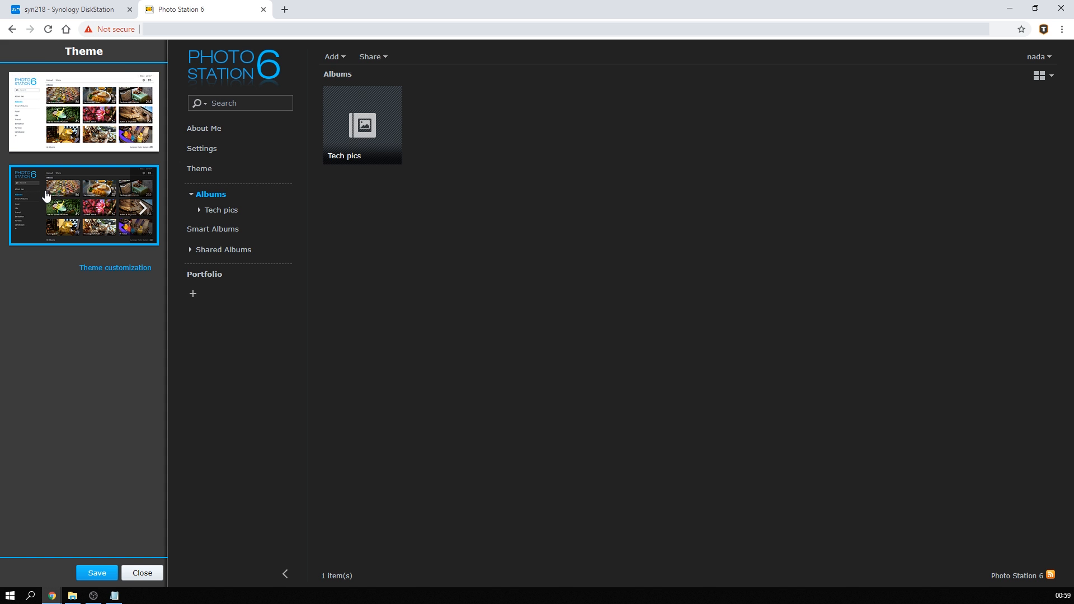
Keep the dark theme, then upload JPGs from this computer into the Tech pics album.
click(141, 573)
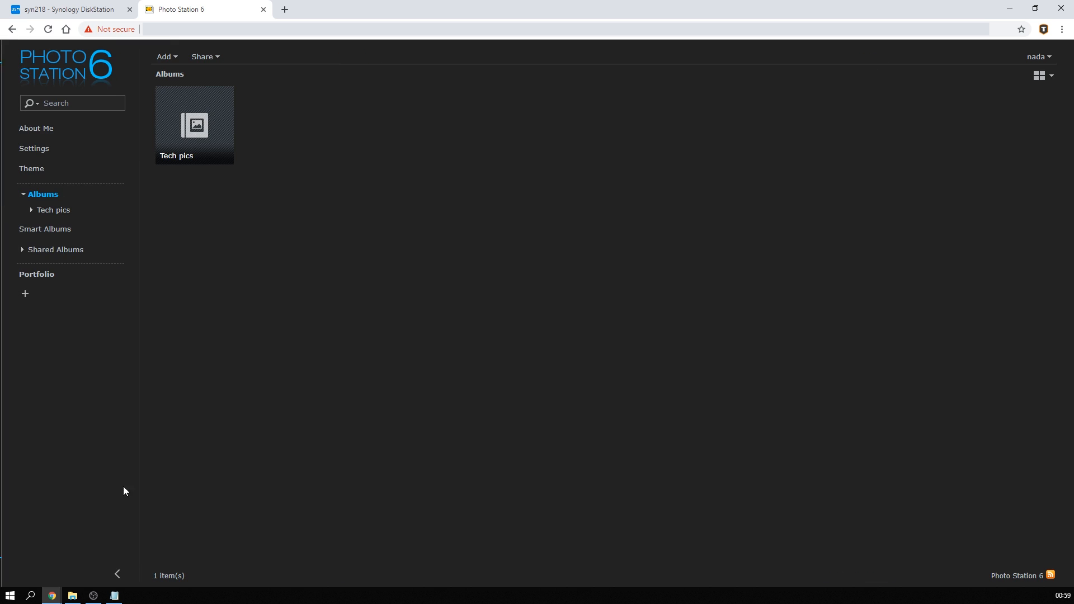
double_click(193, 124)
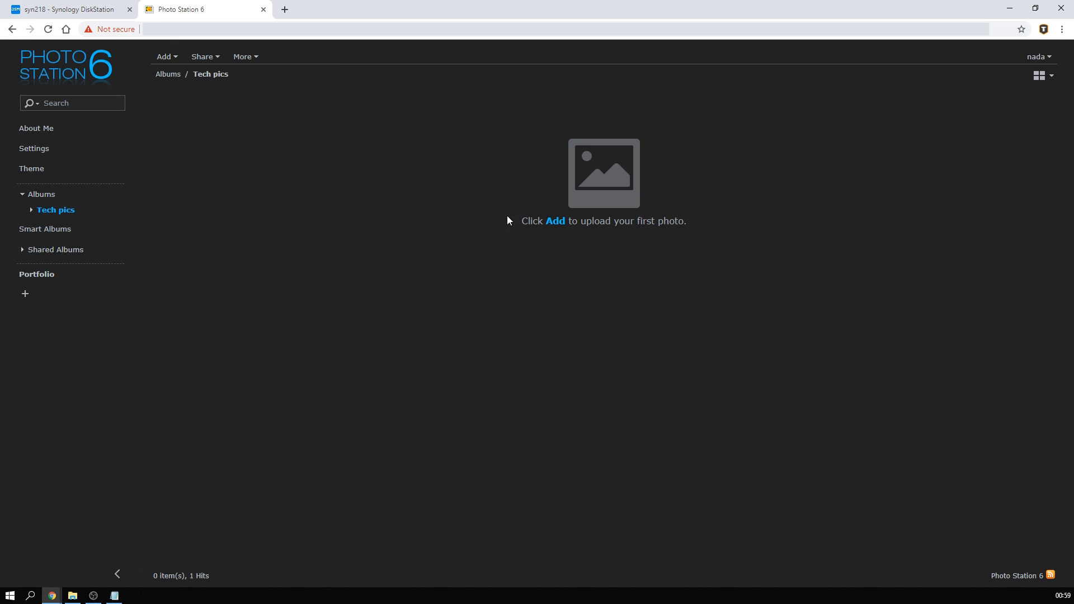
click(165, 56)
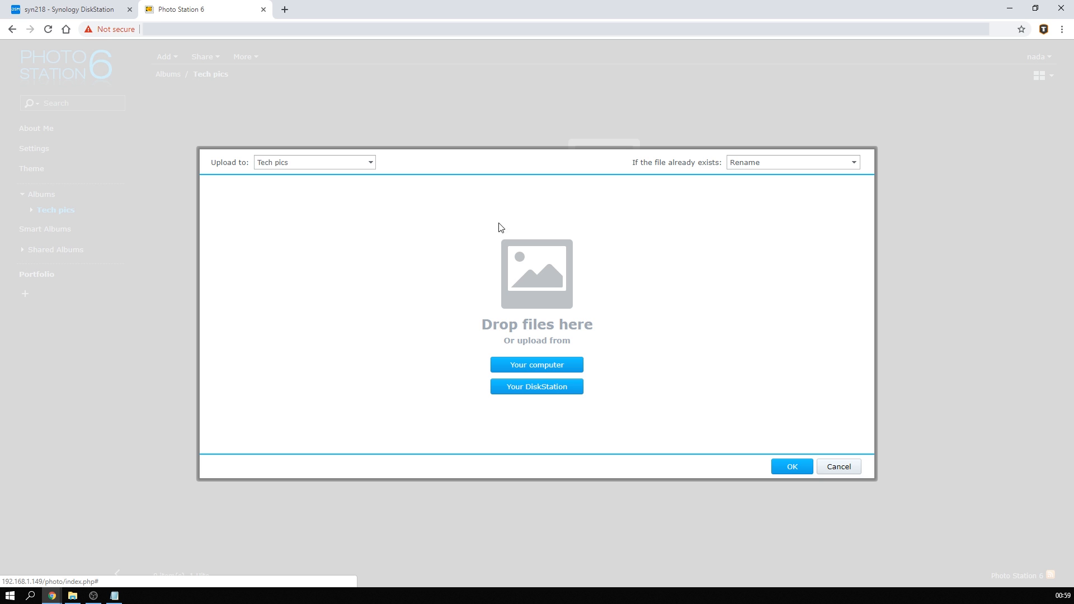
click(536, 365)
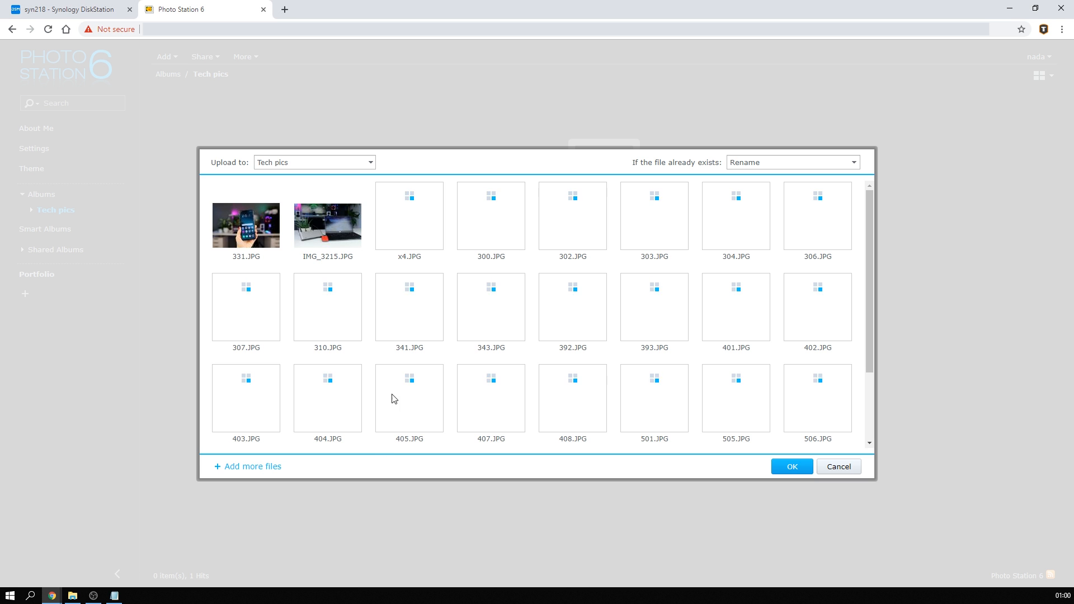
mouse_move(417, 349)
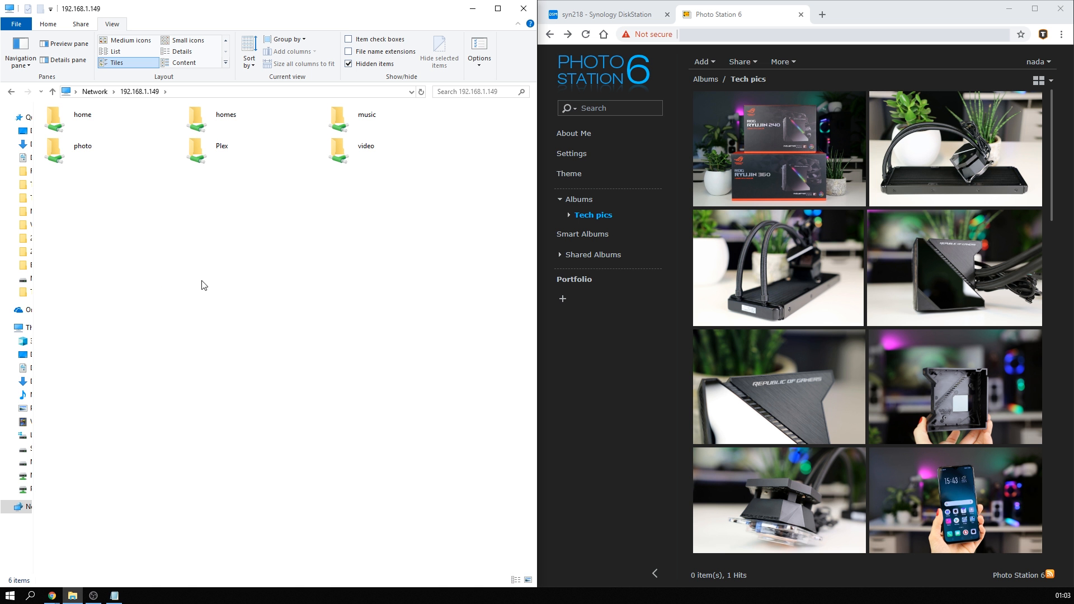
Browse the \\NAS\photo share in File Explorer as a detailed list showing the Tech pics folder.
double_click(82, 146)
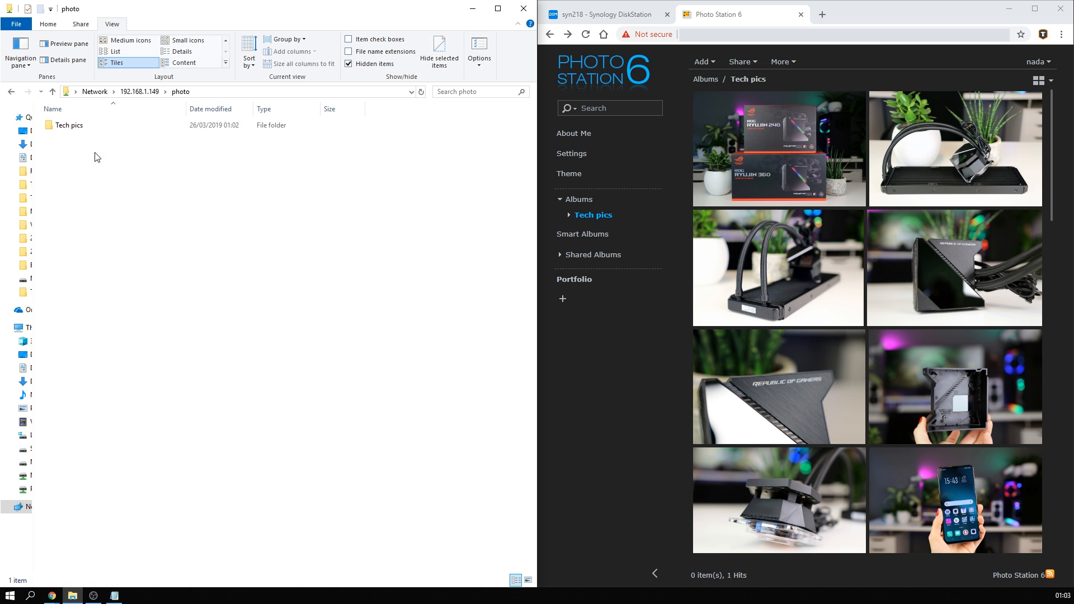
click(182, 62)
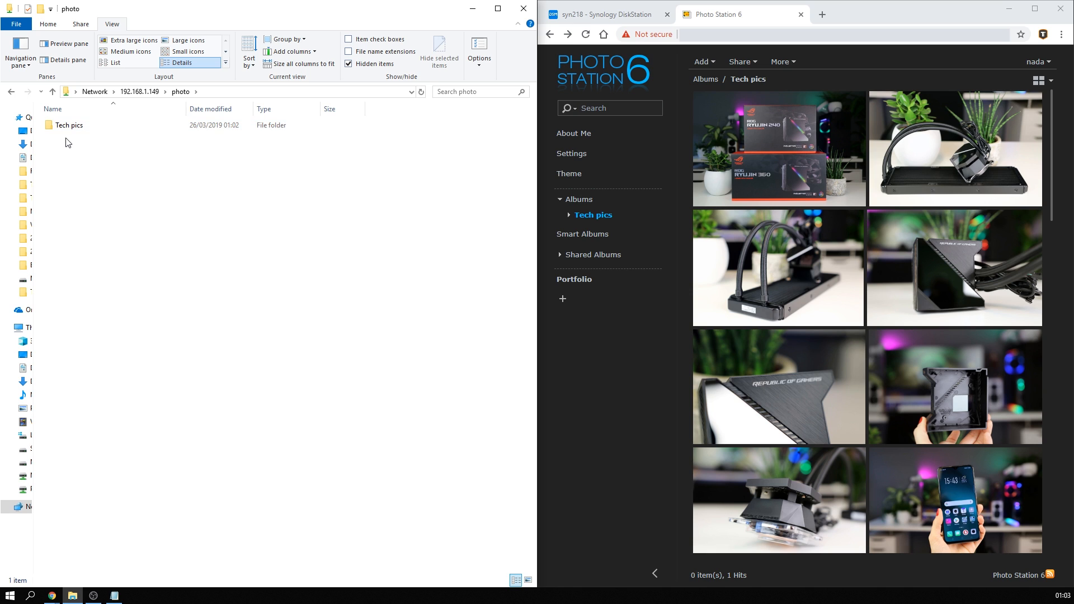
mouse_move(66, 145)
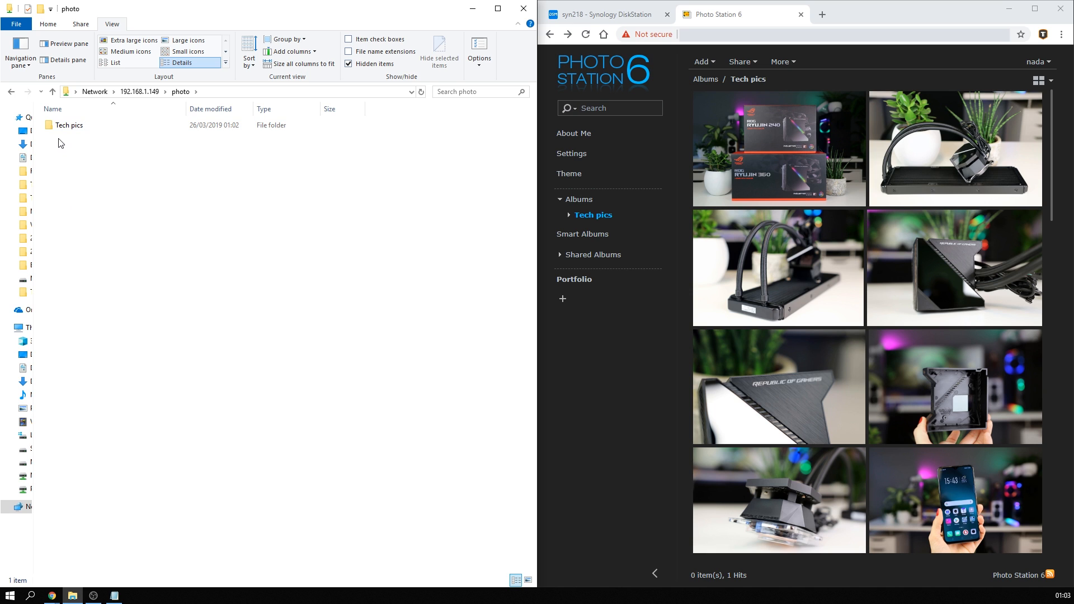
mouse_move(163, 190)
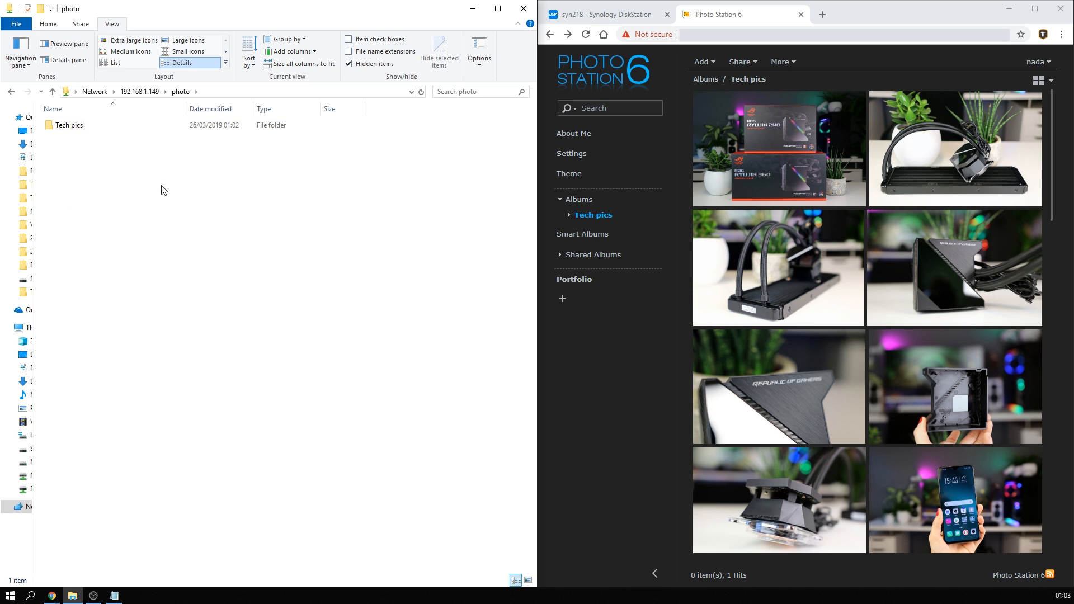
mouse_move(32, 303)
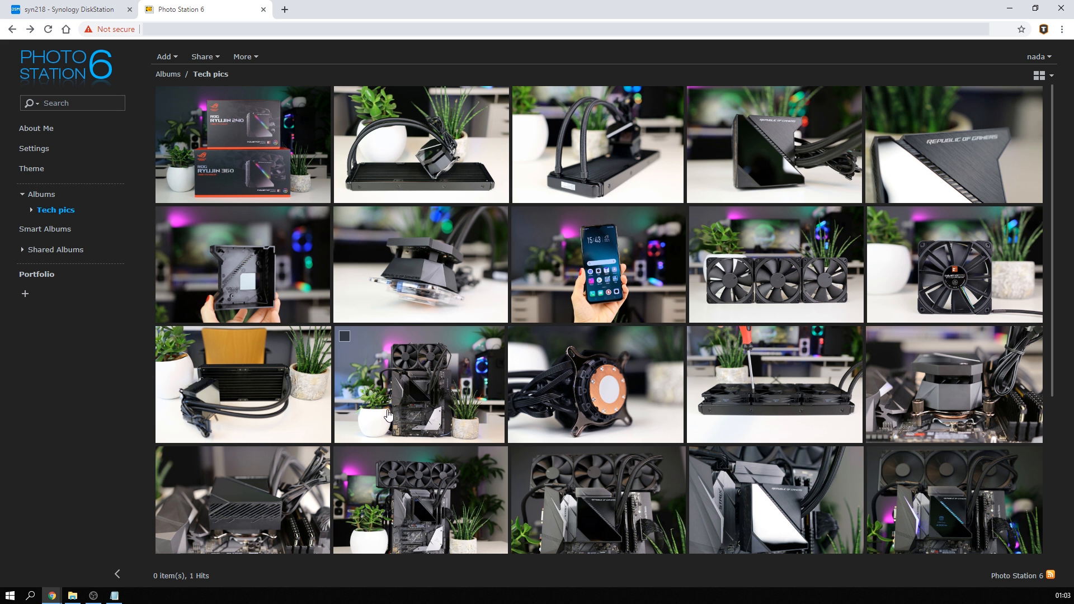
View the phone photo 331 from the Tech pics album full size, item 8 of 28.
scroll(down, 3)
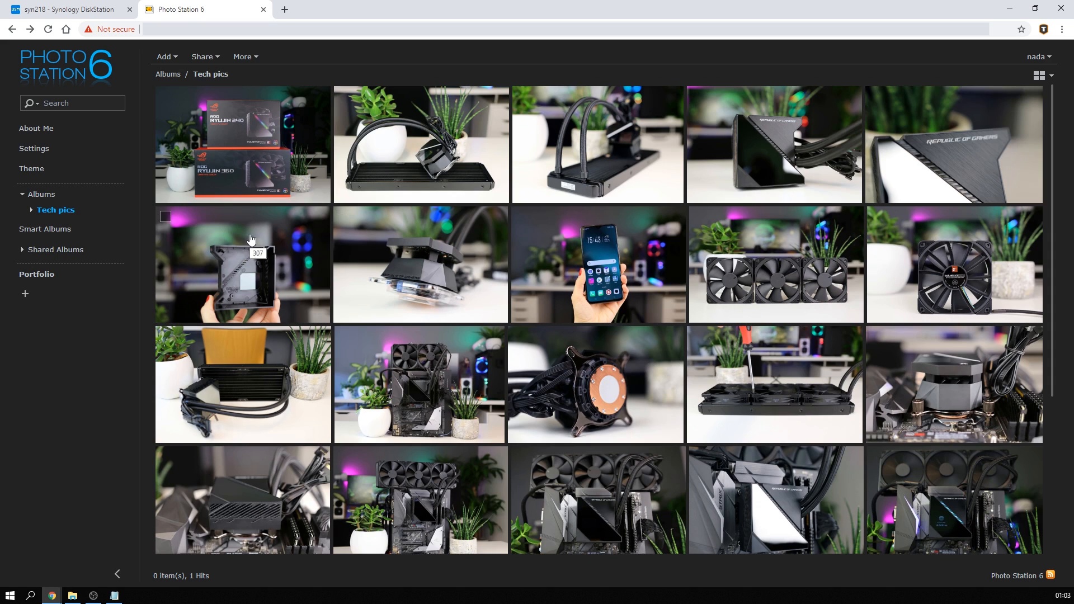
double_click(595, 266)
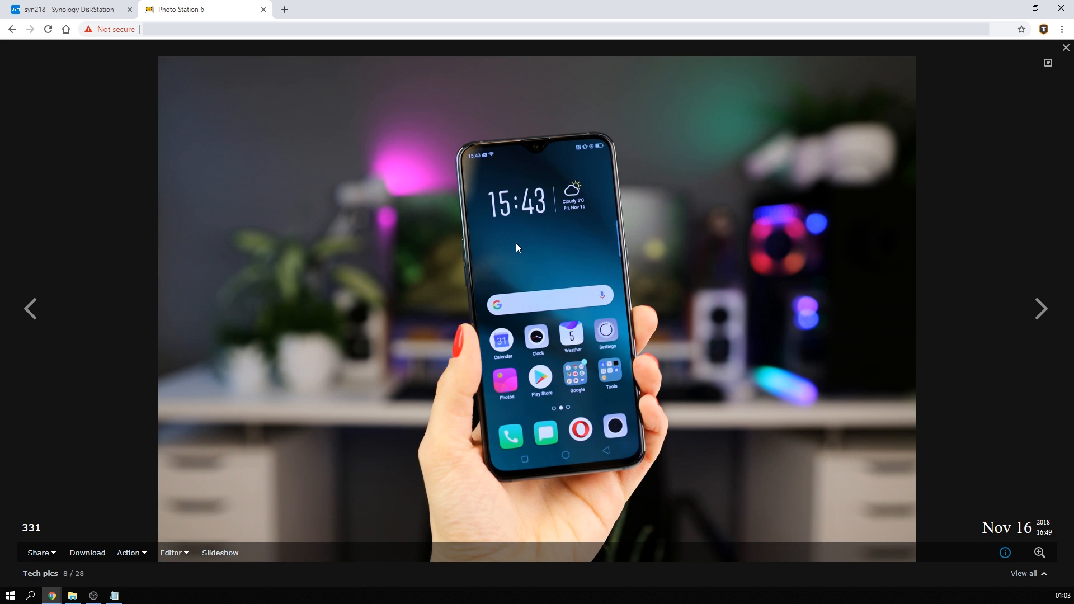
mouse_move(468, 250)
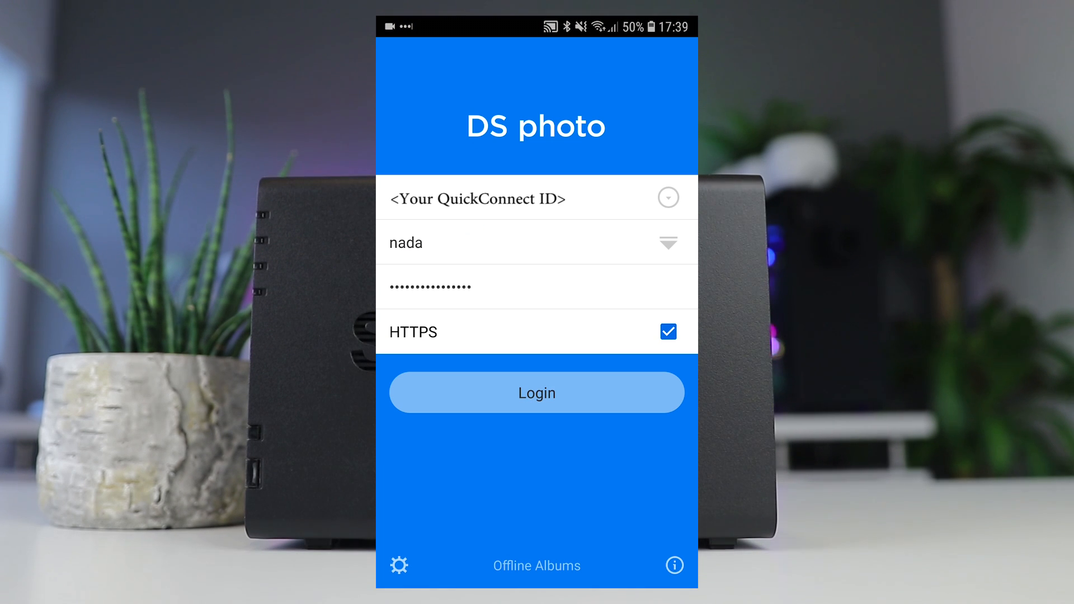
Sign in to the NAS in DS photo, view radiator photo 392 in Tech pics and its actions menu.
click(536, 393)
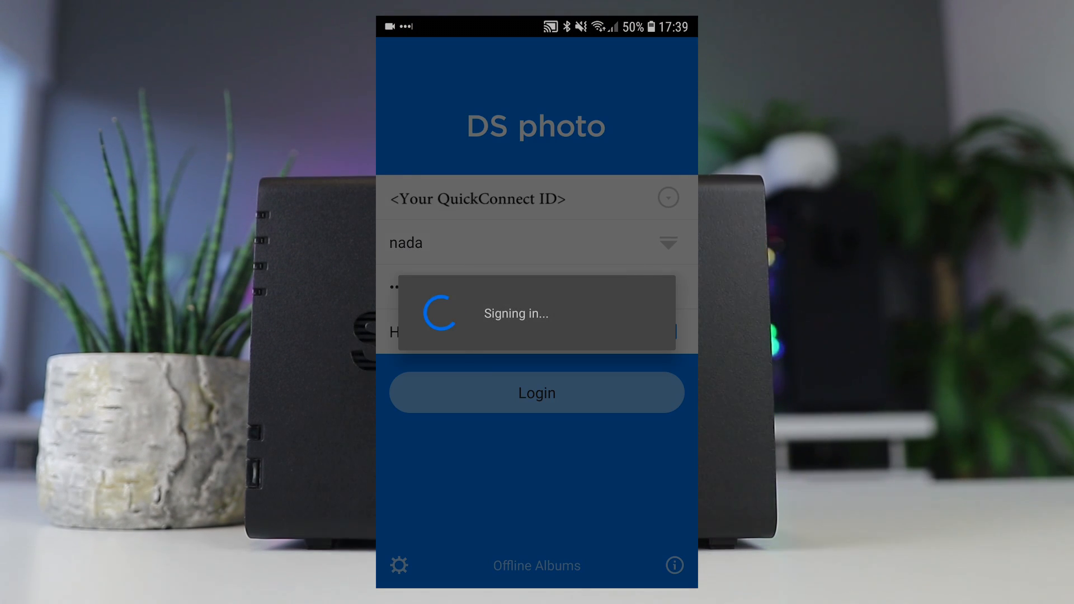
click(535, 392)
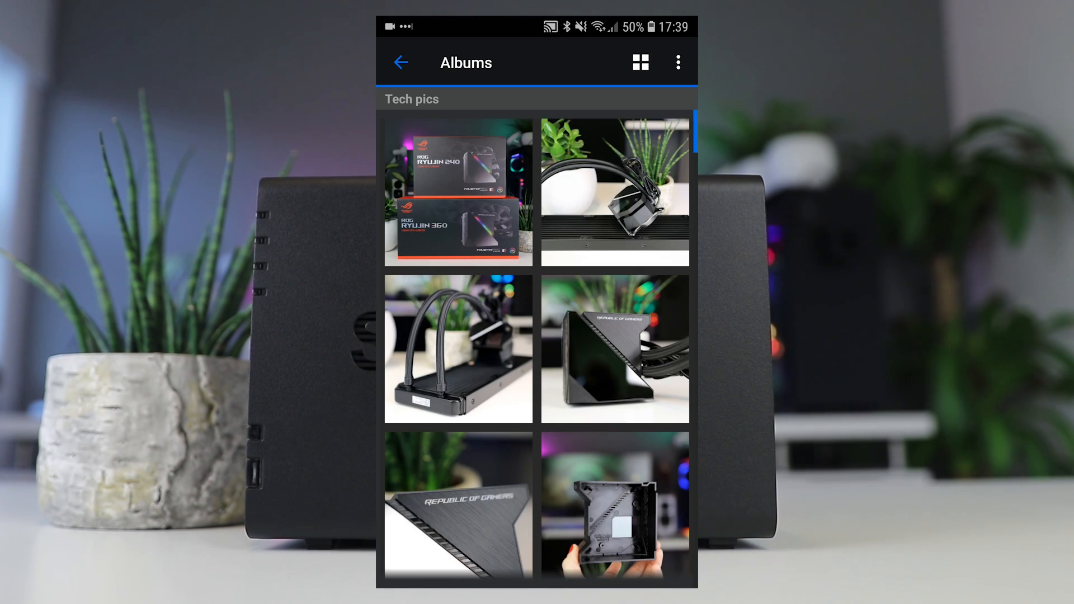
scroll(down, 3)
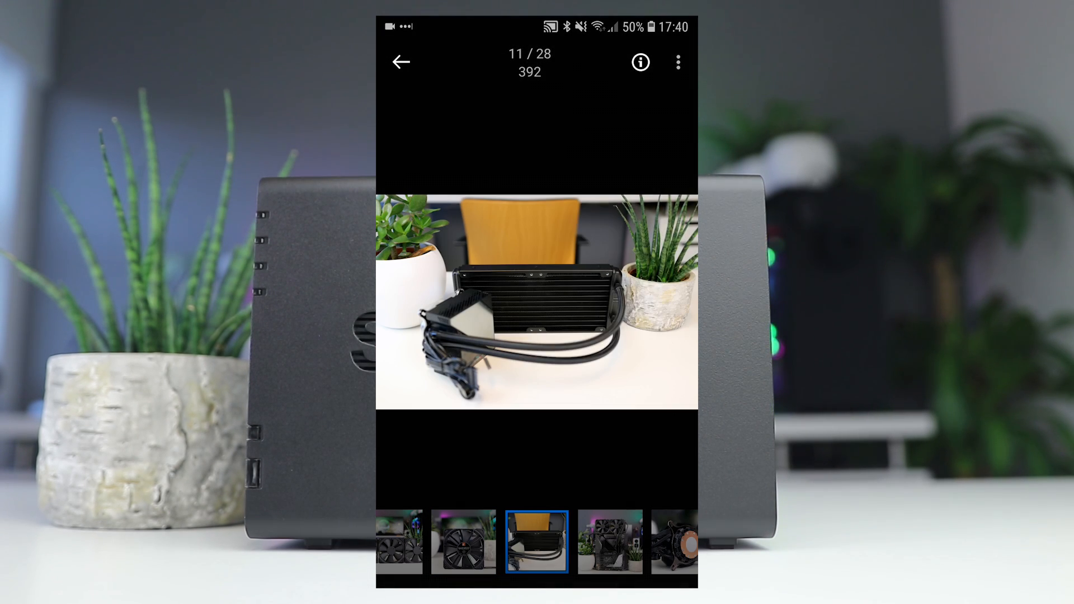
click(678, 62)
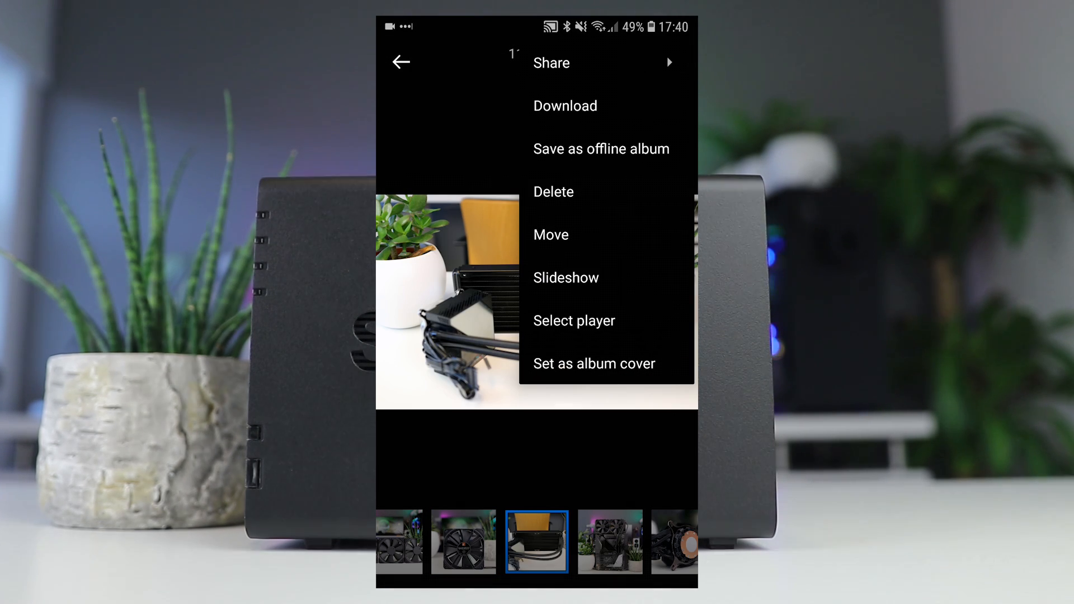
click(551, 63)
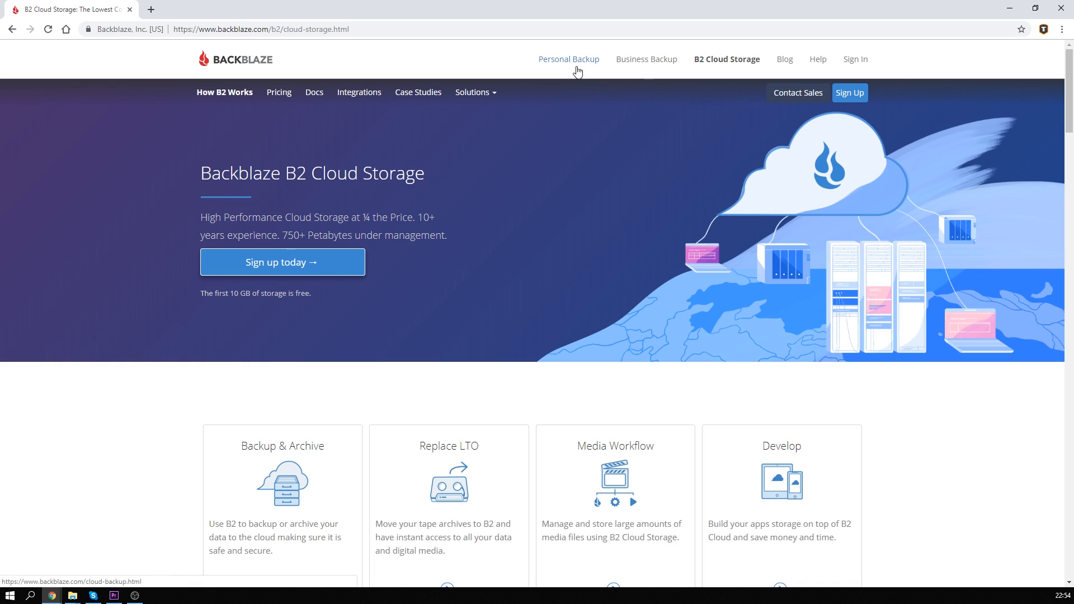
mouse_move(642, 106)
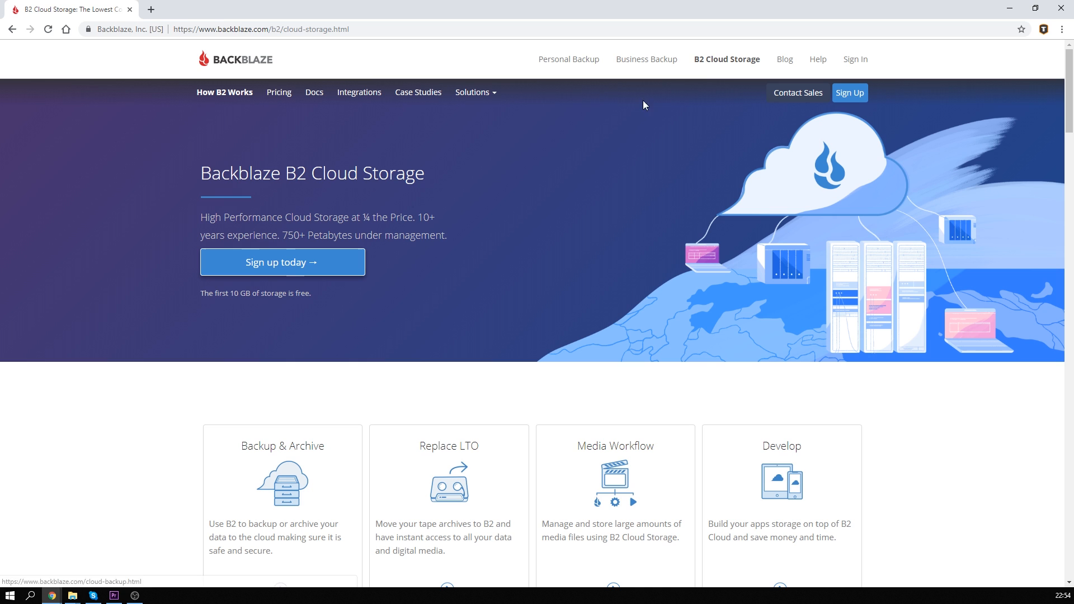
mouse_move(726, 59)
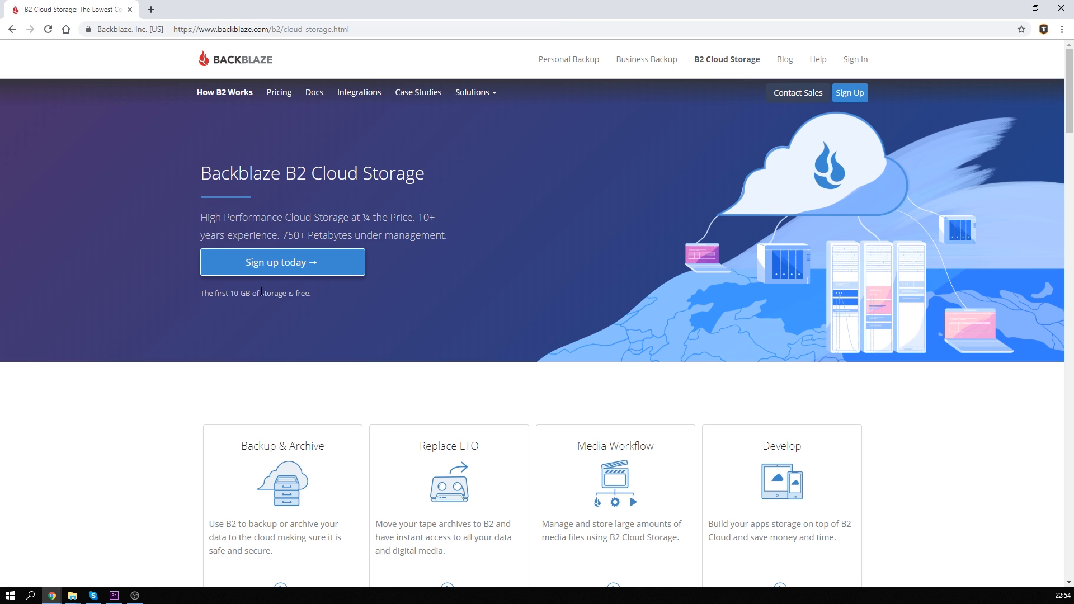
mouse_move(335, 316)
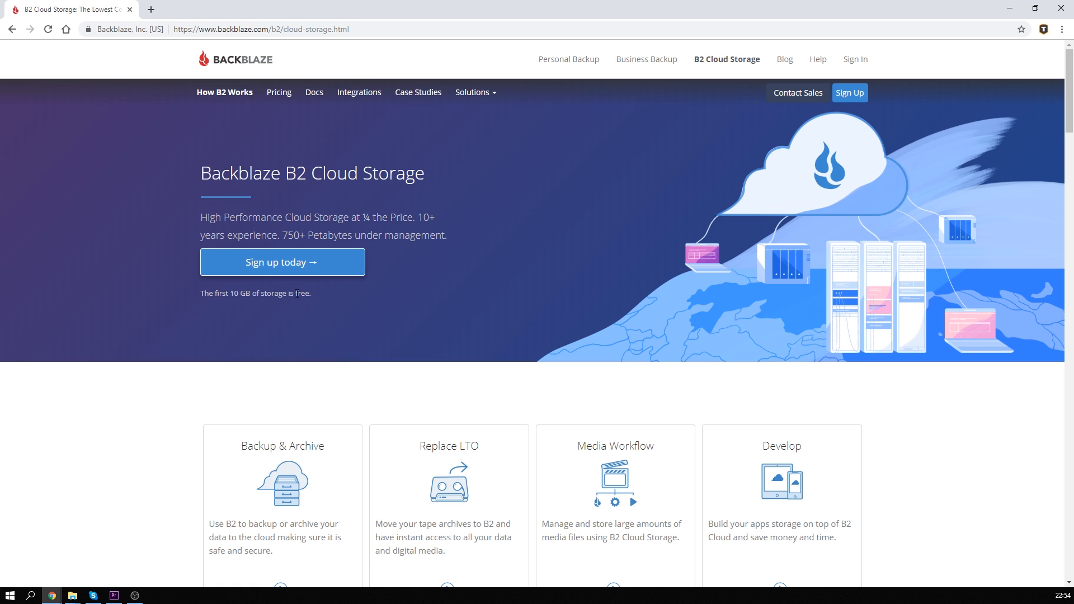
mouse_move(322, 298)
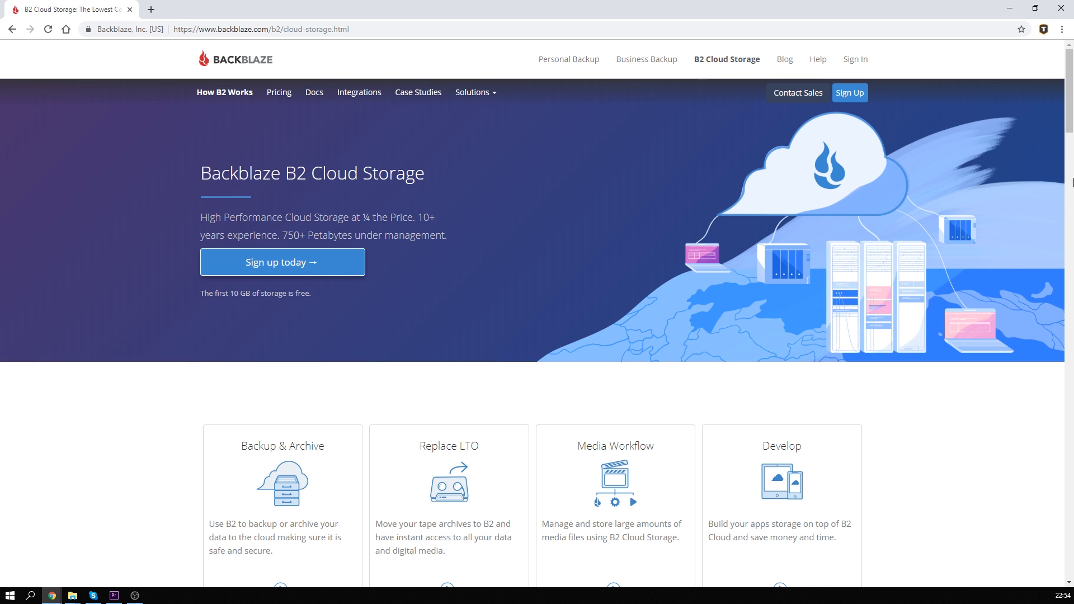
Note the B2 account ID and application key, then create the private bucket Our-backup.
scroll(down, 3)
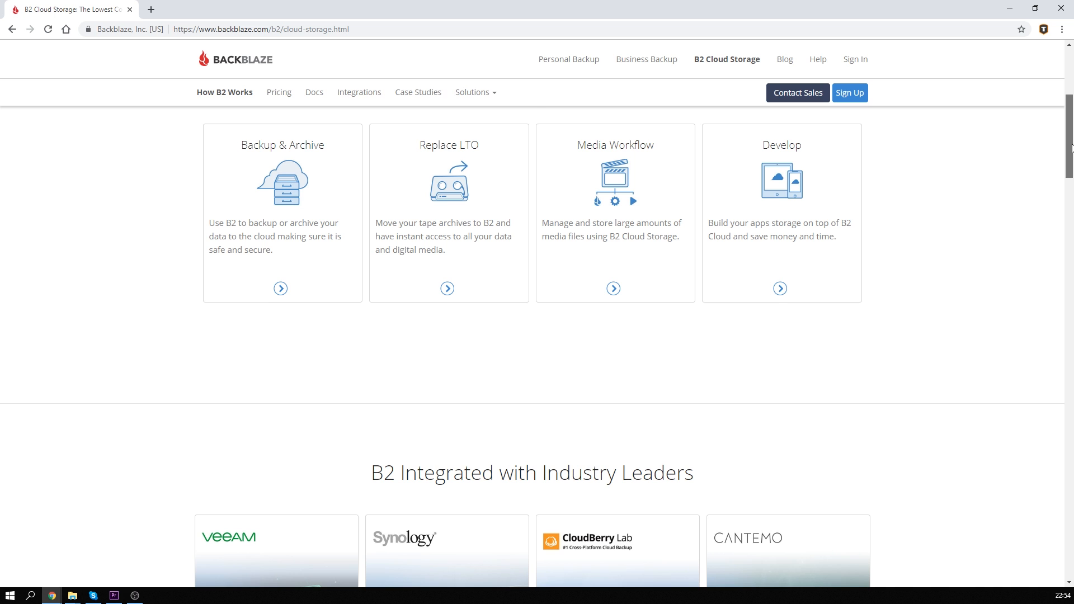
scroll(down, 3)
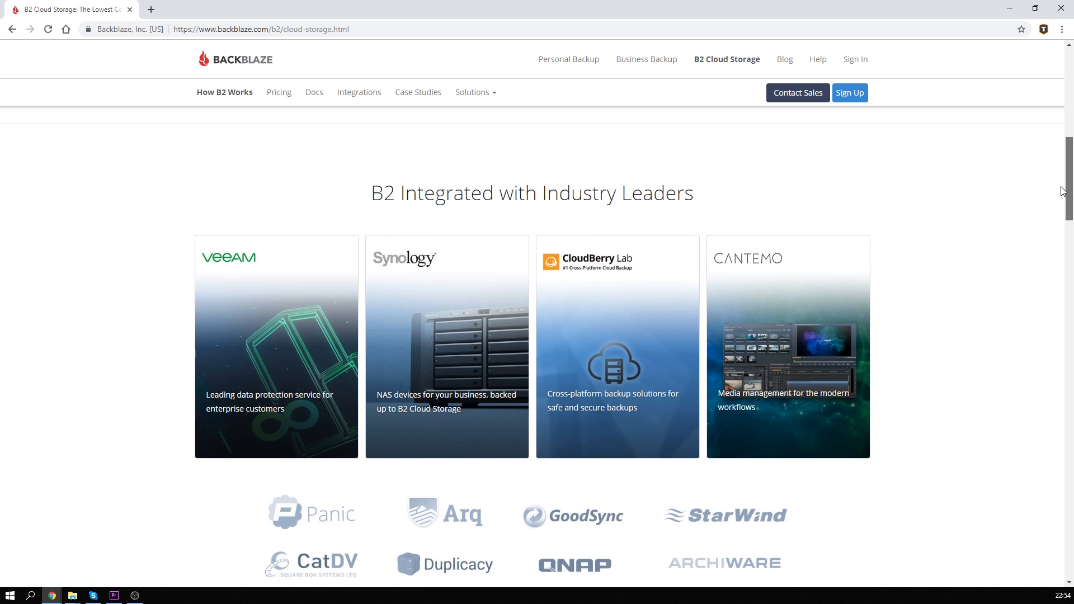
mouse_move(716, 221)
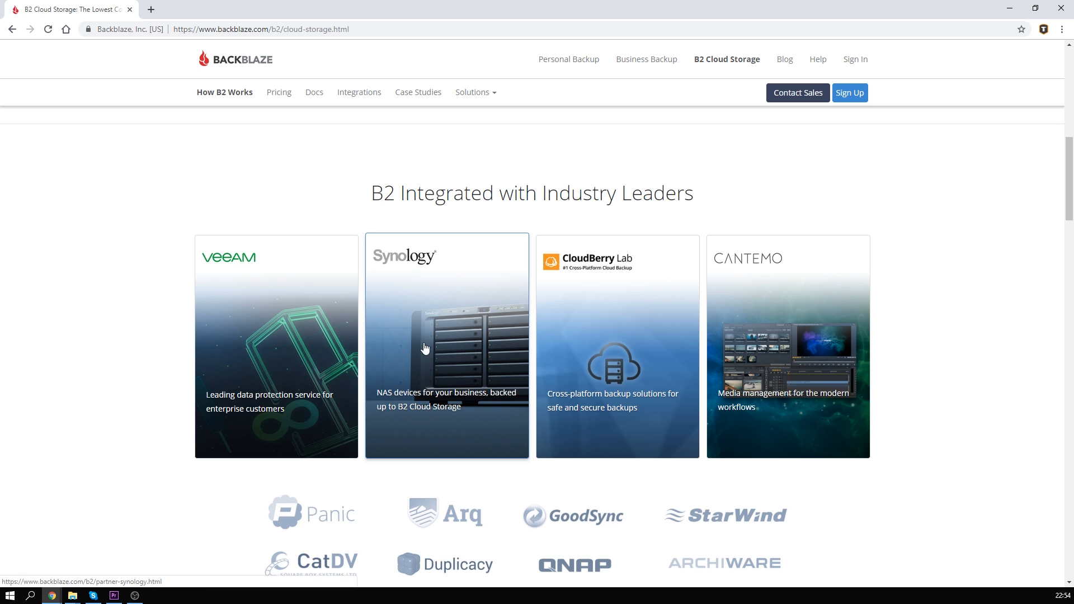
mouse_move(624, 452)
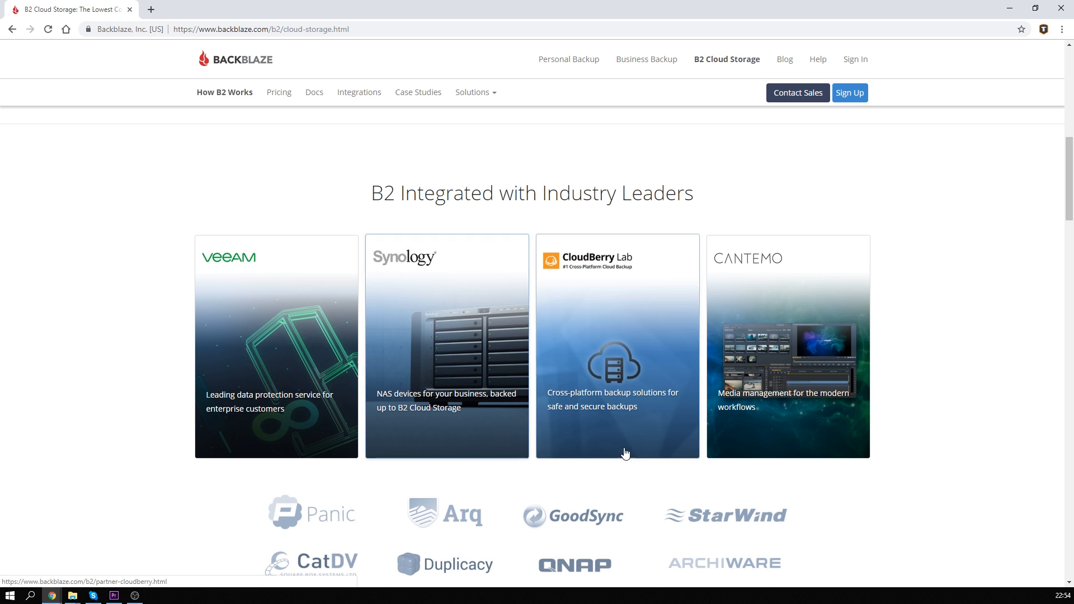
scroll(down, 3)
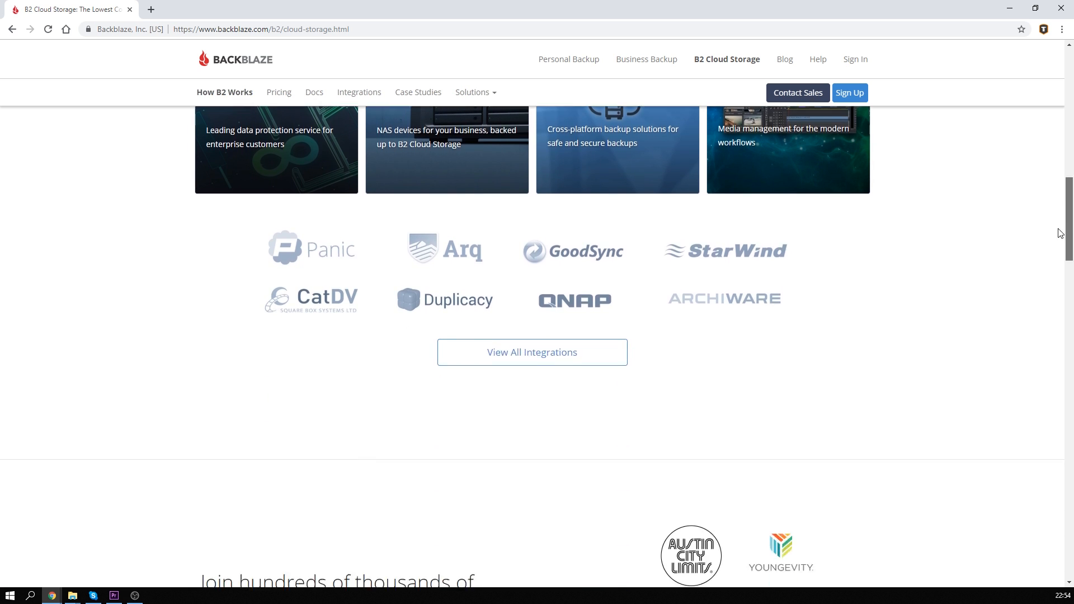
scroll(up, 3)
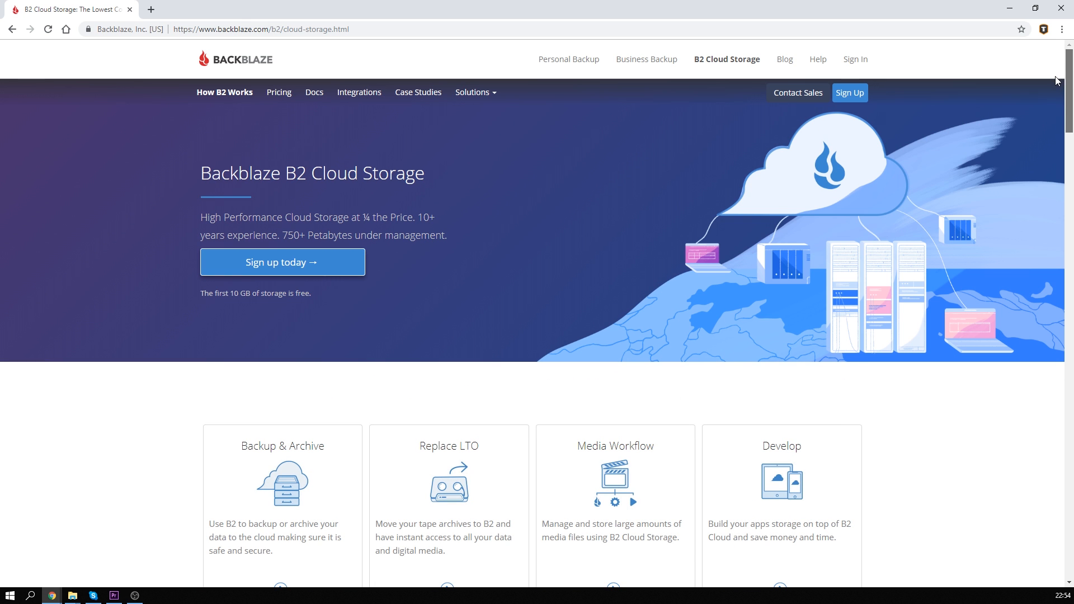
mouse_move(555, 393)
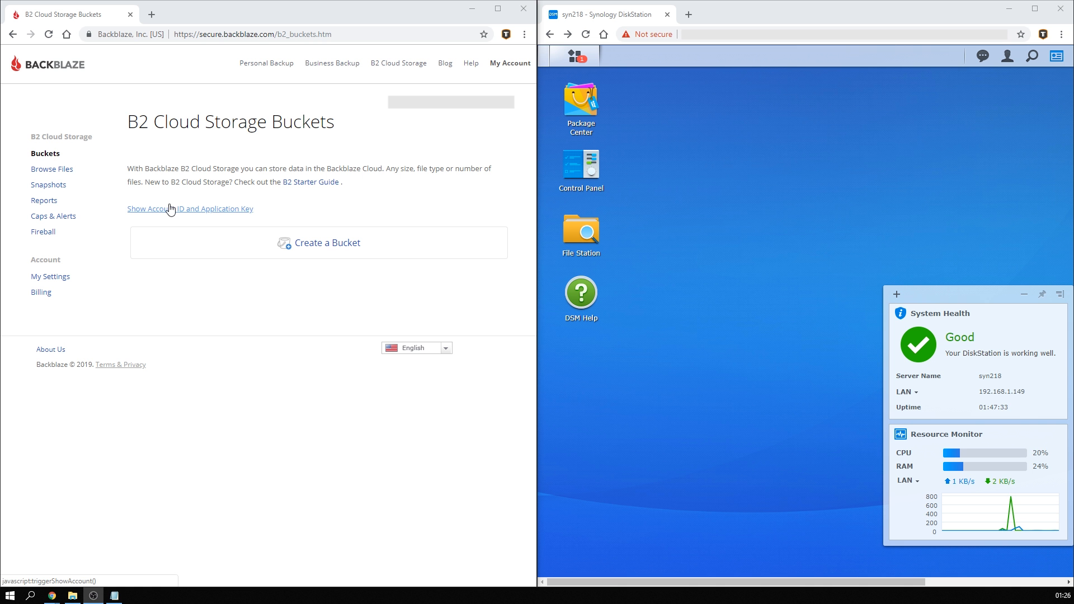
mouse_move(165, 197)
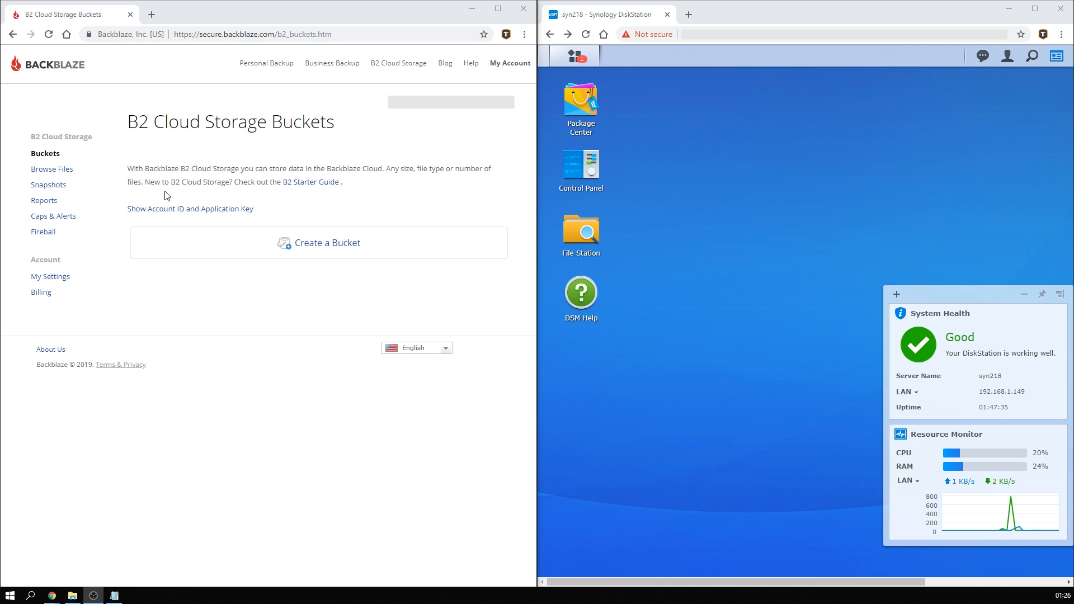
click(190, 209)
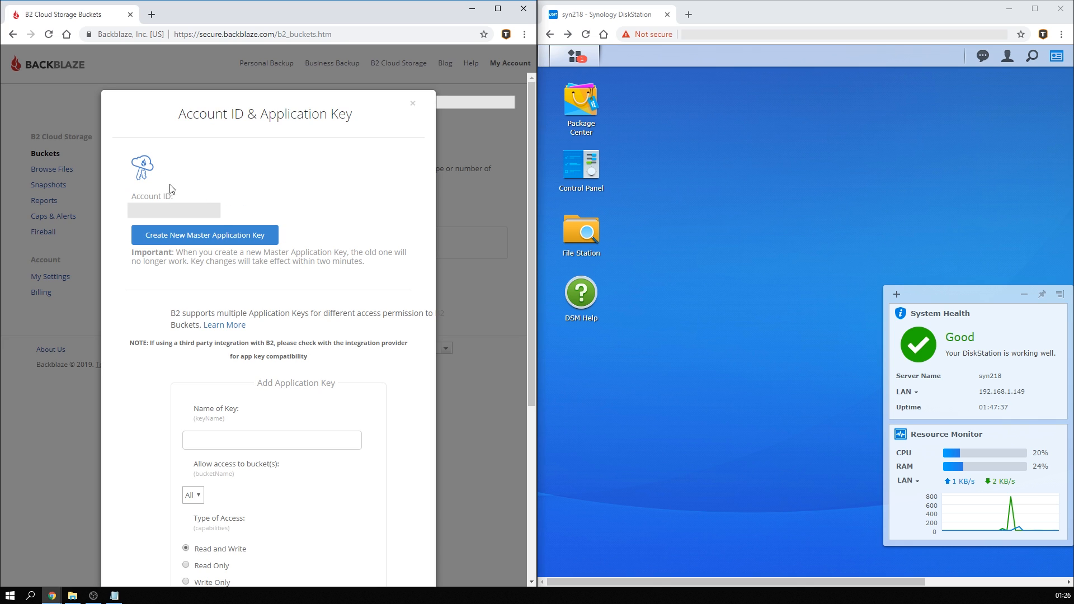
mouse_move(221, 195)
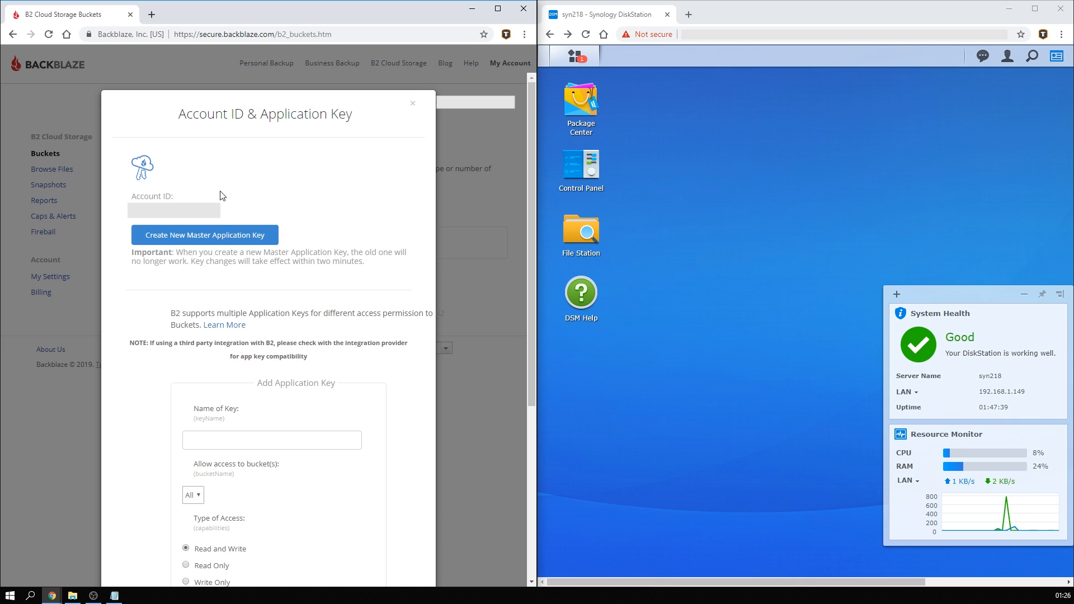
mouse_move(156, 221)
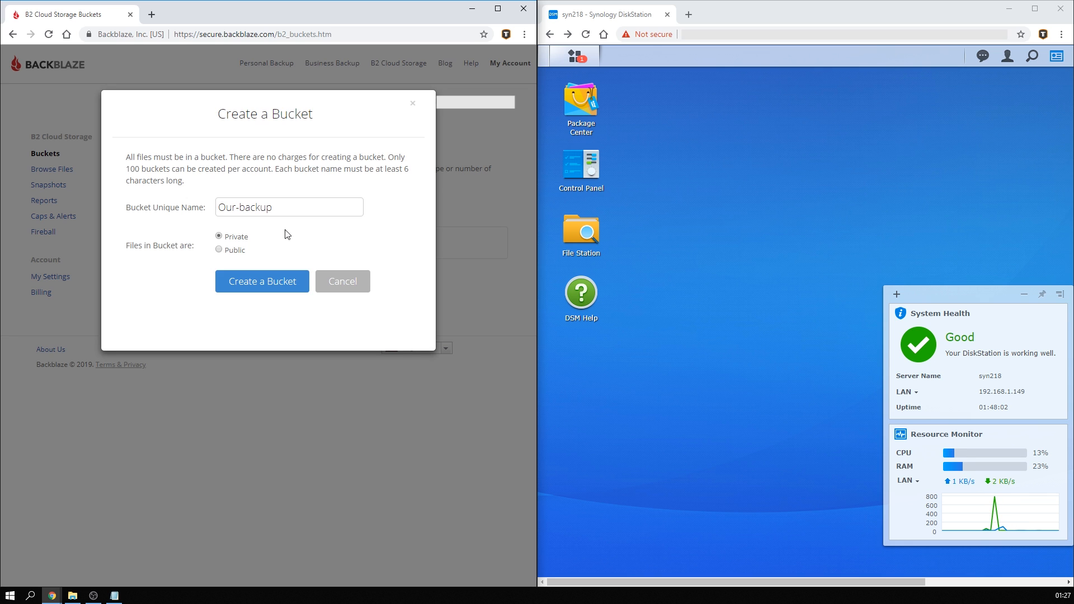
mouse_move(269, 275)
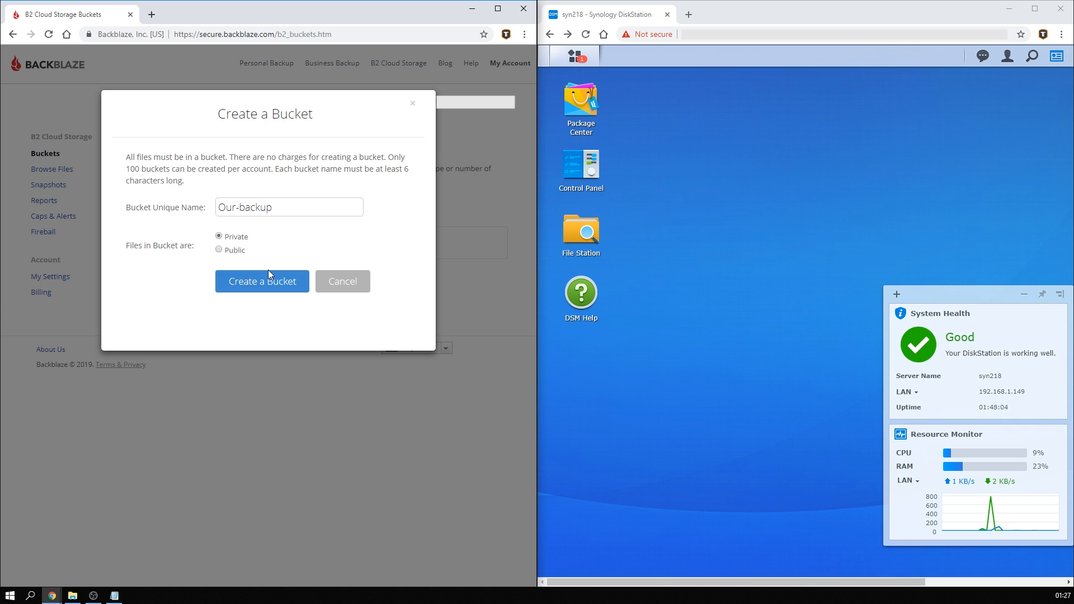
click(261, 280)
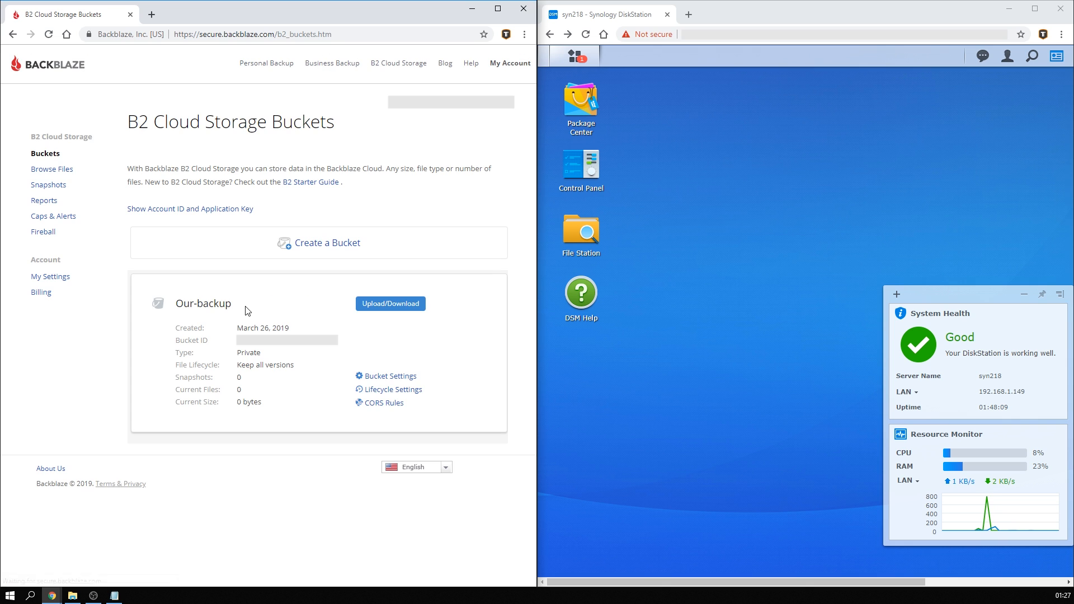
mouse_move(271, 275)
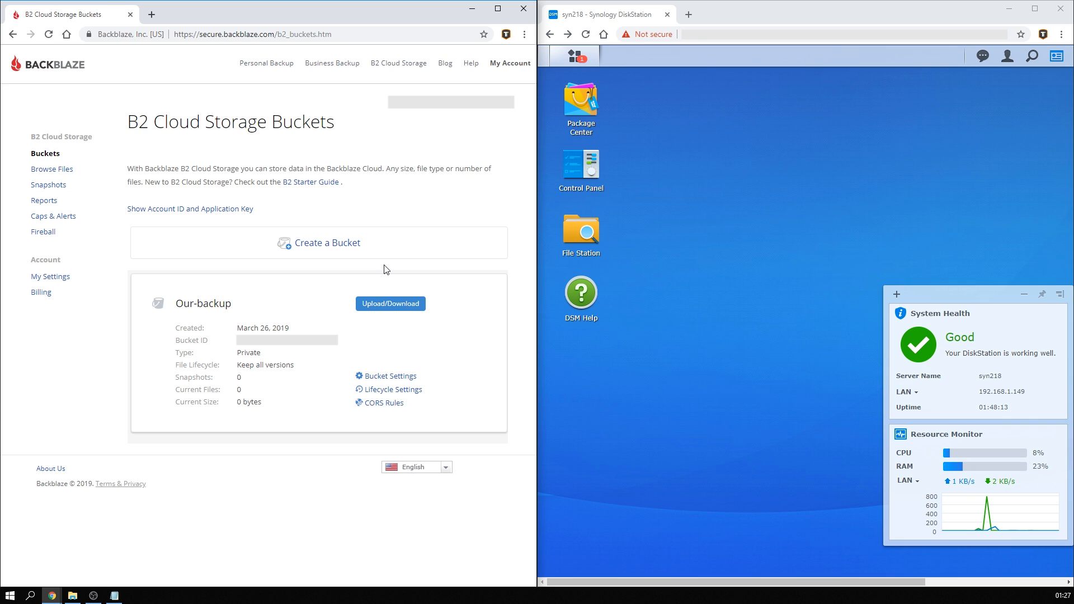
mouse_move(402, 271)
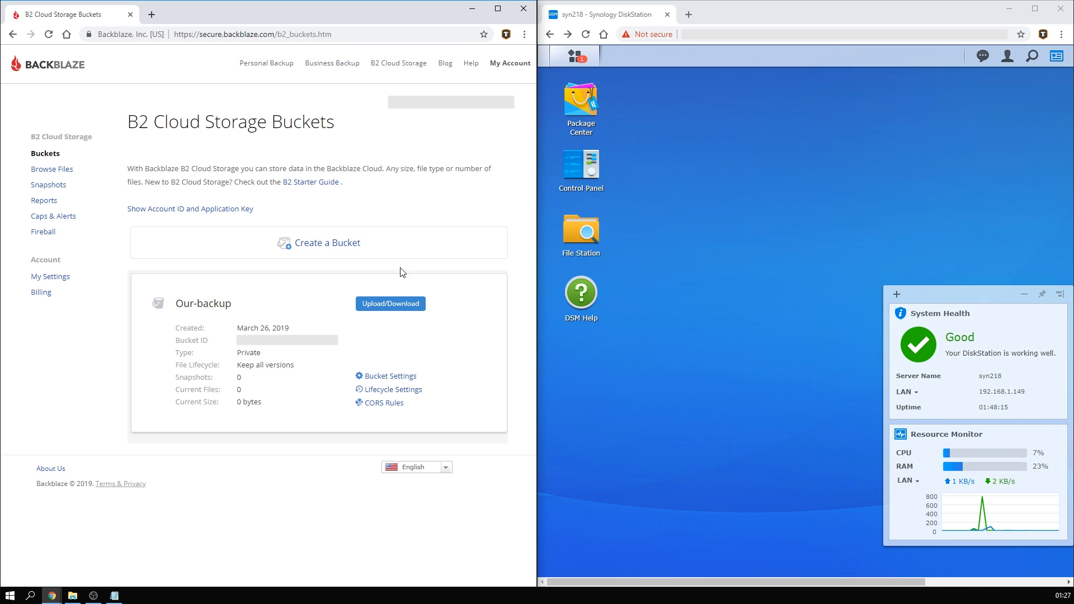
mouse_move(389, 376)
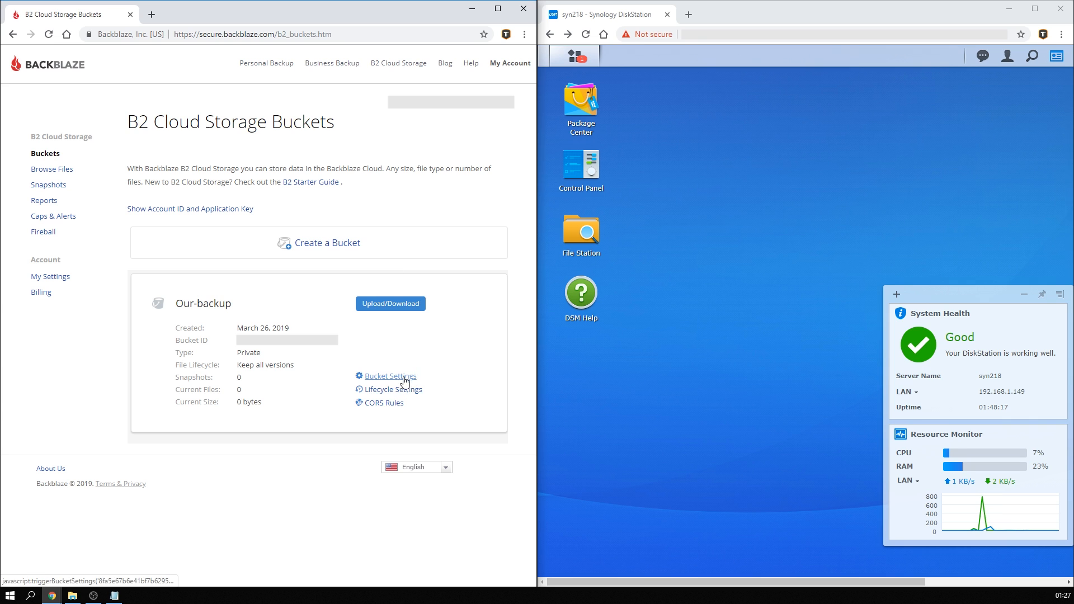
Review the Our-backup bucket's lifecycle settings, keeping all file versions (default).
click(392, 390)
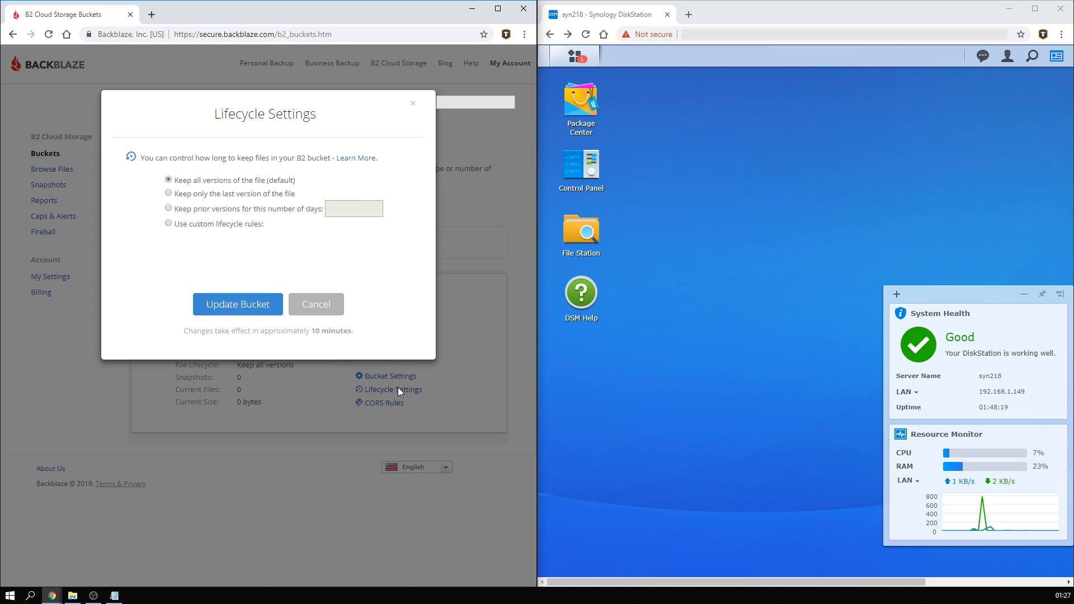
mouse_move(394, 245)
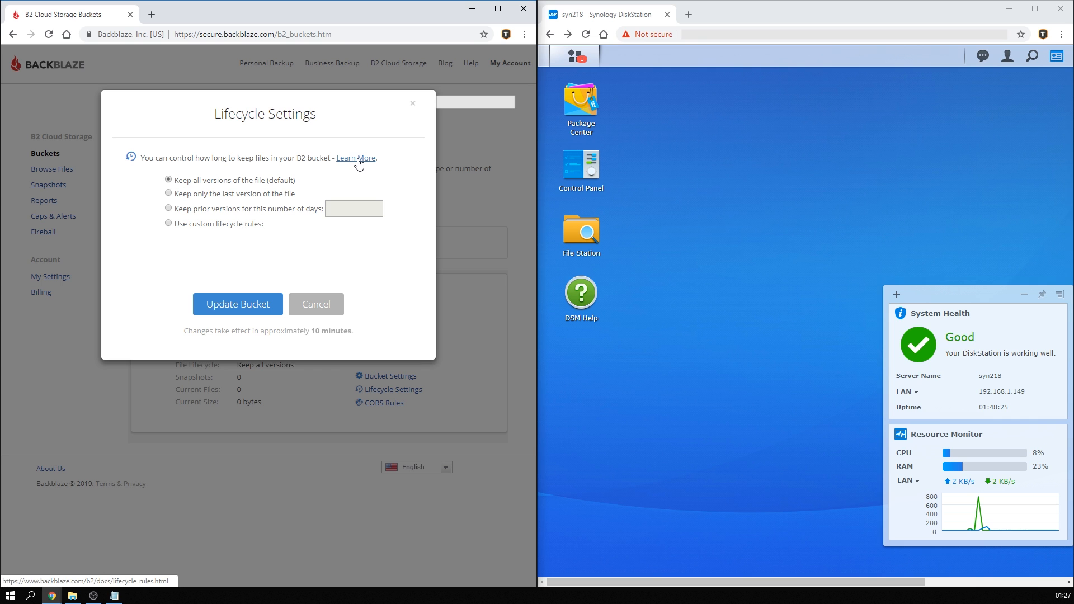
mouse_move(314, 186)
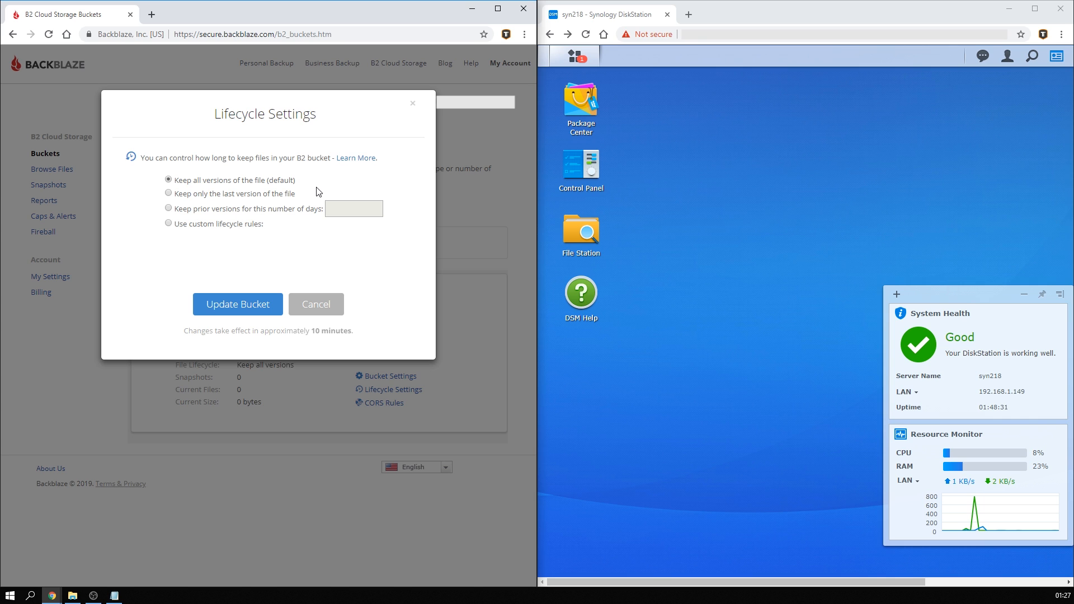
mouse_move(298, 194)
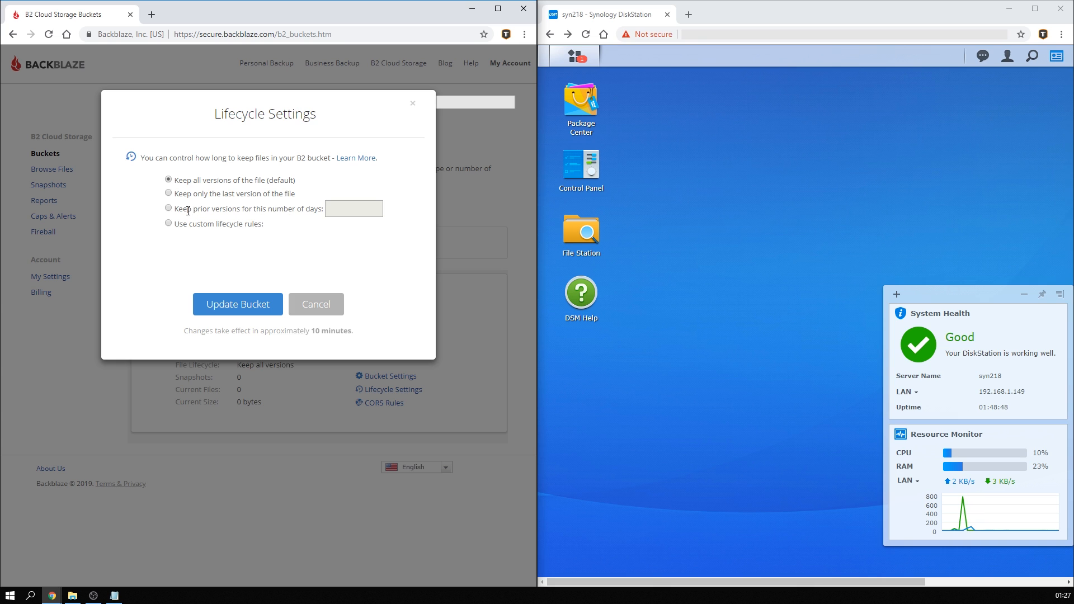
click(169, 208)
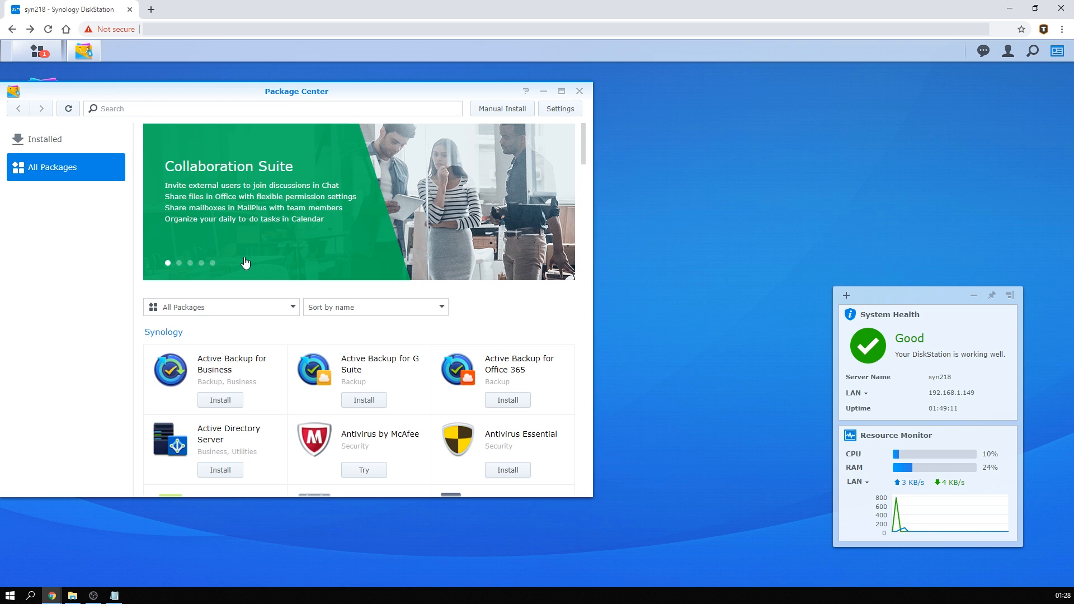
Start a Cloud Sync connection to Backblaze B2 with the account ID and application key, listing Our-backup.
click(222, 306)
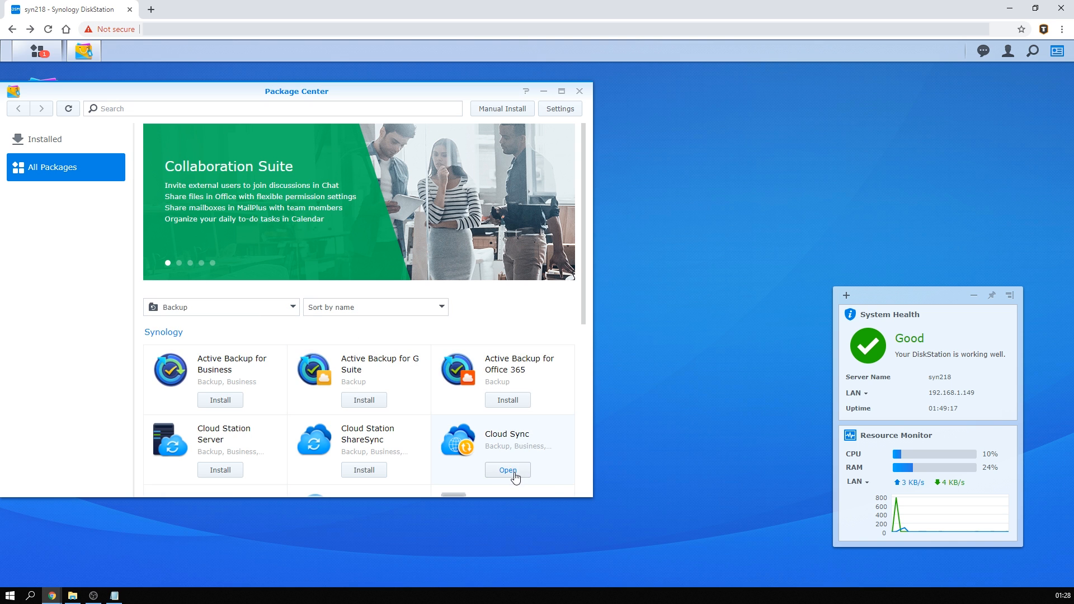
click(506, 470)
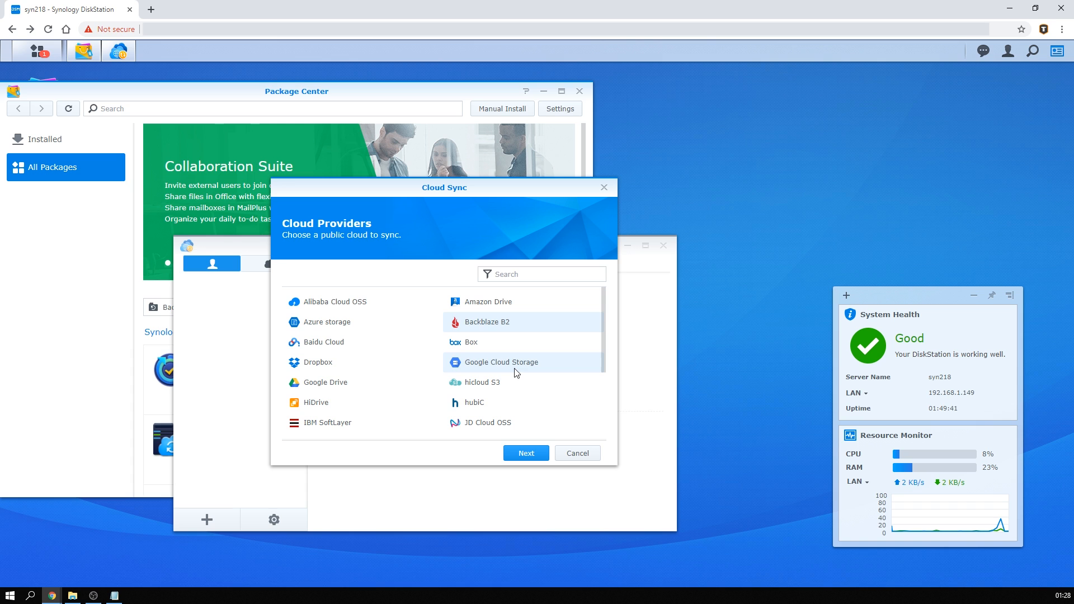
mouse_move(316, 361)
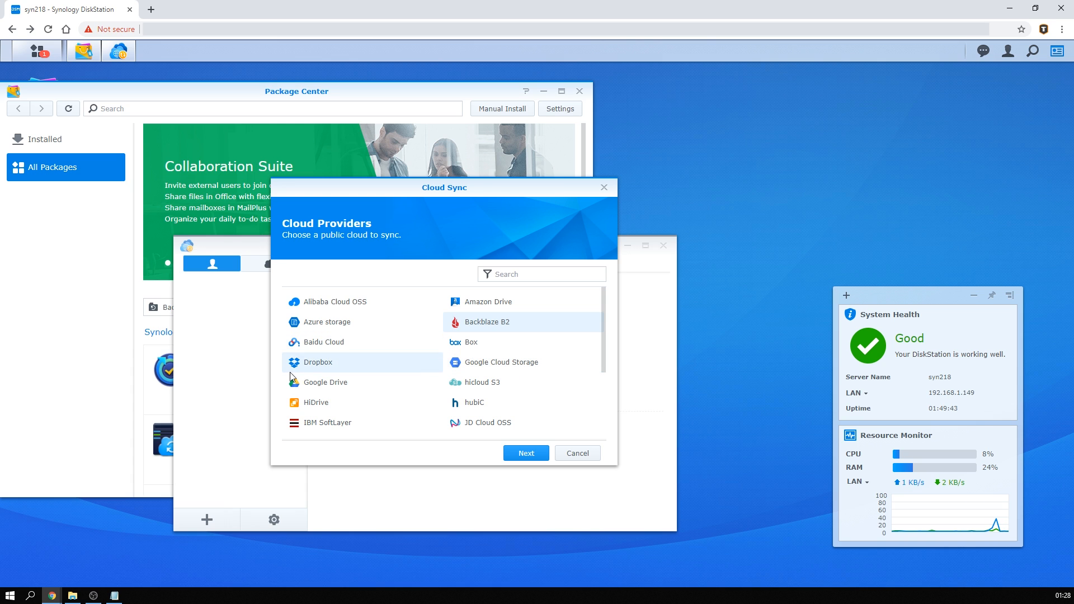
mouse_move(370, 375)
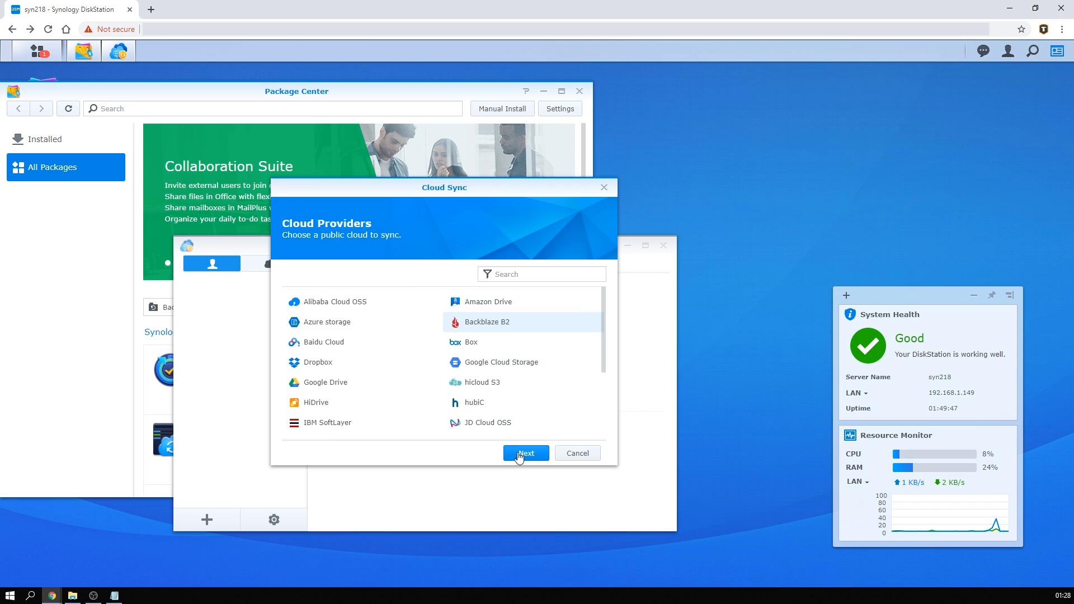
click(526, 453)
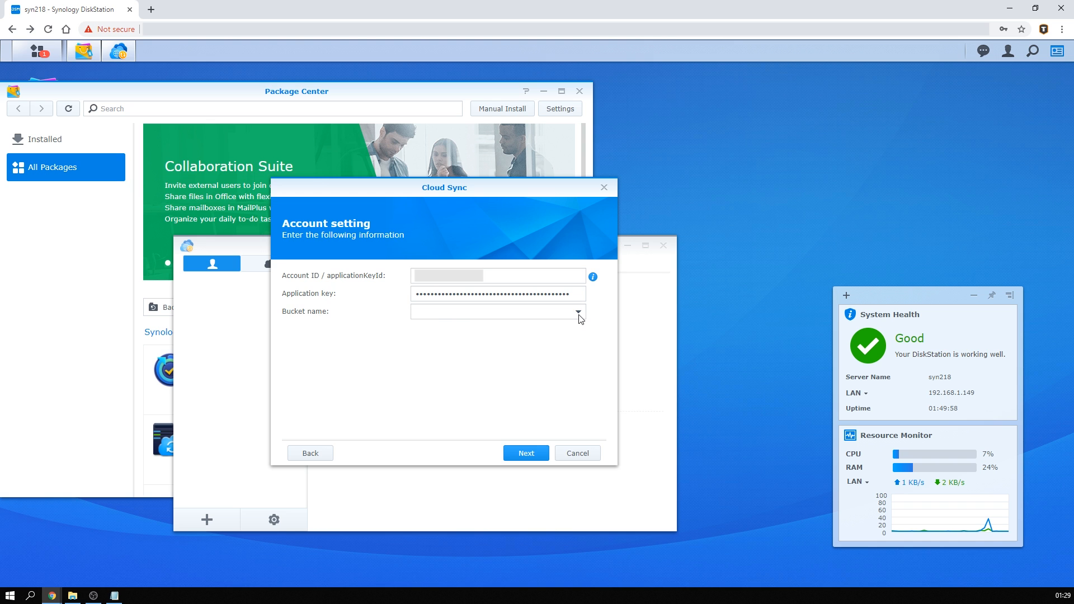
click(578, 313)
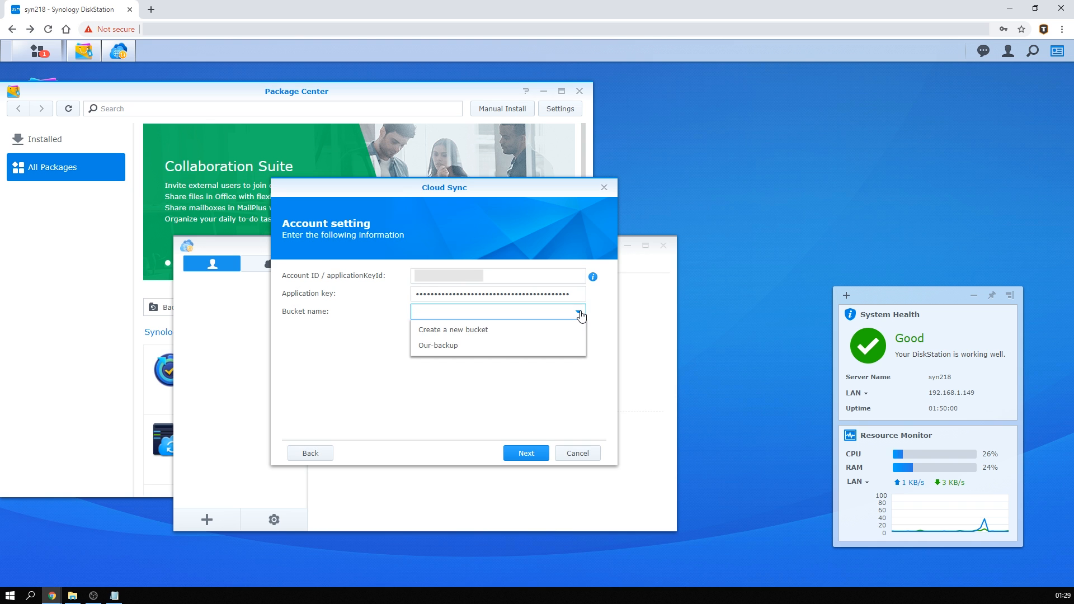
Sync local /photo to /photo in Our-backup, upload-only, keeping destination files when sources are removed.
click(525, 453)
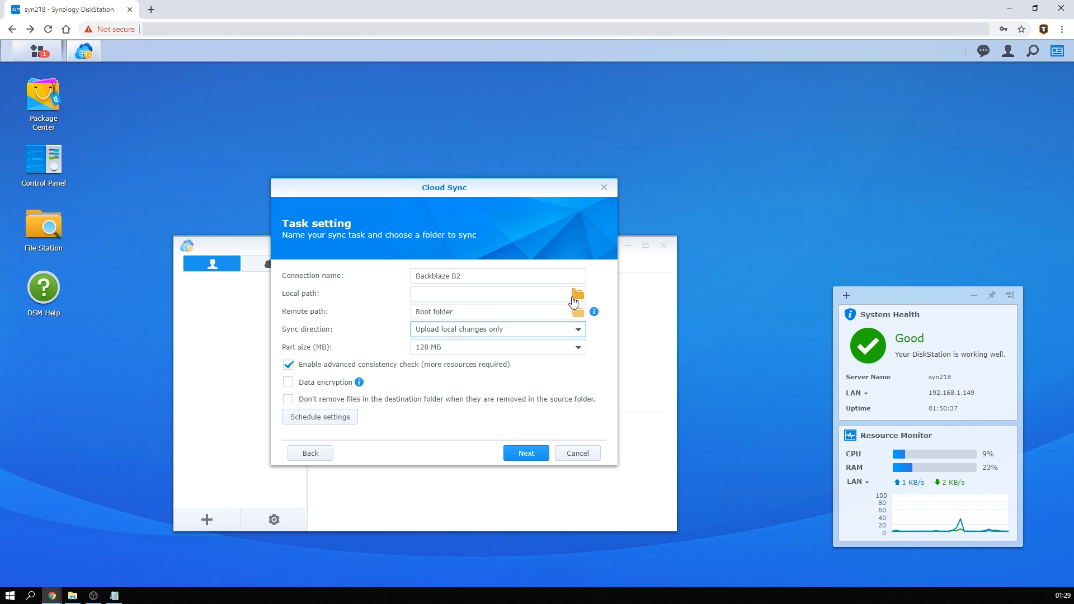
click(574, 293)
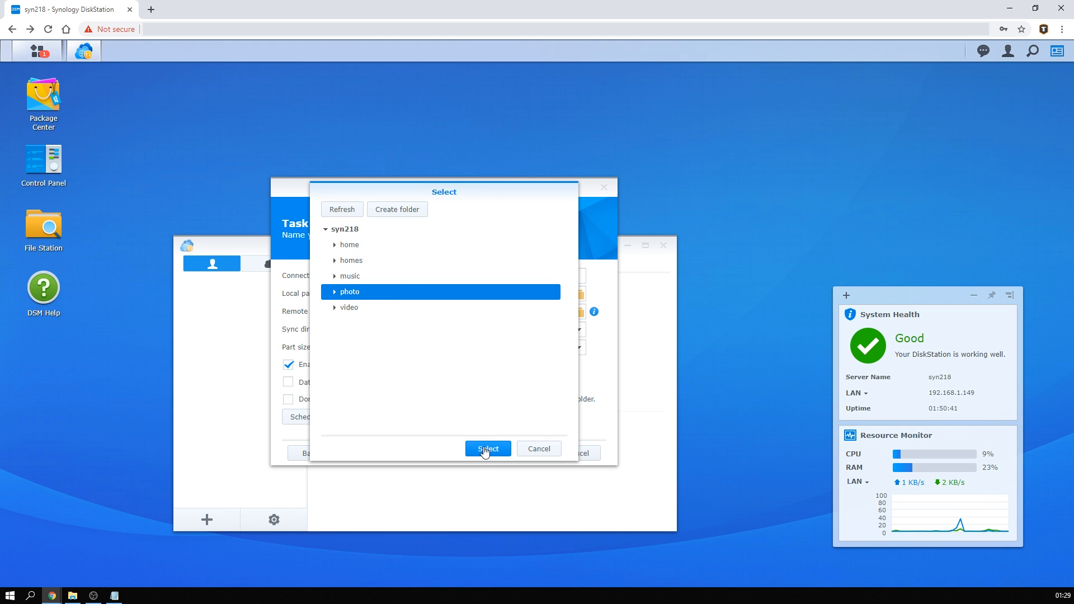
click(487, 449)
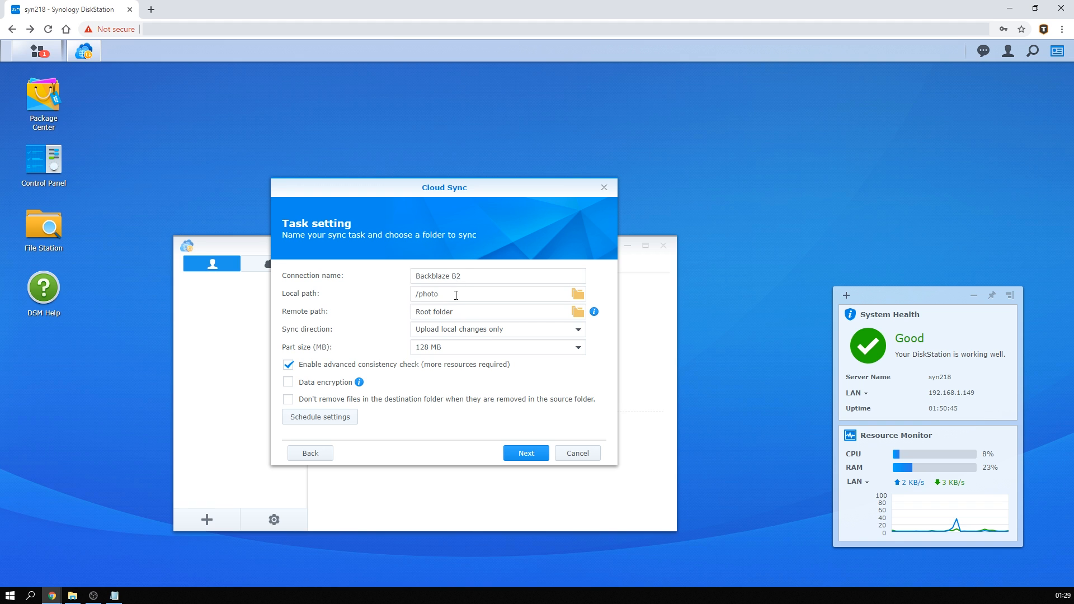
mouse_move(577, 312)
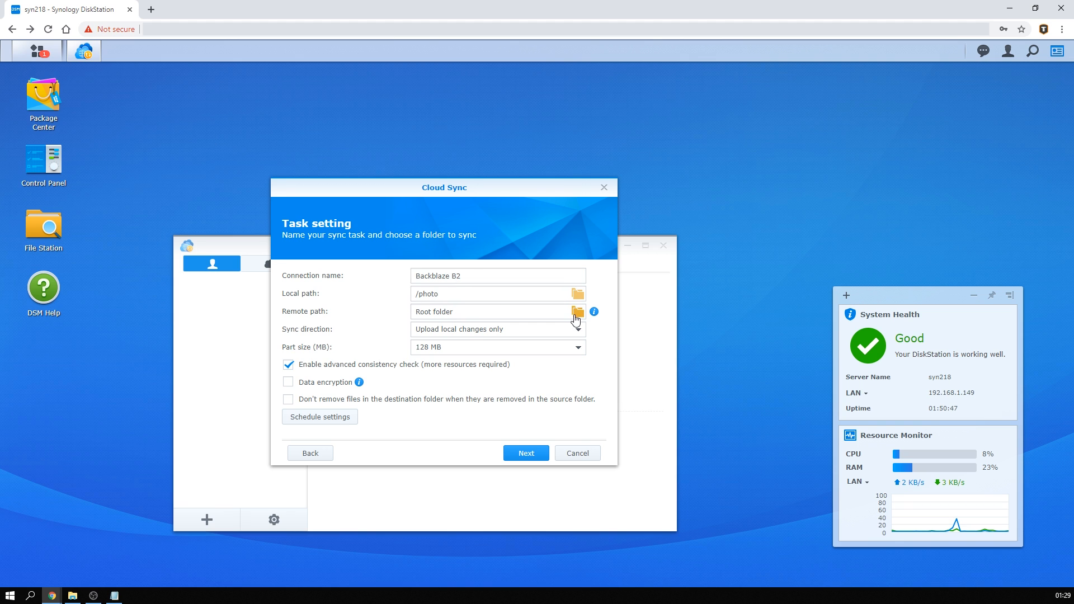
click(576, 312)
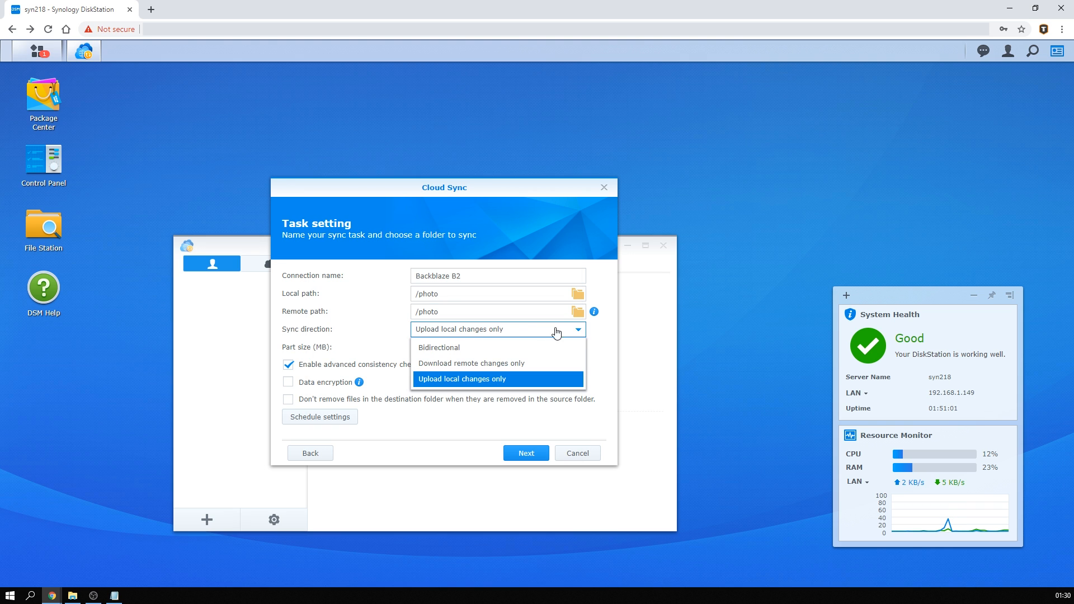
mouse_move(490, 349)
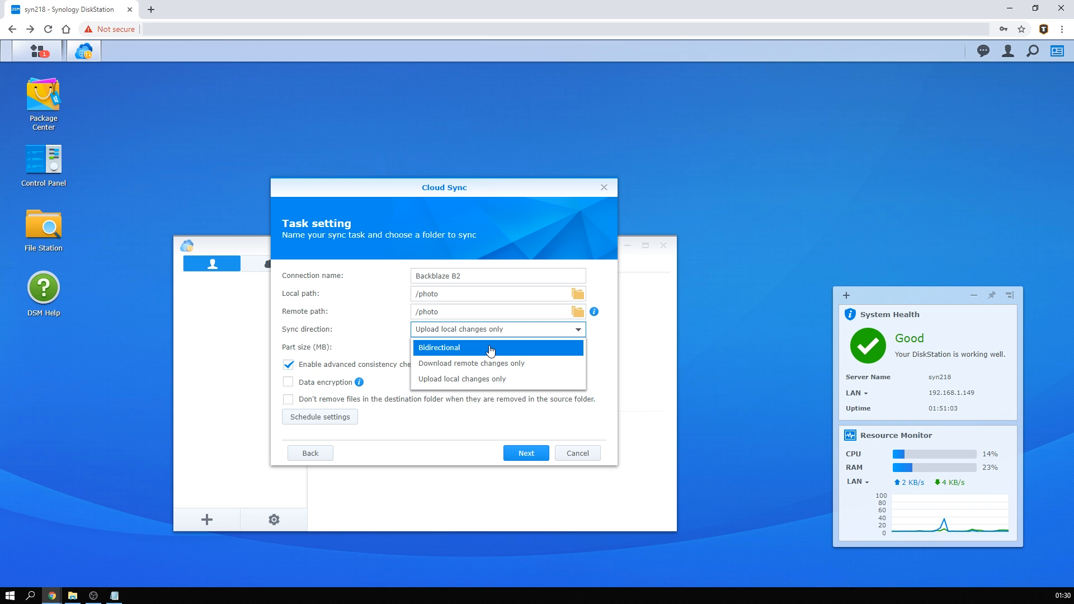
mouse_move(489, 362)
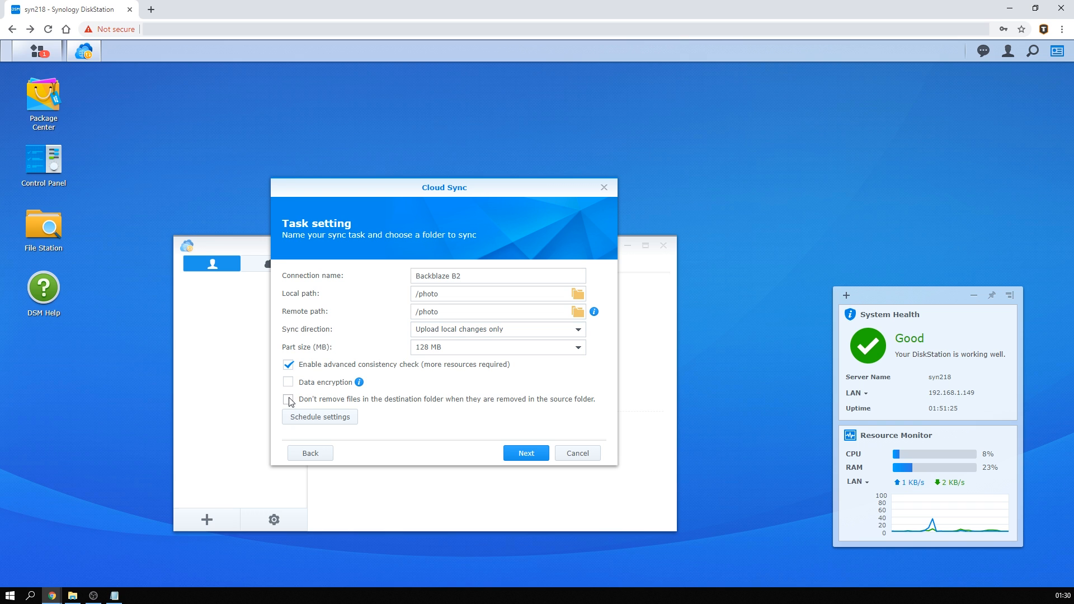
click(289, 400)
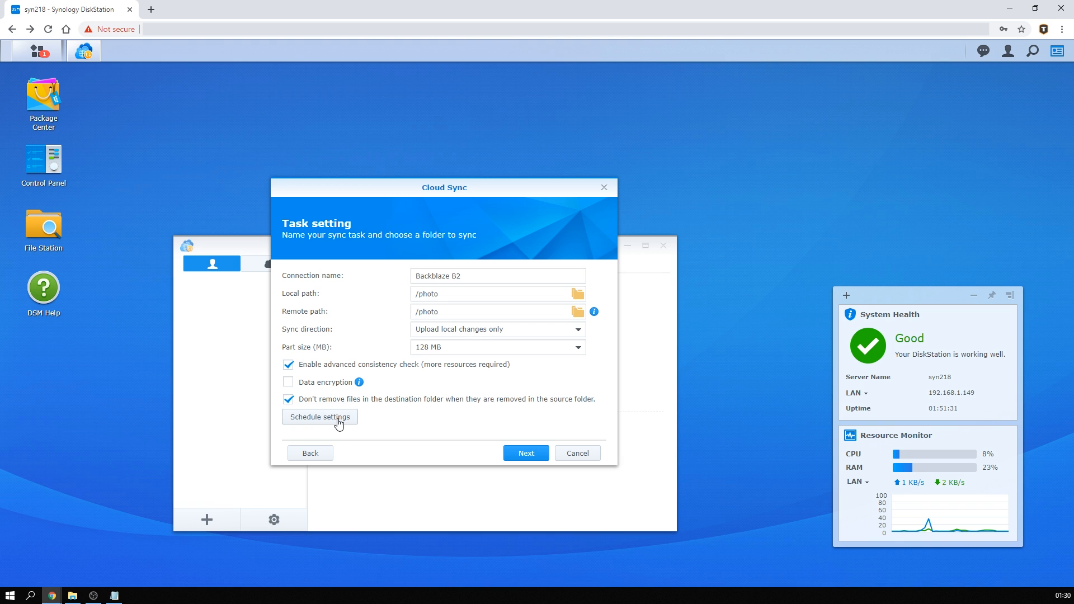
Schedule syncing for hours 0-5 and 23 only, then create the B2 sync task and confirm success.
click(319, 416)
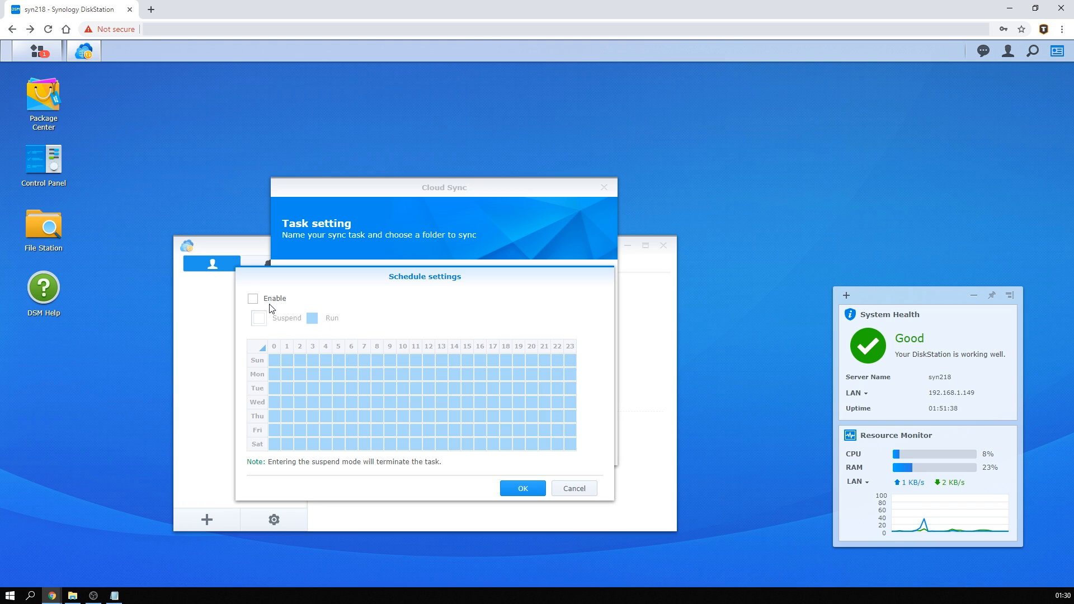
click(253, 298)
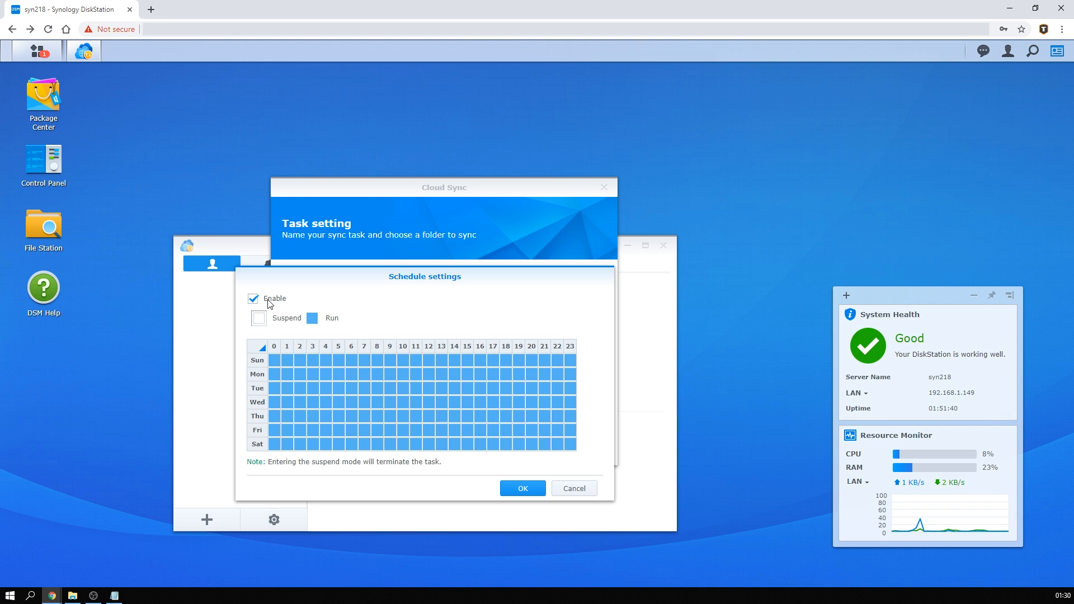
mouse_move(334, 370)
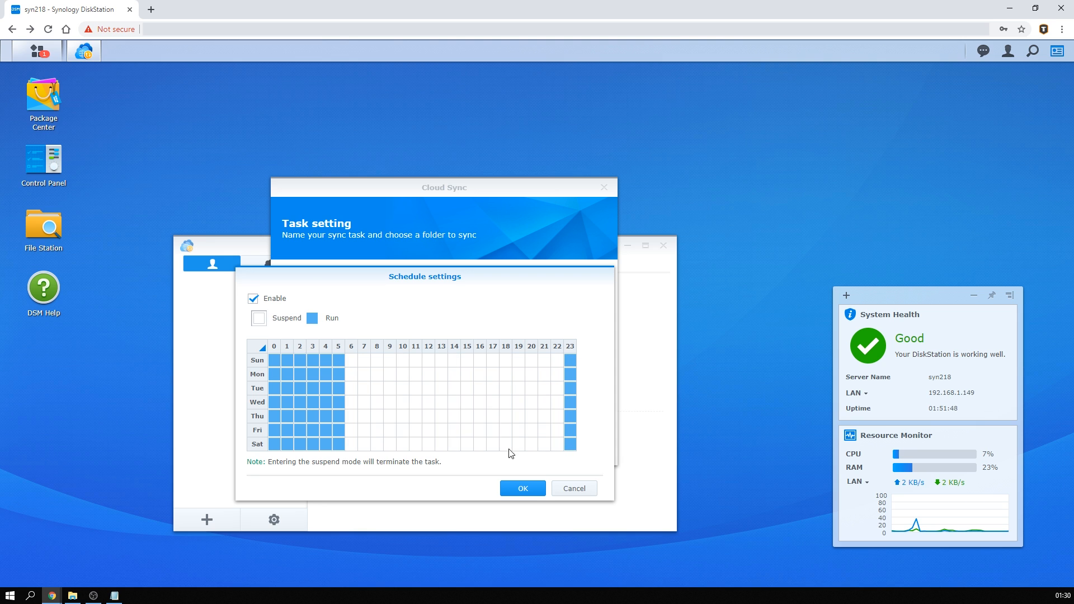
click(521, 487)
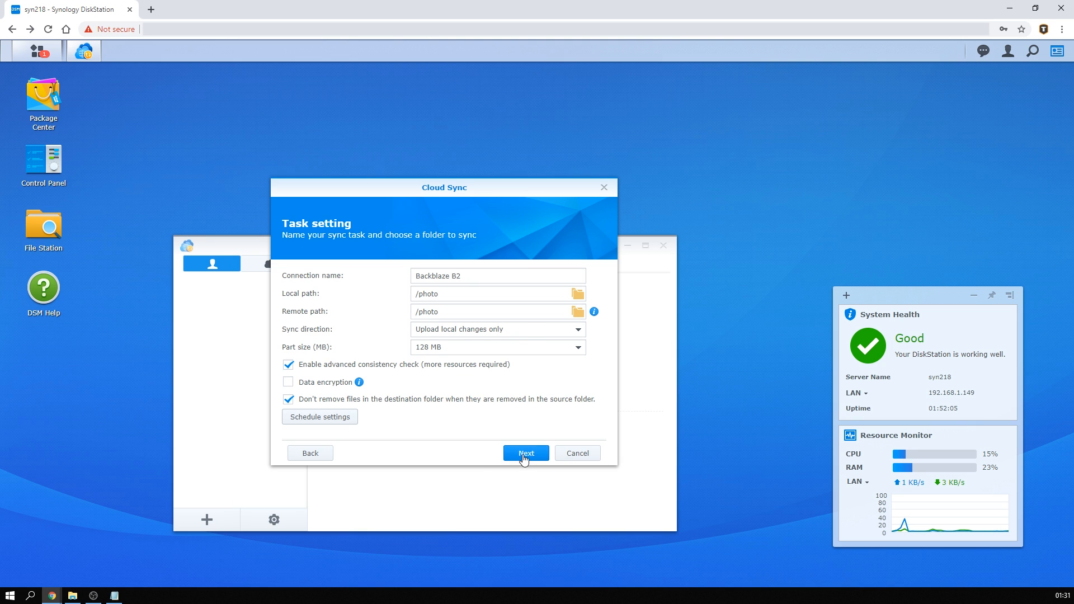
click(526, 453)
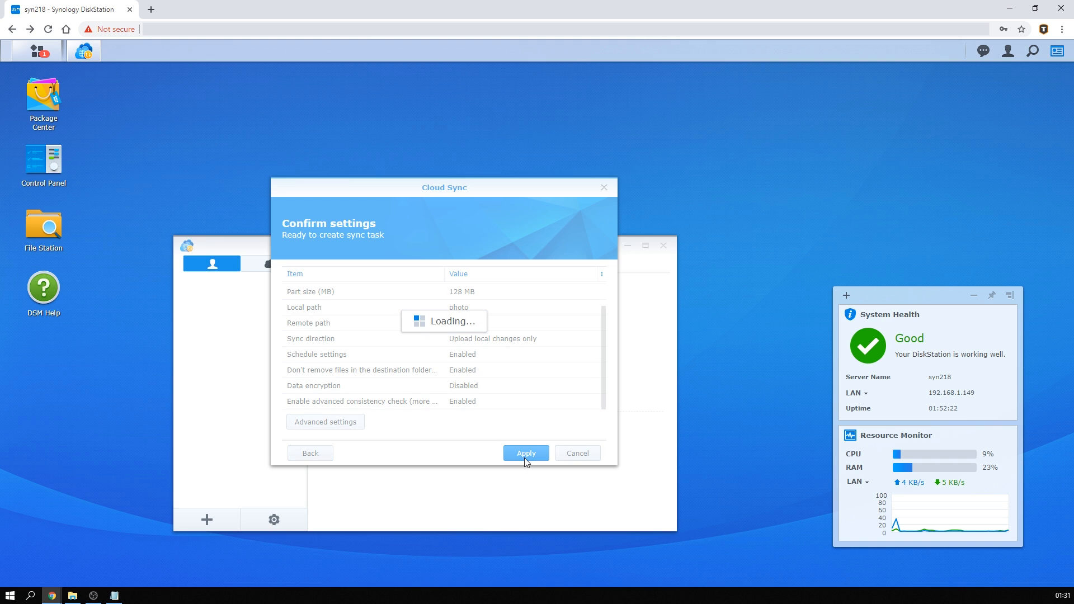
click(524, 453)
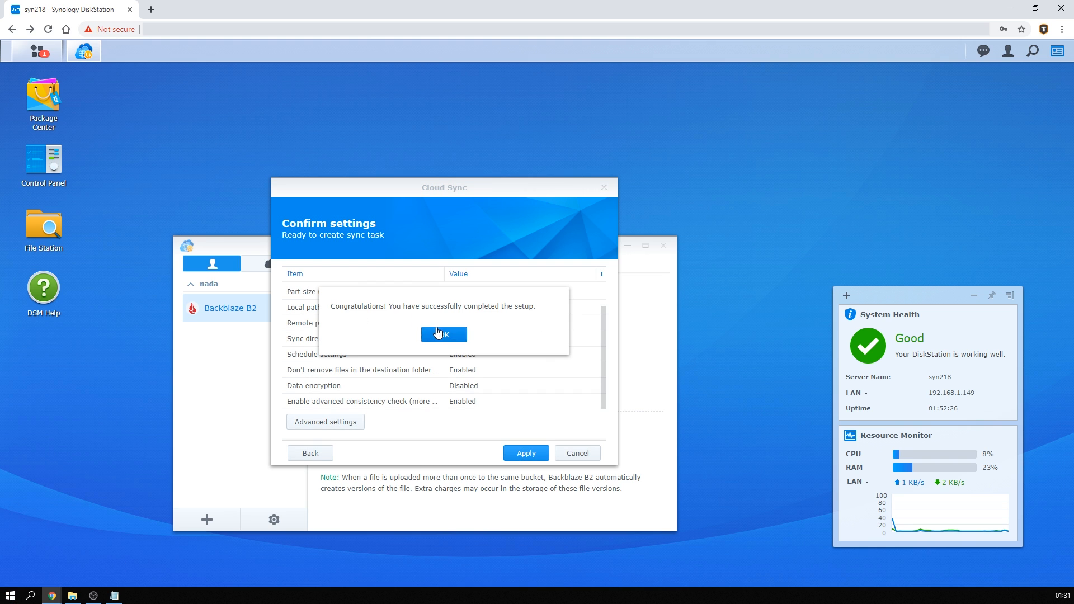
click(443, 335)
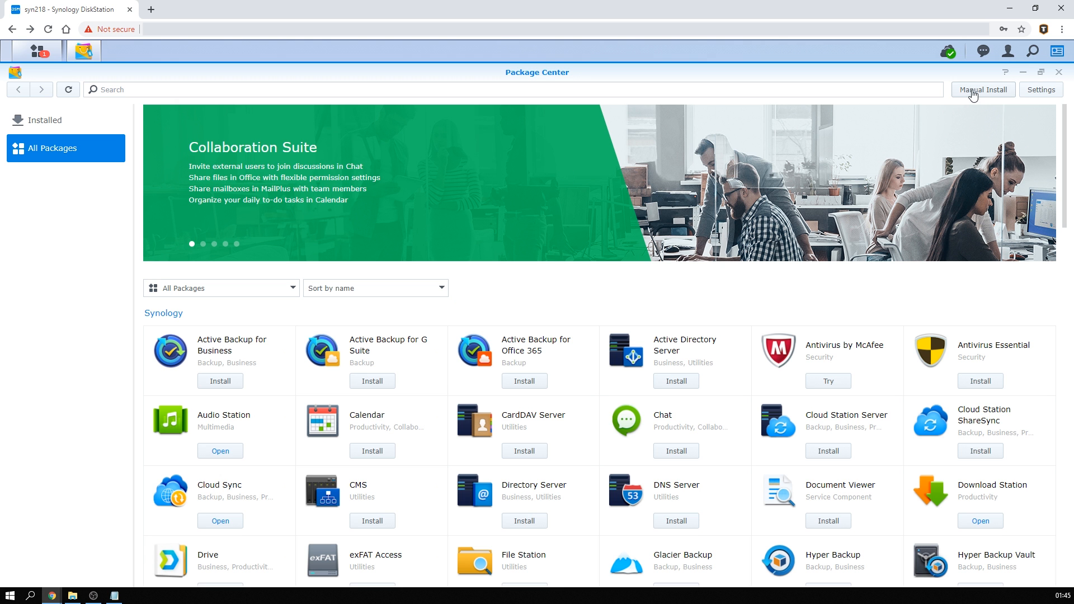
mouse_move(633, 285)
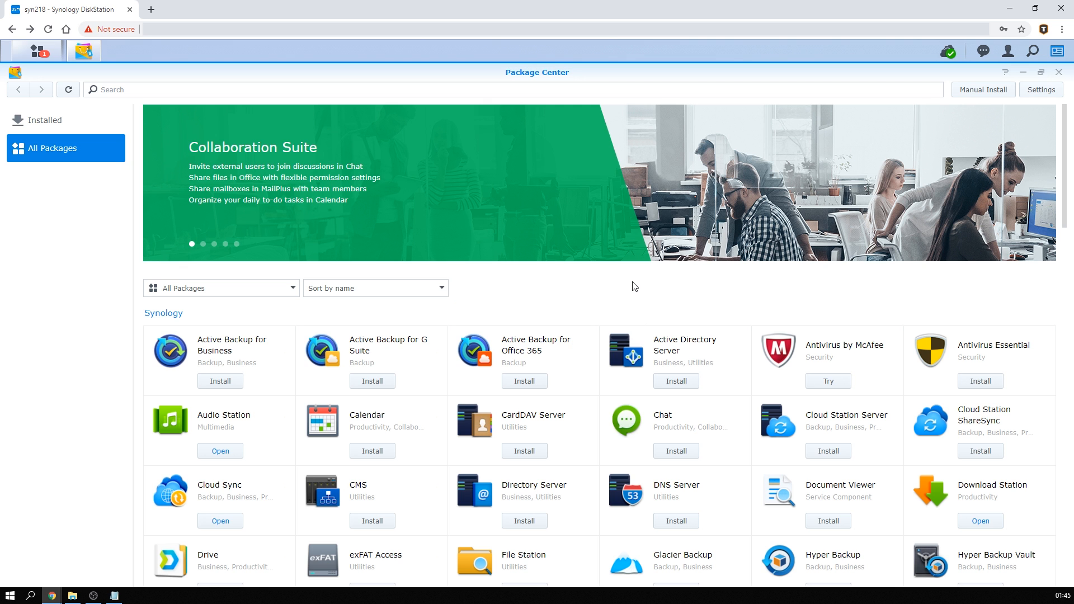
Scroll Package Center's All Packages down to the third-party section with Docker, GitLab and MariaDB.
scroll(down, 3)
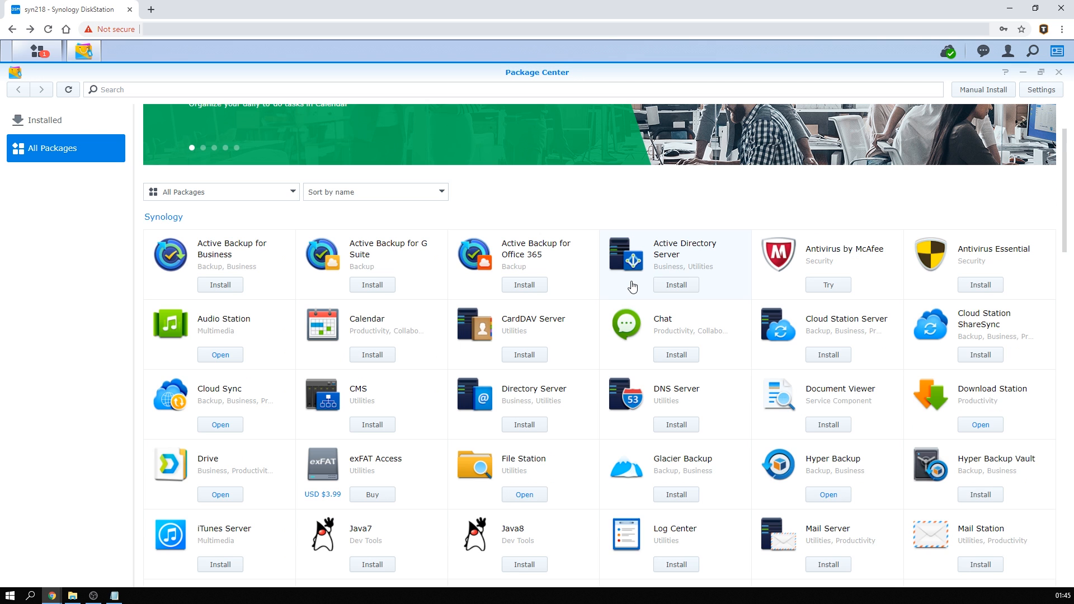
scroll(down, 3)
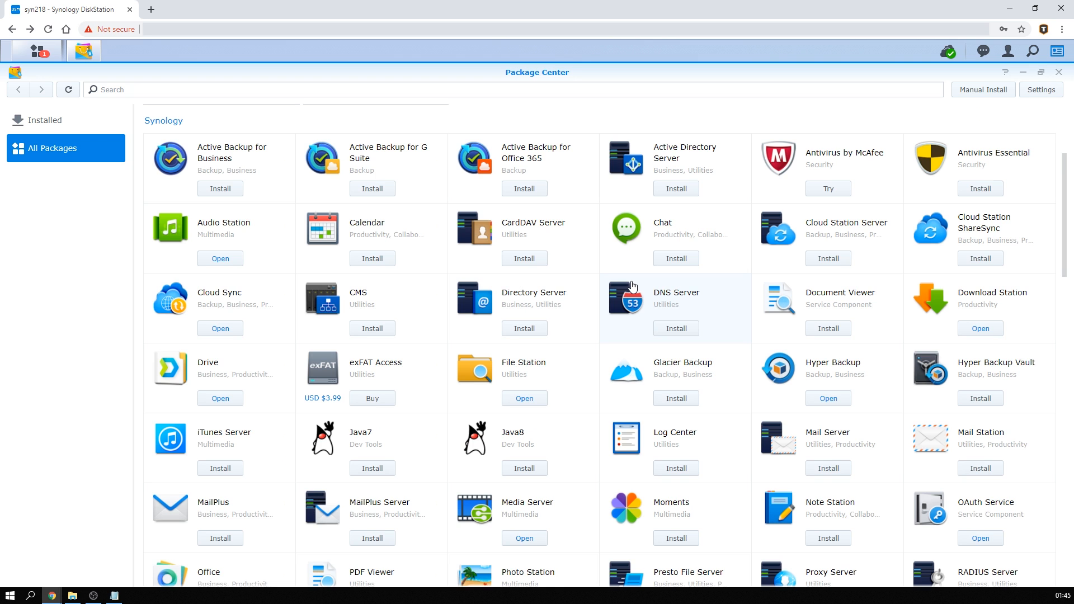
scroll(down, 3)
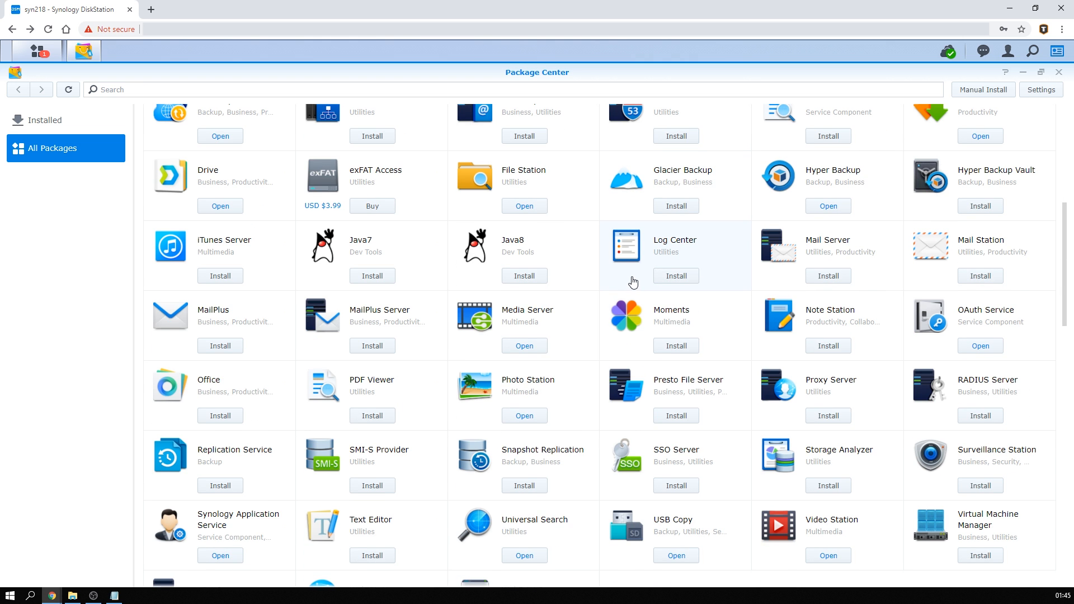
scroll(down, 3)
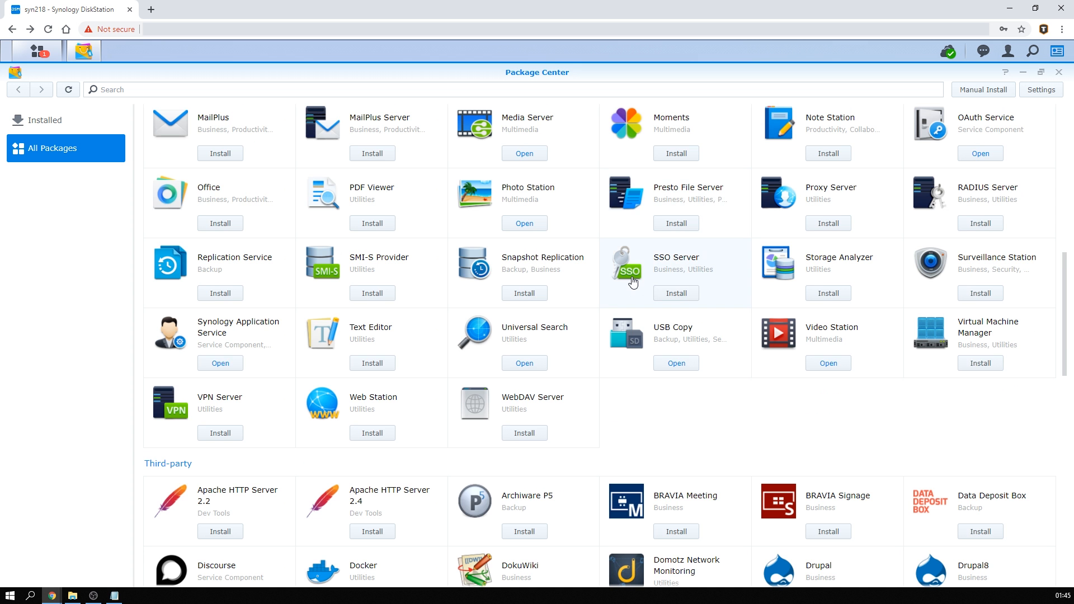
scroll(down, 3)
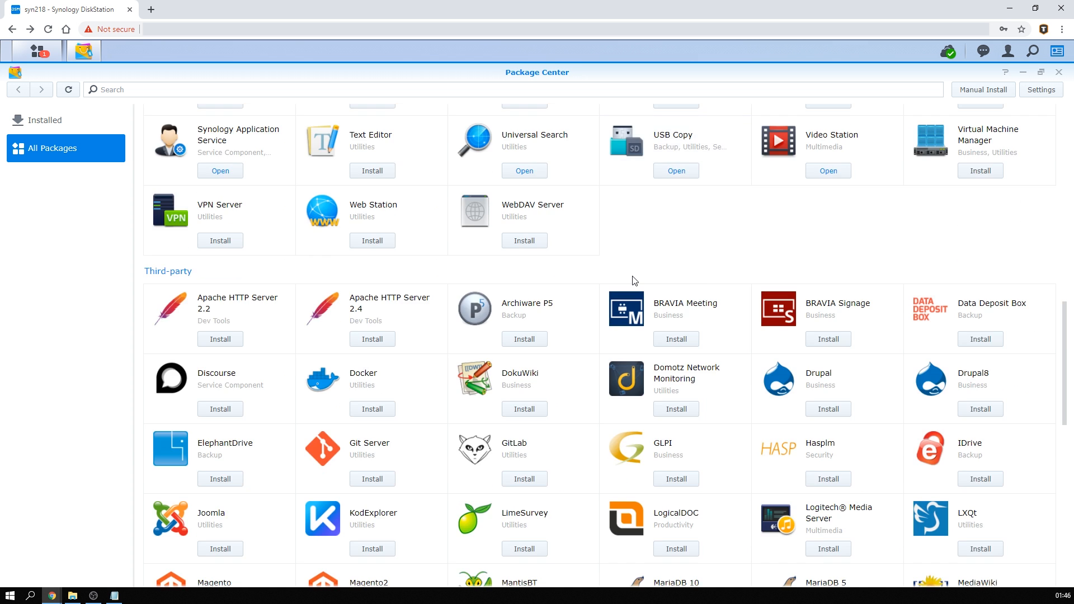
scroll(down, 3)
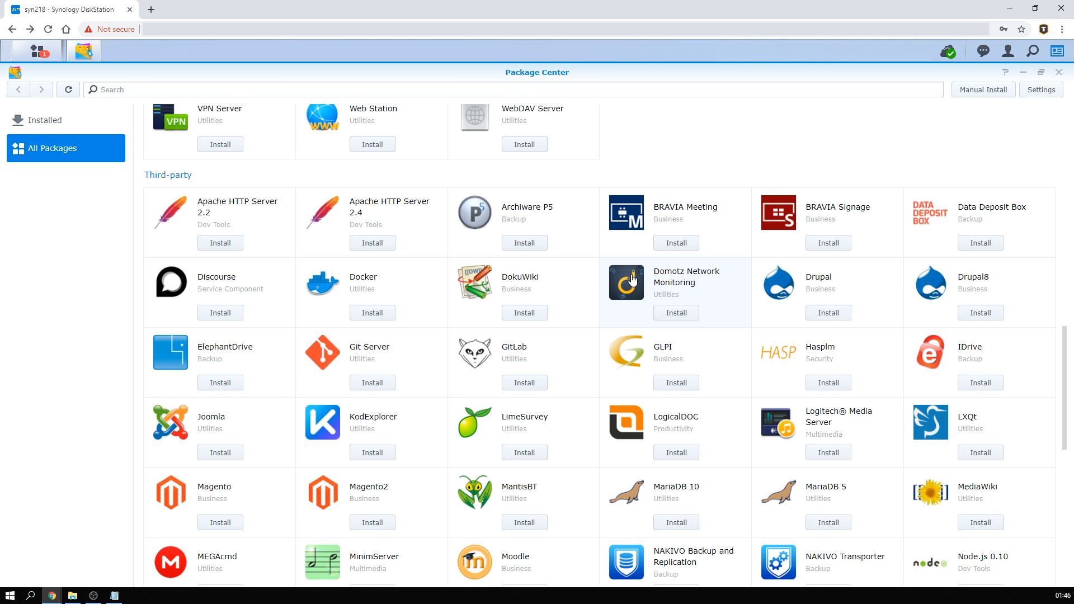
mouse_move(631, 280)
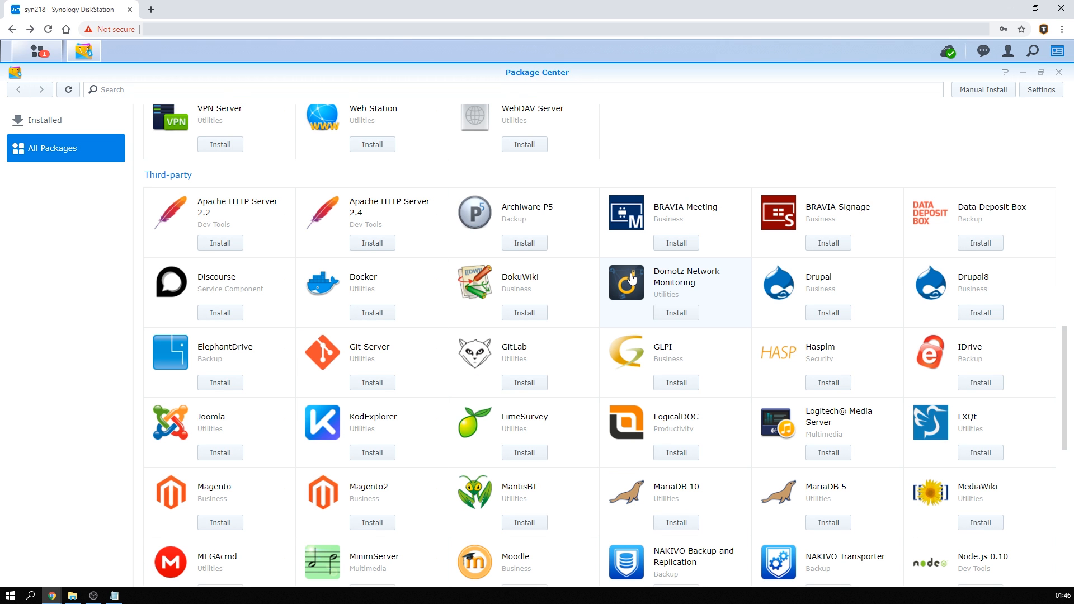
mouse_move(532, 304)
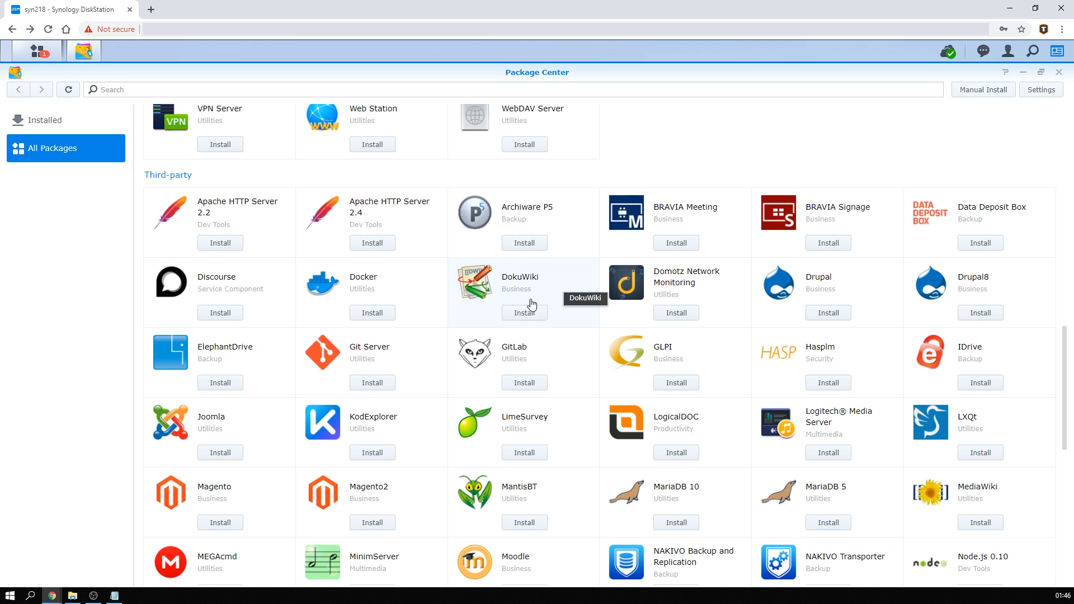
mouse_move(648, 443)
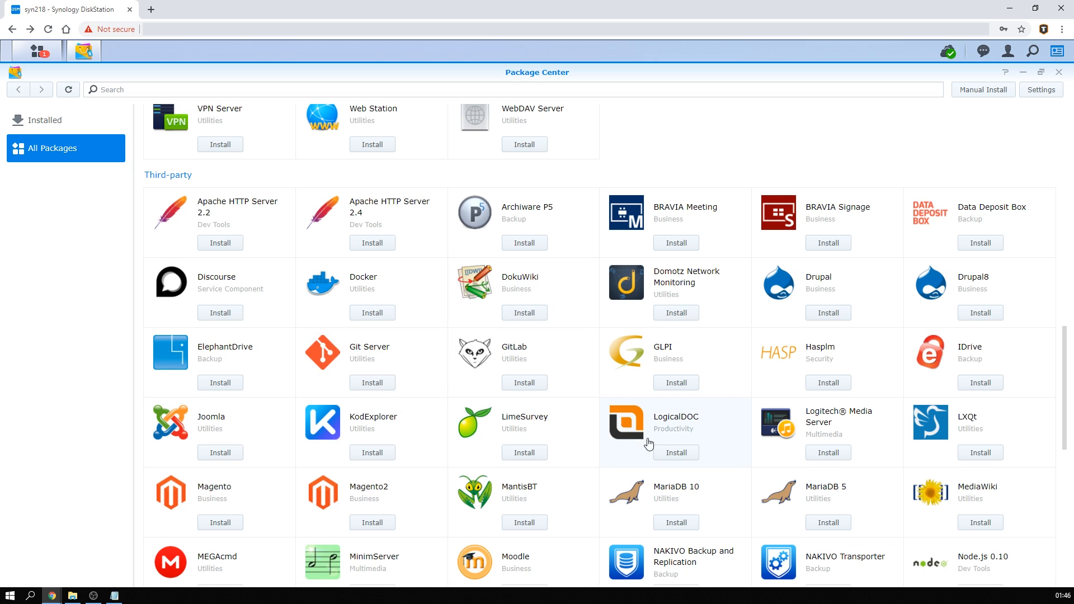